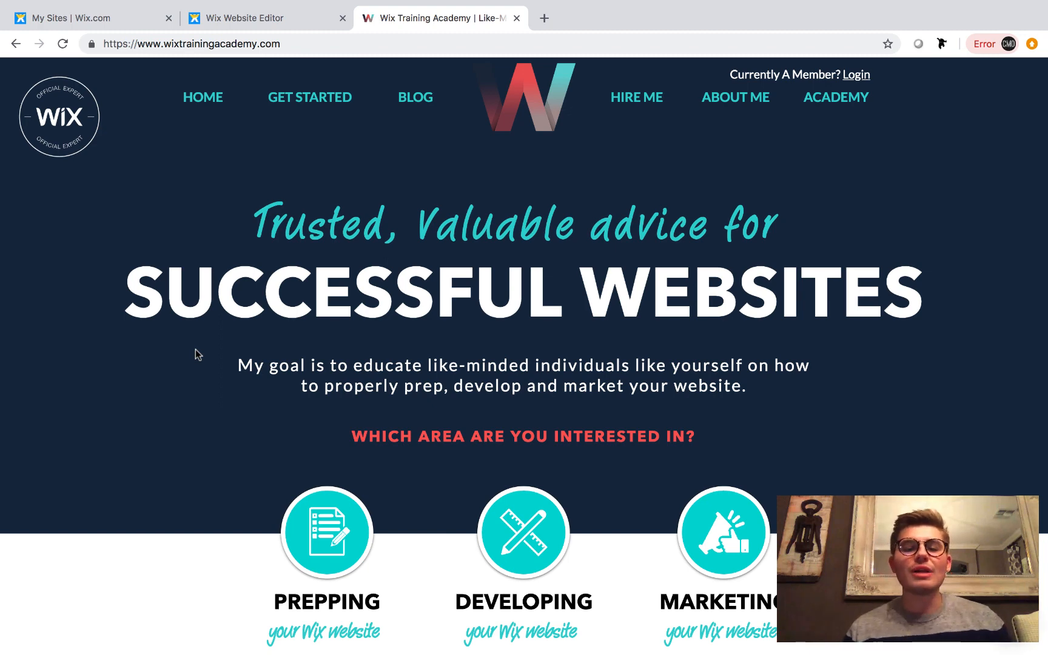
{"action": "mouse_move", "coordinate": [231, 81]}
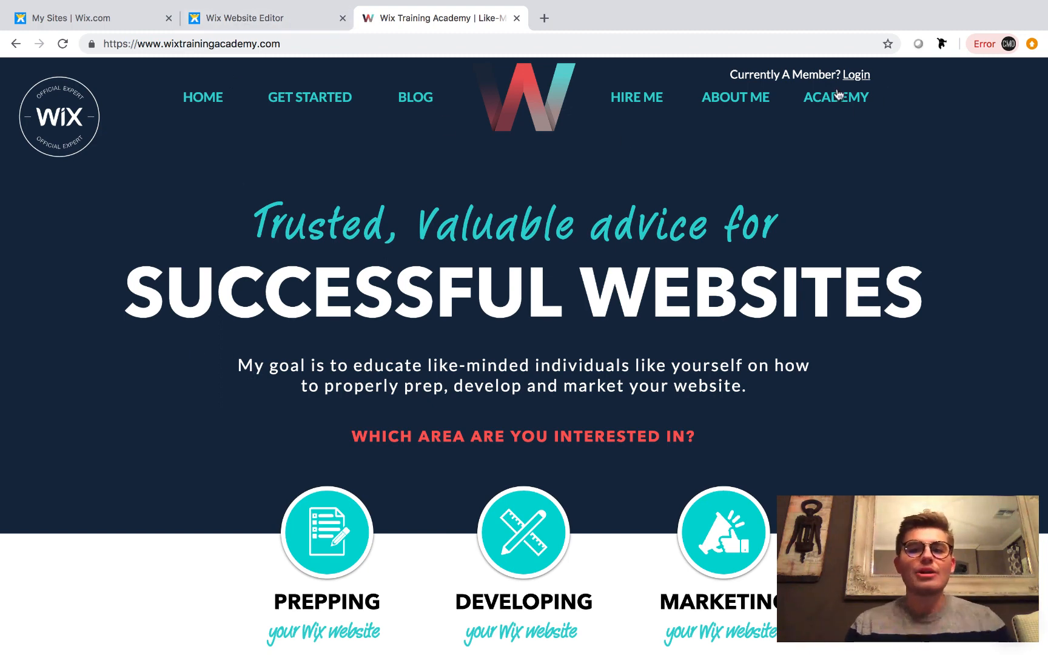
{"action": "mouse_move", "coordinate": [186, 99]}
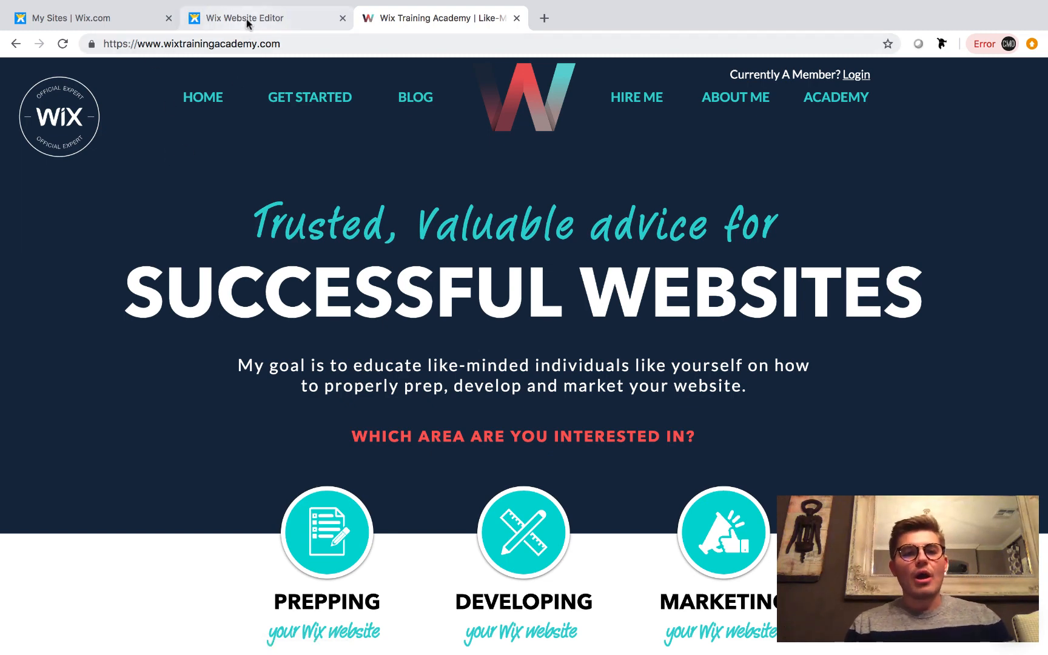
- Switch to the Wix Editor tab and select the member login bar on the Home page
{"action": "left_click", "coordinate": [266, 18]}
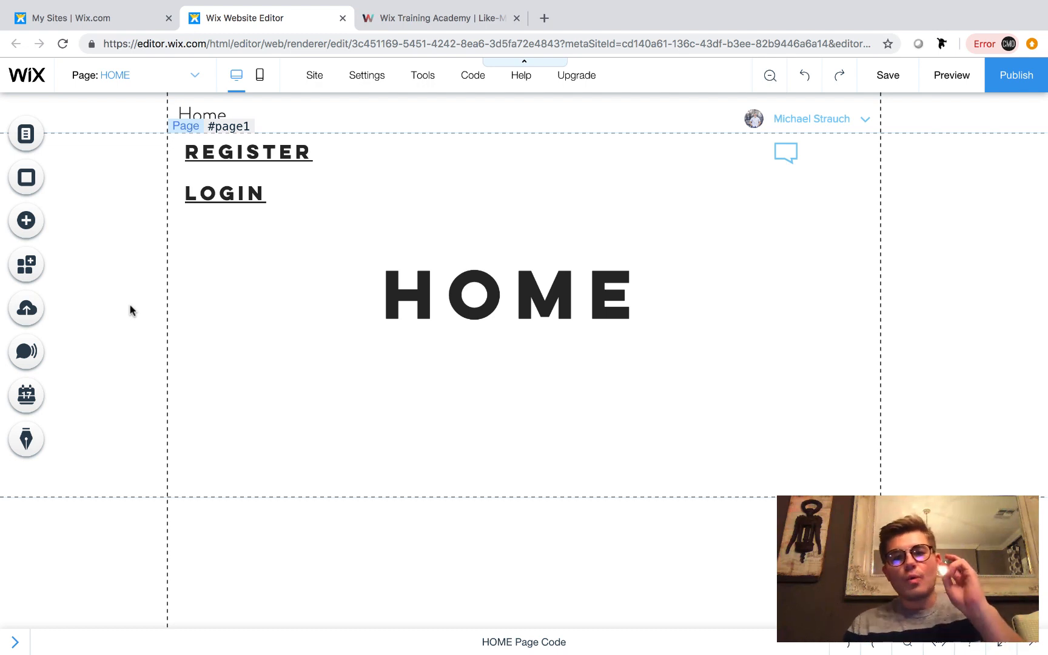
{"action": "mouse_move", "coordinate": [849, 155]}
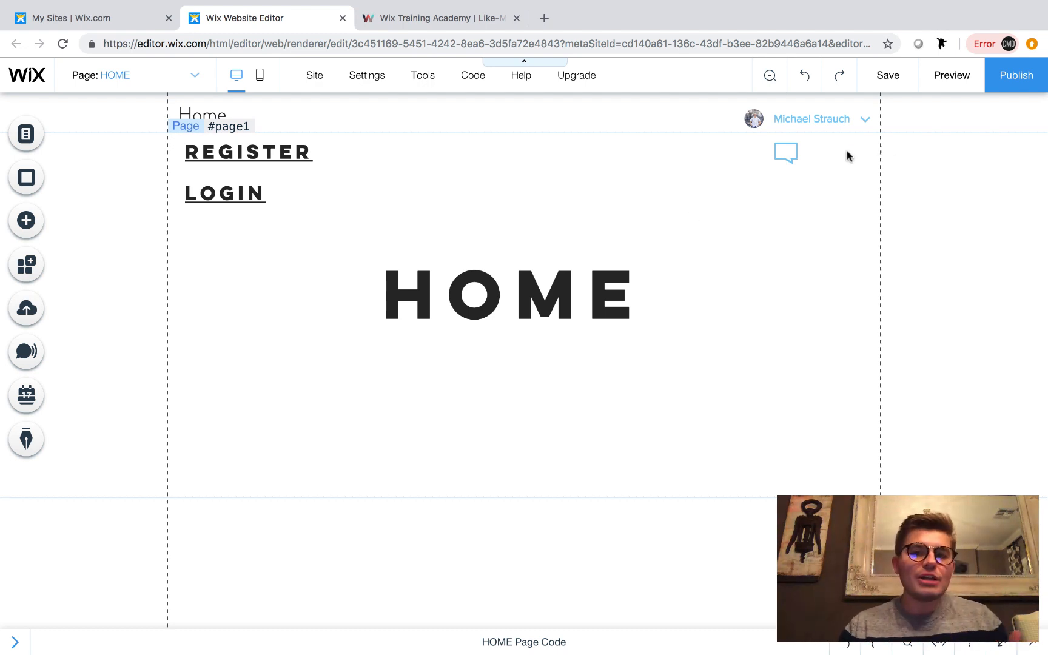
{"action": "mouse_move", "coordinate": [980, 148]}
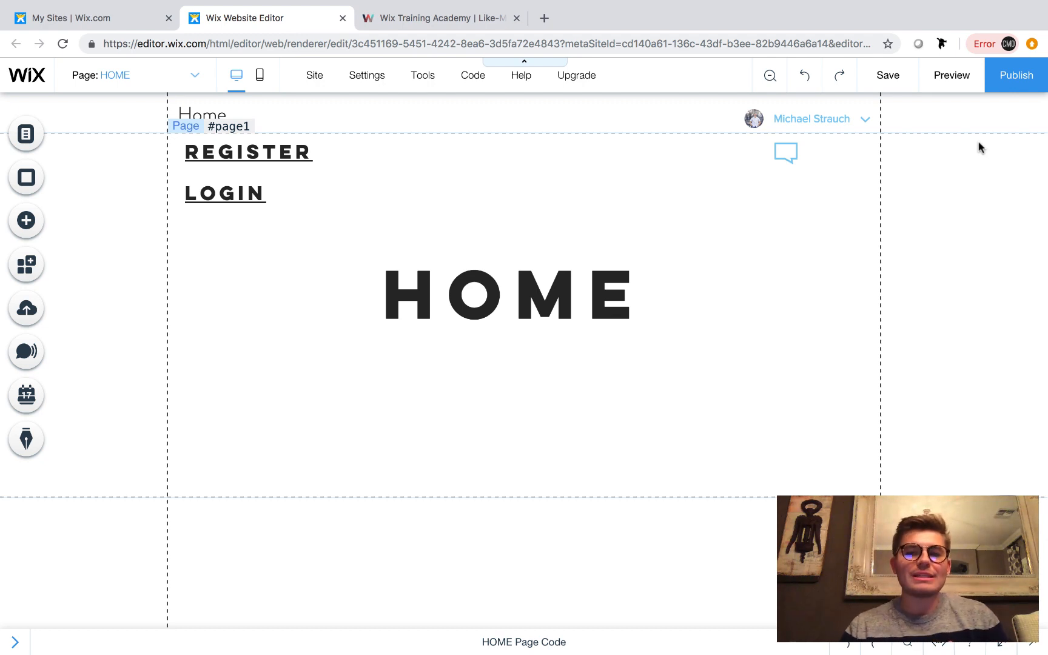
{"action": "mouse_move", "coordinate": [771, 211]}
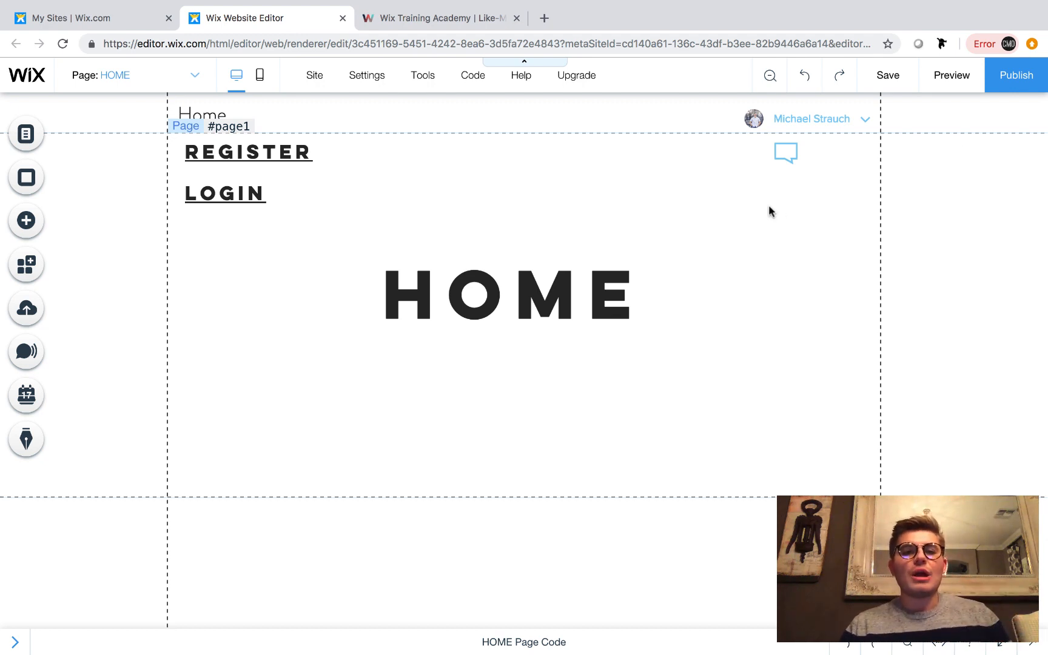
{"action": "mouse_move", "coordinate": [934, 255]}
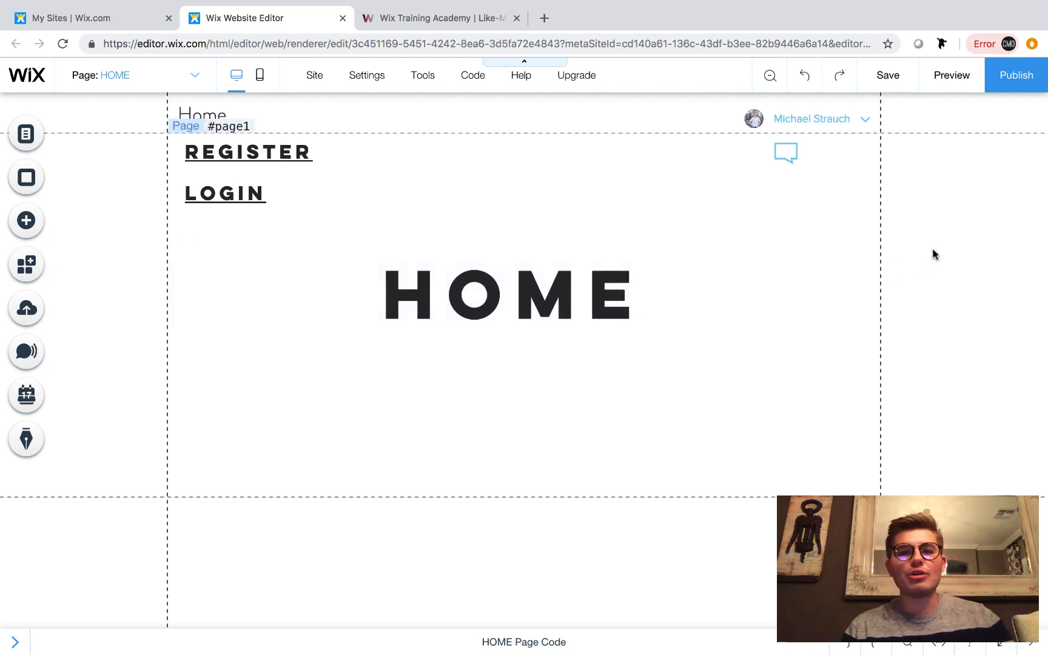
{"action": "mouse_move", "coordinate": [915, 184]}
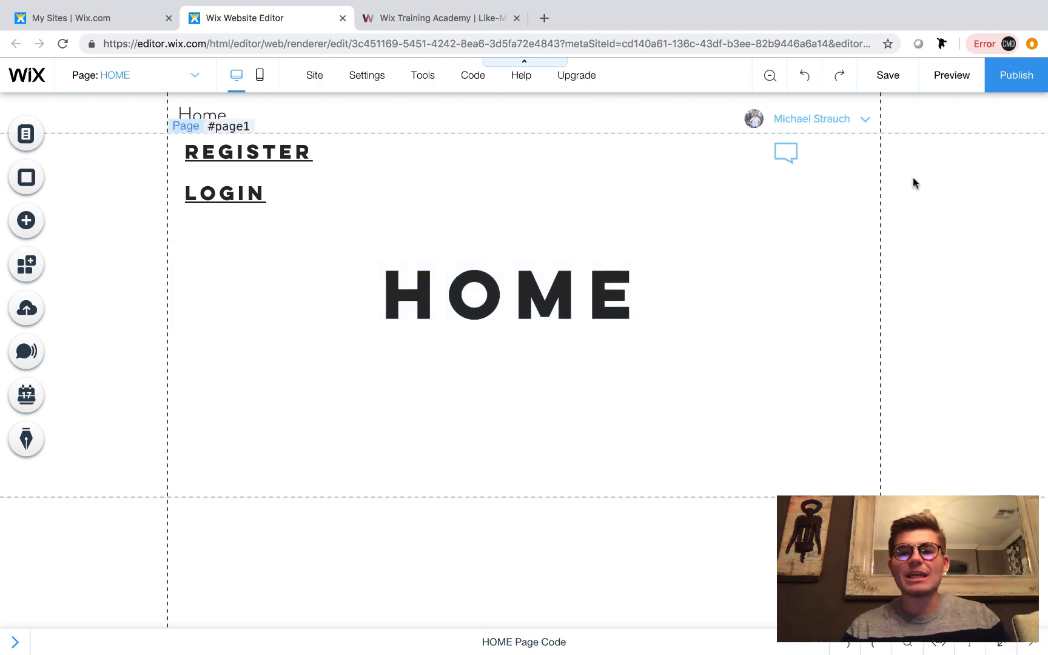
{"action": "left_click", "coordinate": [805, 119]}
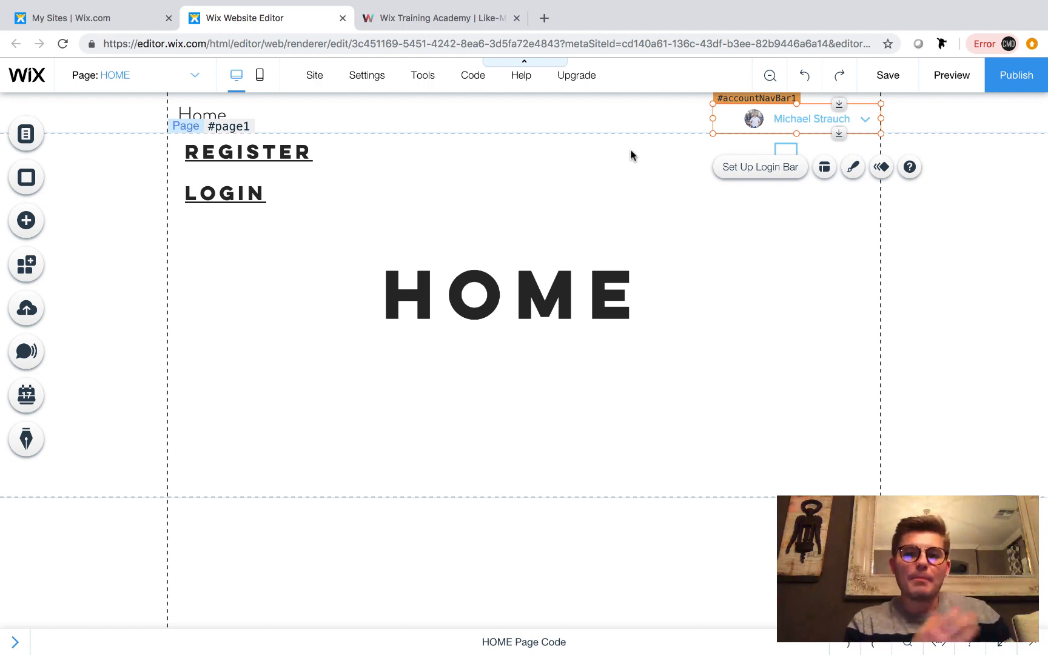
{"action": "mouse_move", "coordinate": [747, 142]}
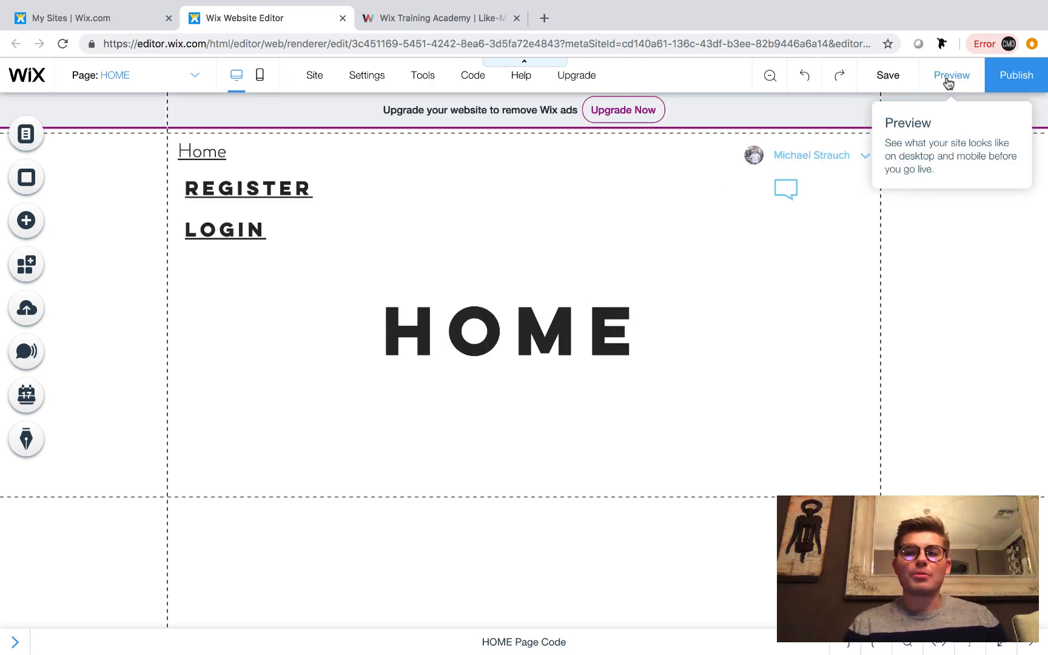
- Preview the Home page and try Log Out from the member bar's account menu
{"action": "left_click", "coordinate": [950, 75]}
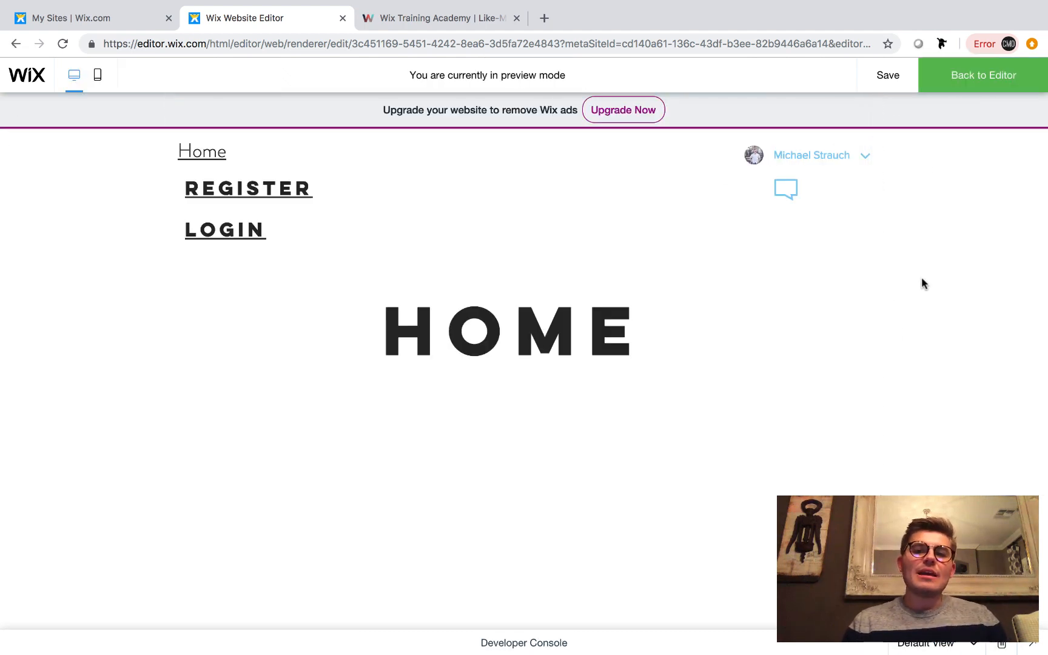
{"action": "left_click", "coordinate": [867, 155]}
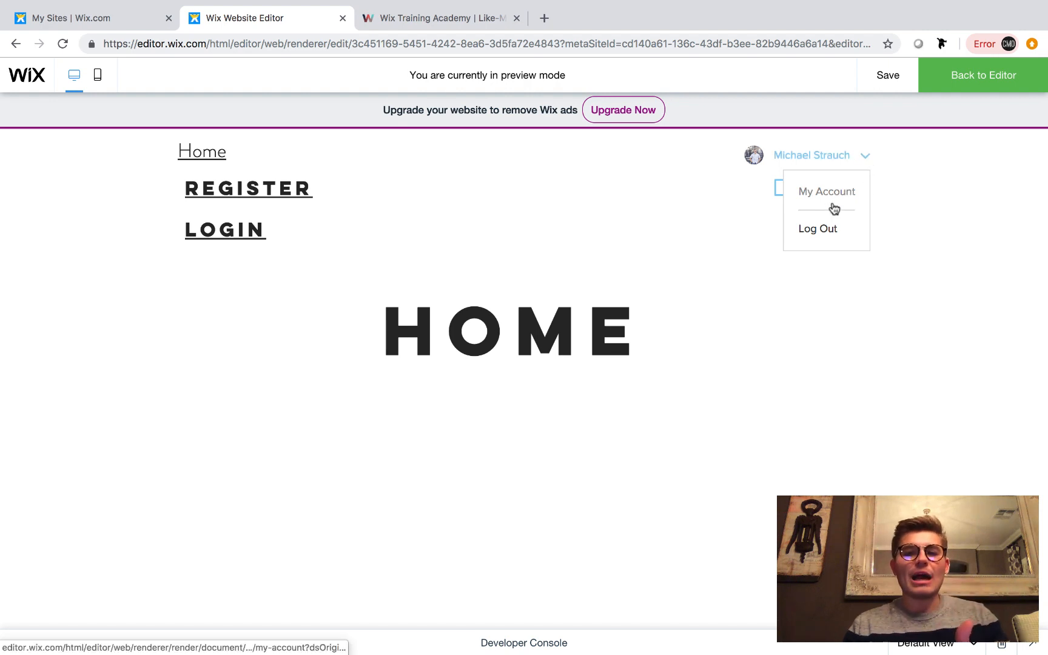
{"action": "mouse_move", "coordinate": [882, 188]}
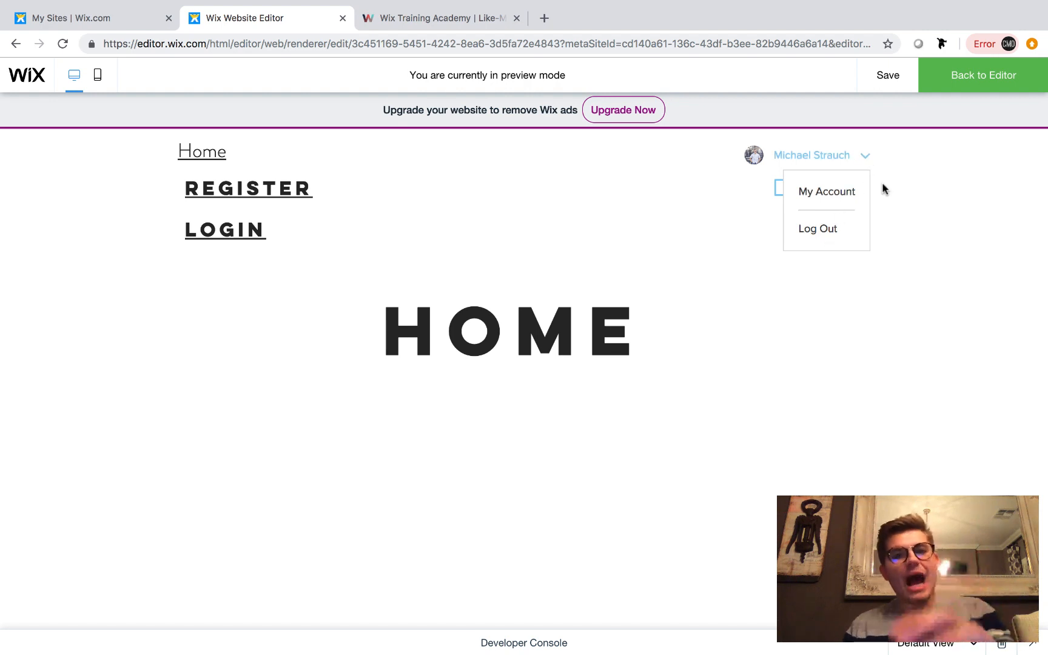
{"action": "left_click", "coordinate": [827, 191]}
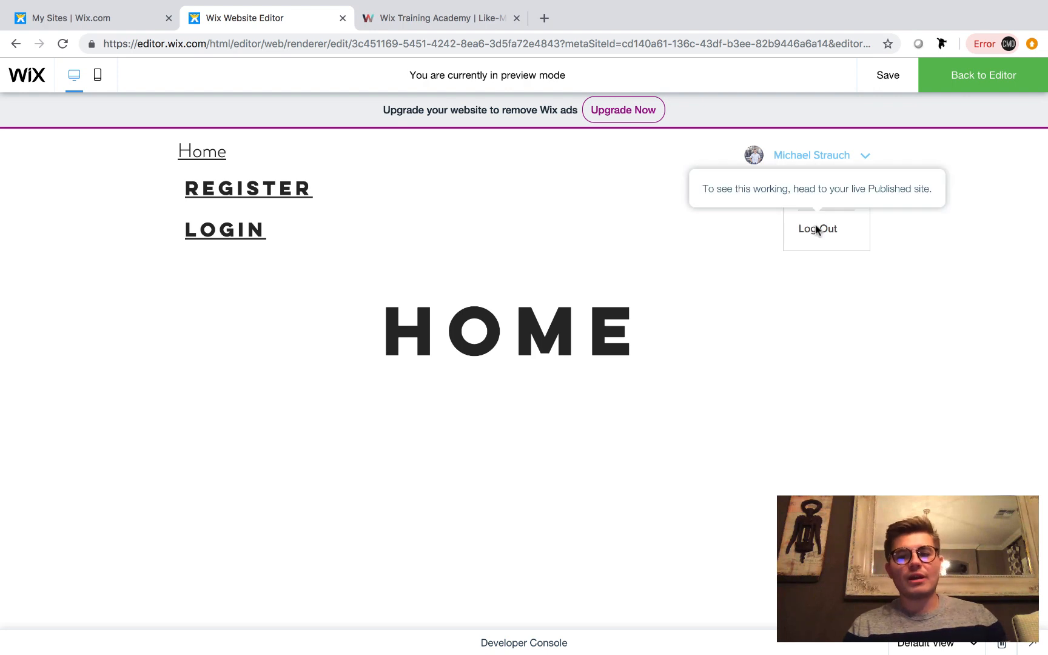
{"action": "mouse_move", "coordinate": [946, 234]}
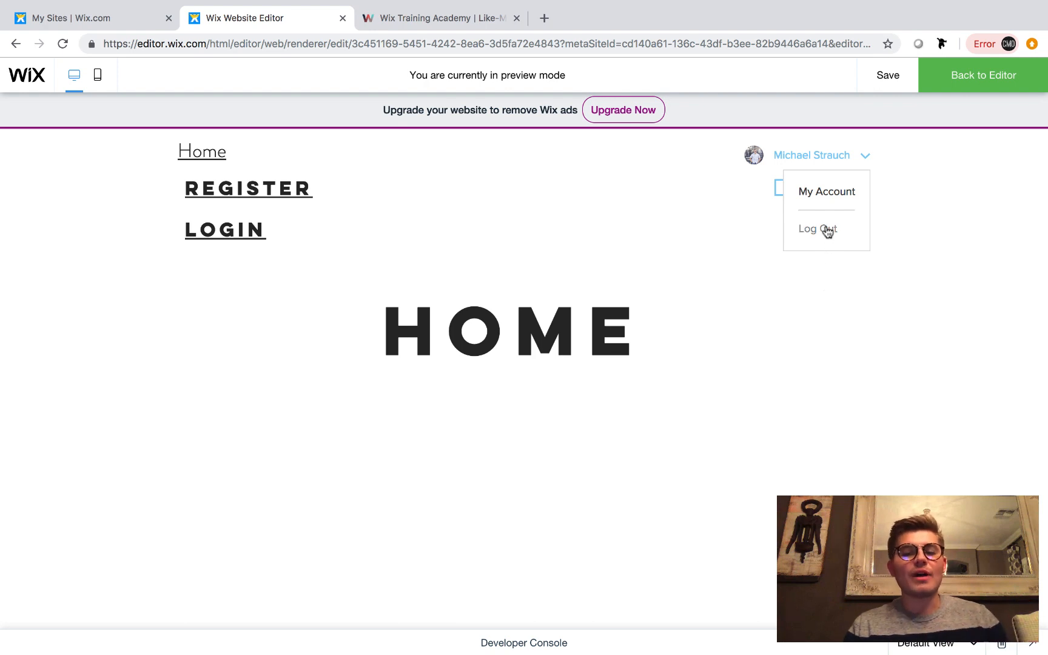
{"action": "mouse_move", "coordinate": [883, 283]}
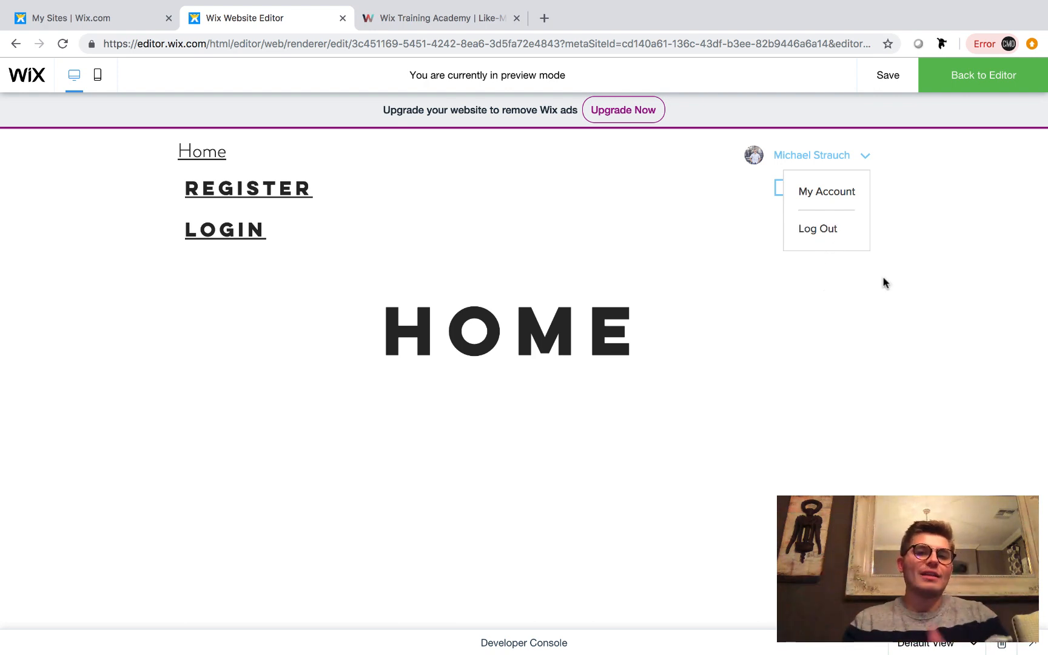
{"action": "mouse_move", "coordinate": [903, 210]}
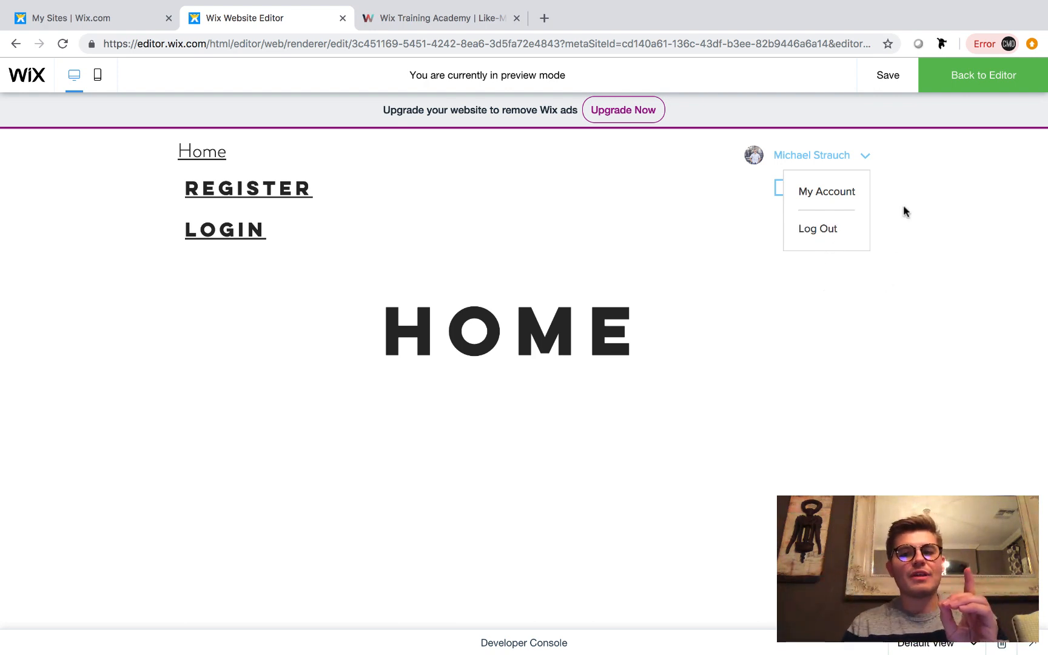
{"action": "mouse_move", "coordinate": [901, 205]}
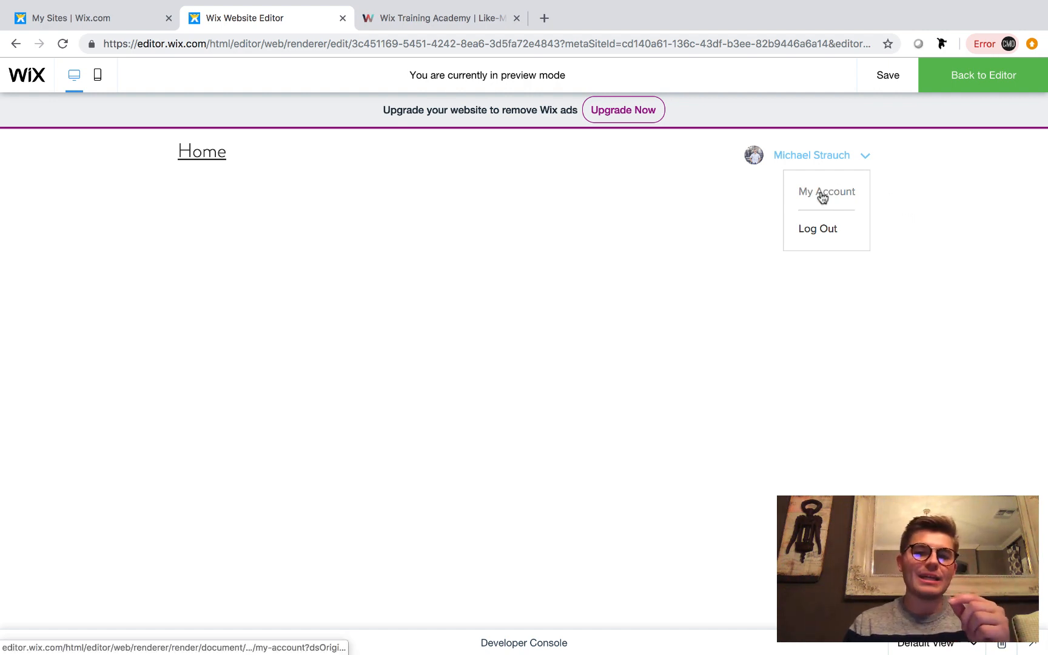
{"action": "left_click", "coordinate": [827, 192]}
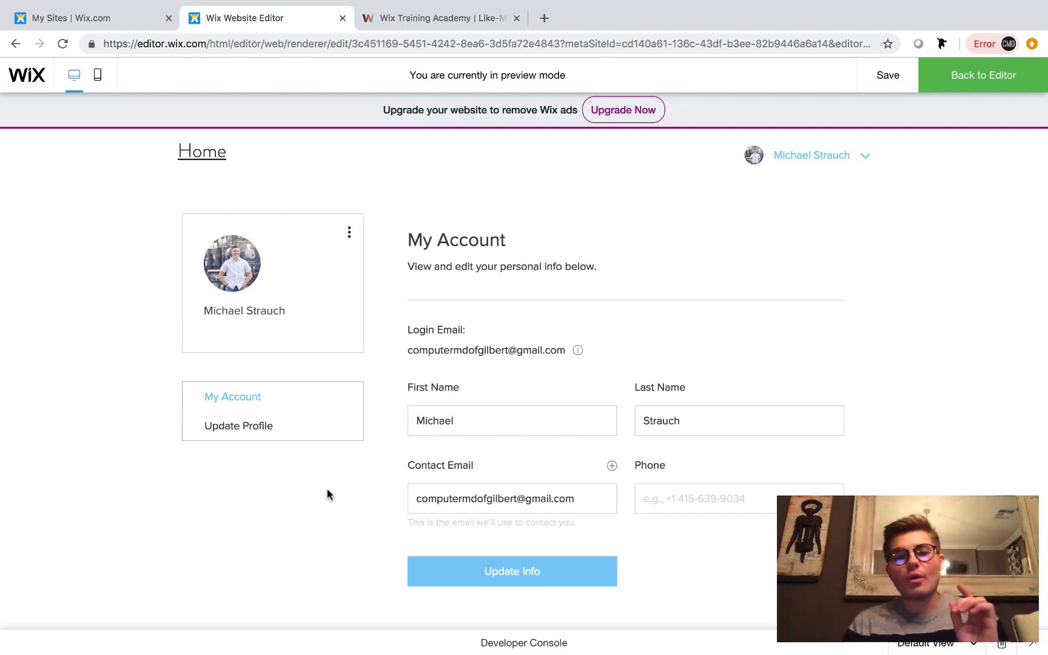
{"action": "mouse_move", "coordinate": [424, 404]}
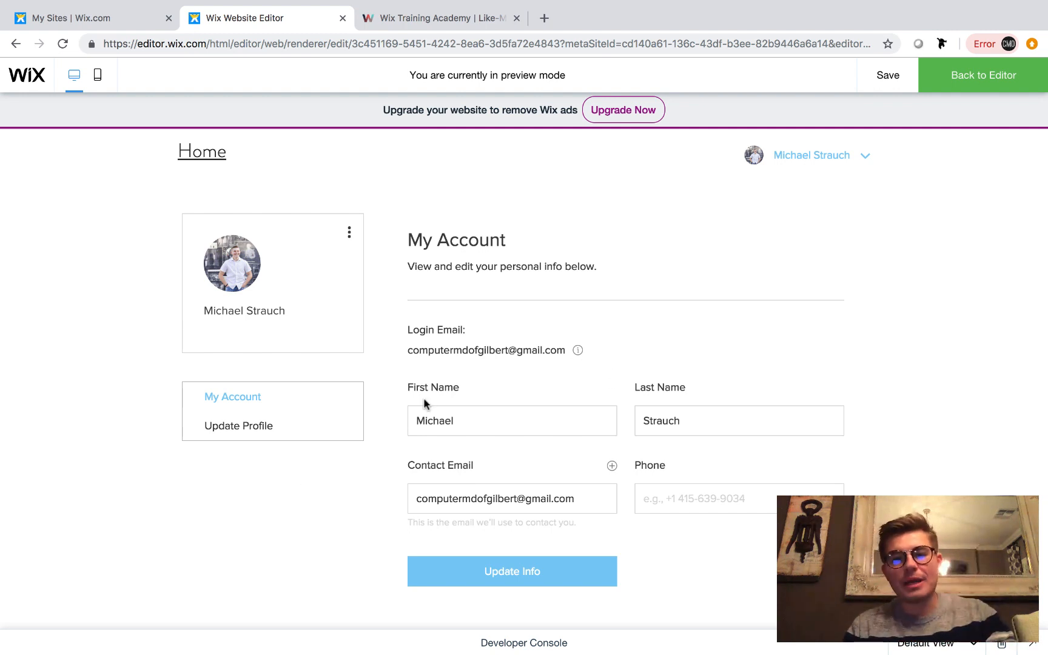
{"action": "mouse_move", "coordinate": [390, 457]}
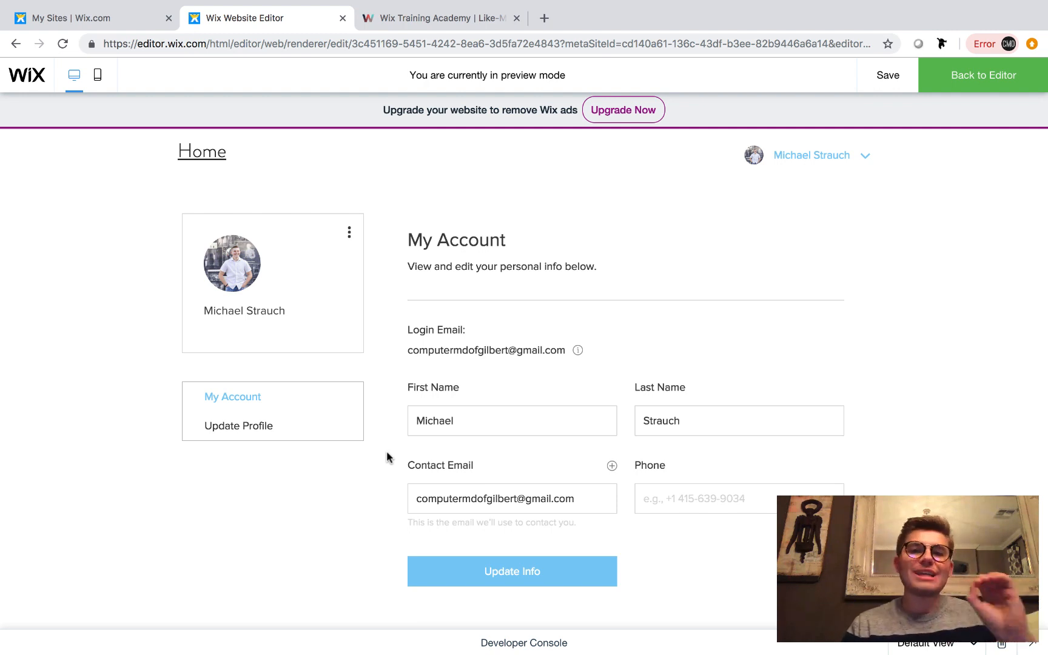
{"action": "mouse_move", "coordinate": [843, 183]}
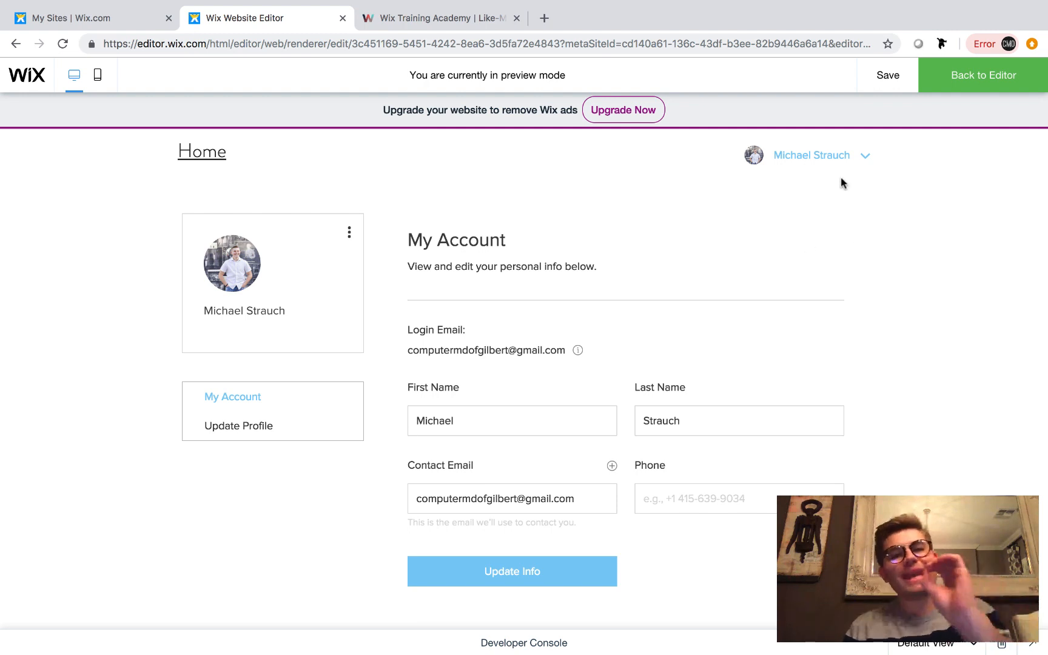
{"action": "mouse_move", "coordinate": [834, 168]}
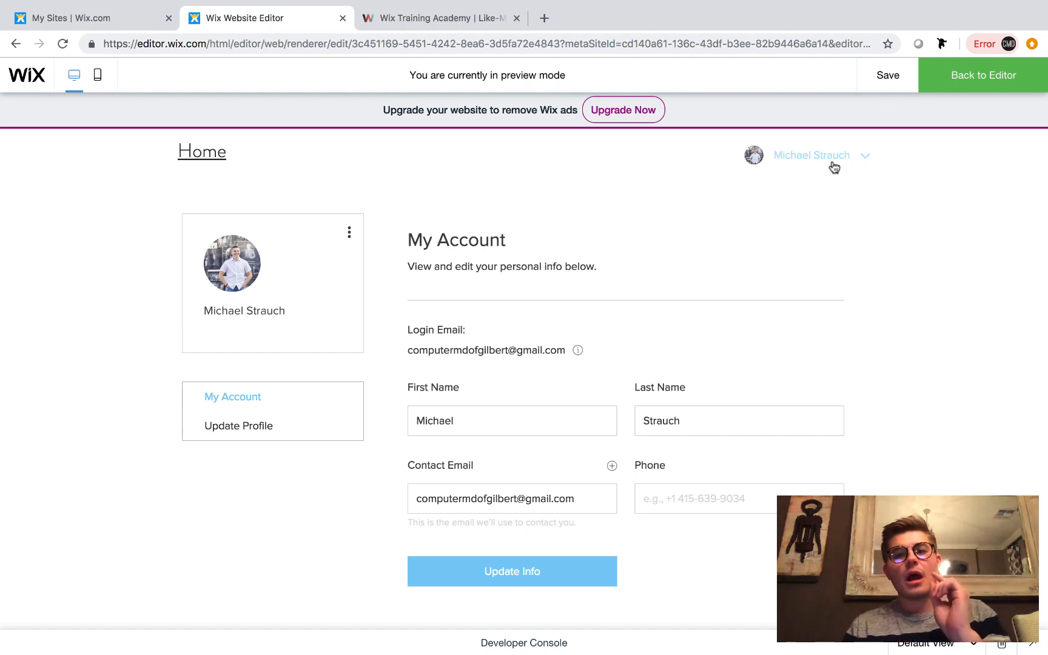
{"action": "left_click", "coordinate": [813, 155]}
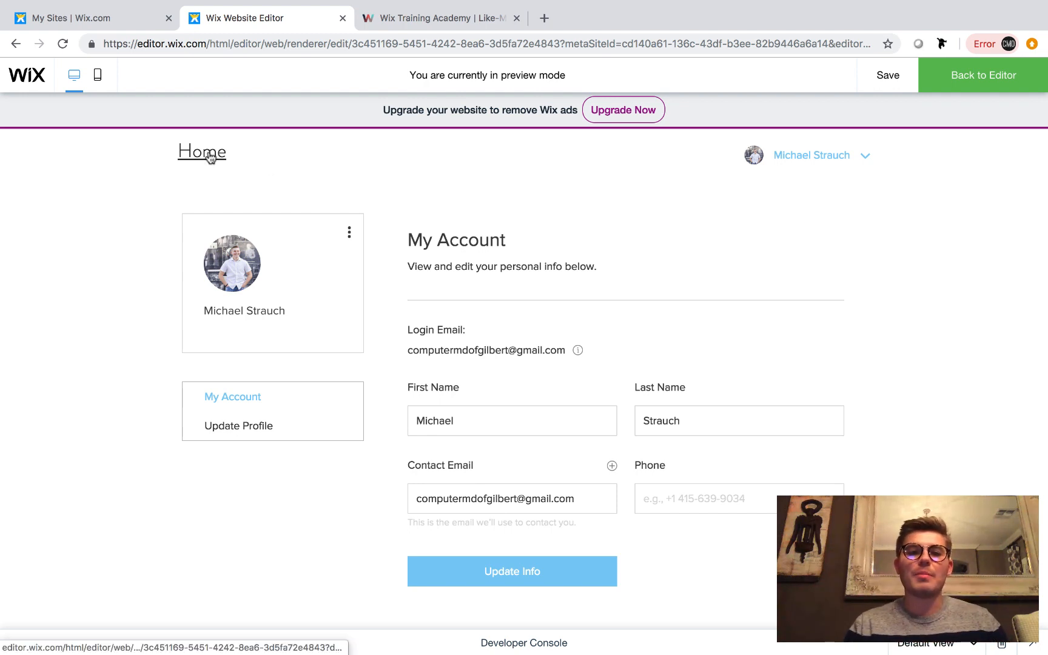
{"action": "left_click", "coordinate": [201, 151]}
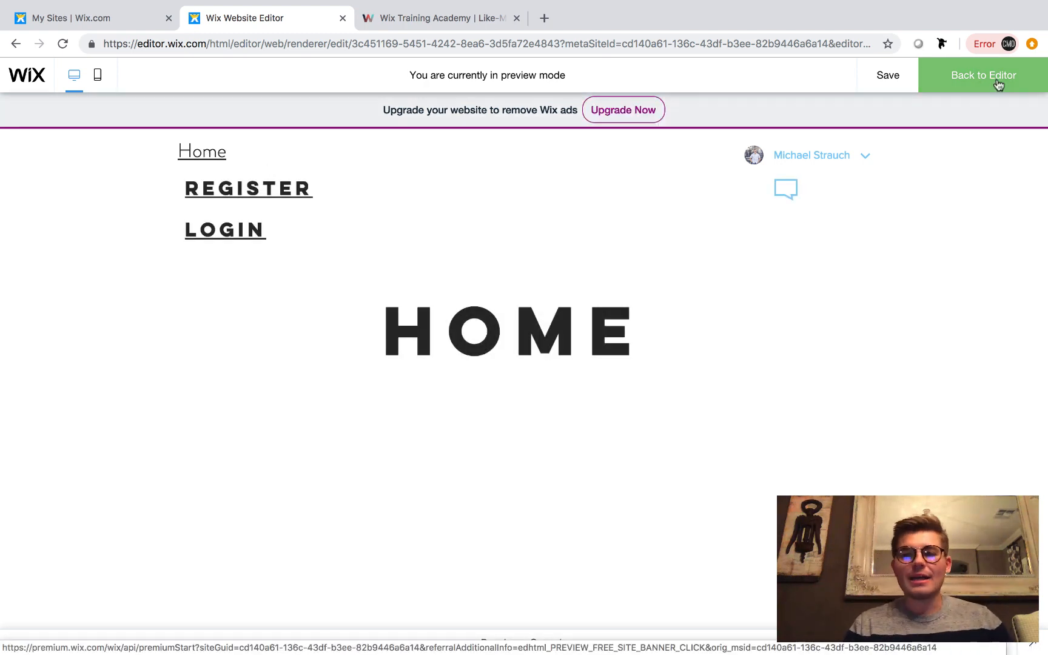
- Return to the editor and bring up the Site Menu panel listing HOME, STATUSES PAGE and TESTING
{"action": "left_click", "coordinate": [981, 75]}
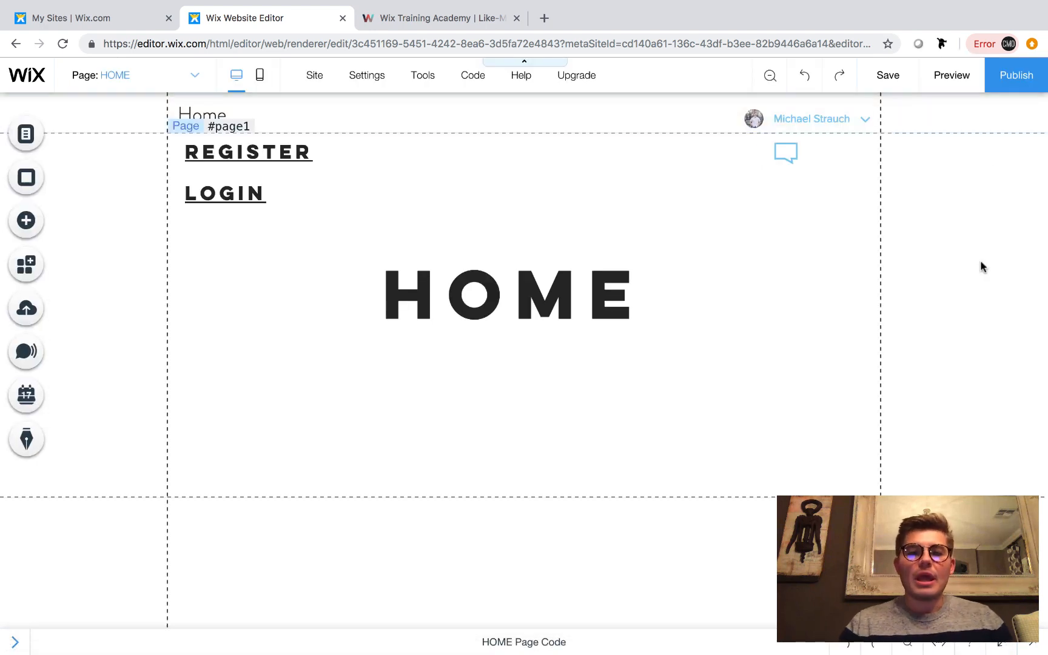
{"action": "left_click", "coordinate": [226, 193]}
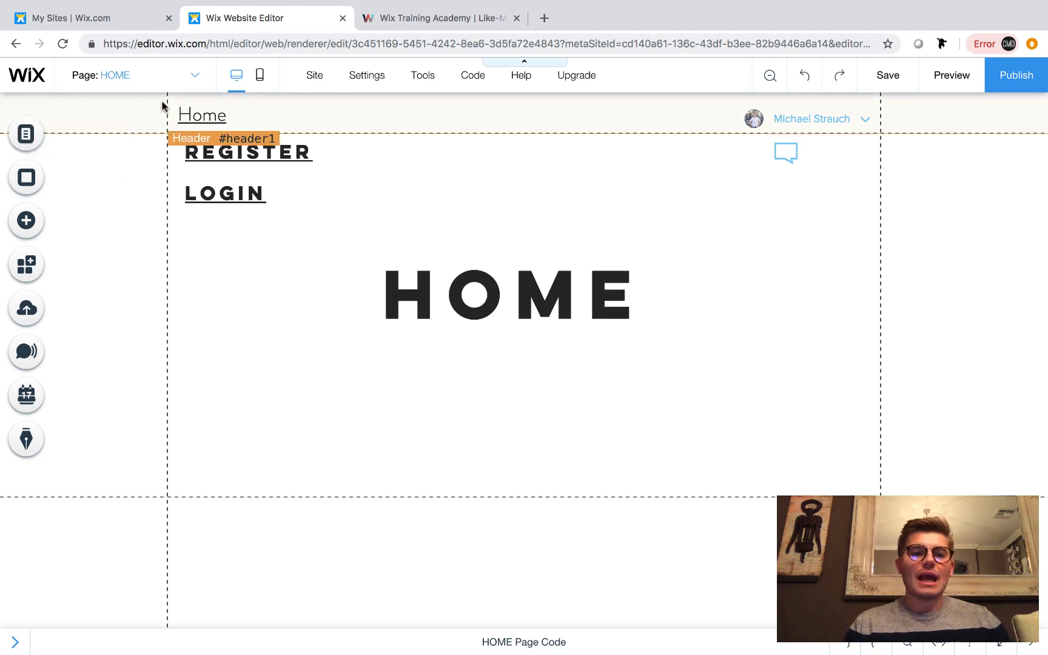
{"action": "left_click", "coordinate": [25, 134]}
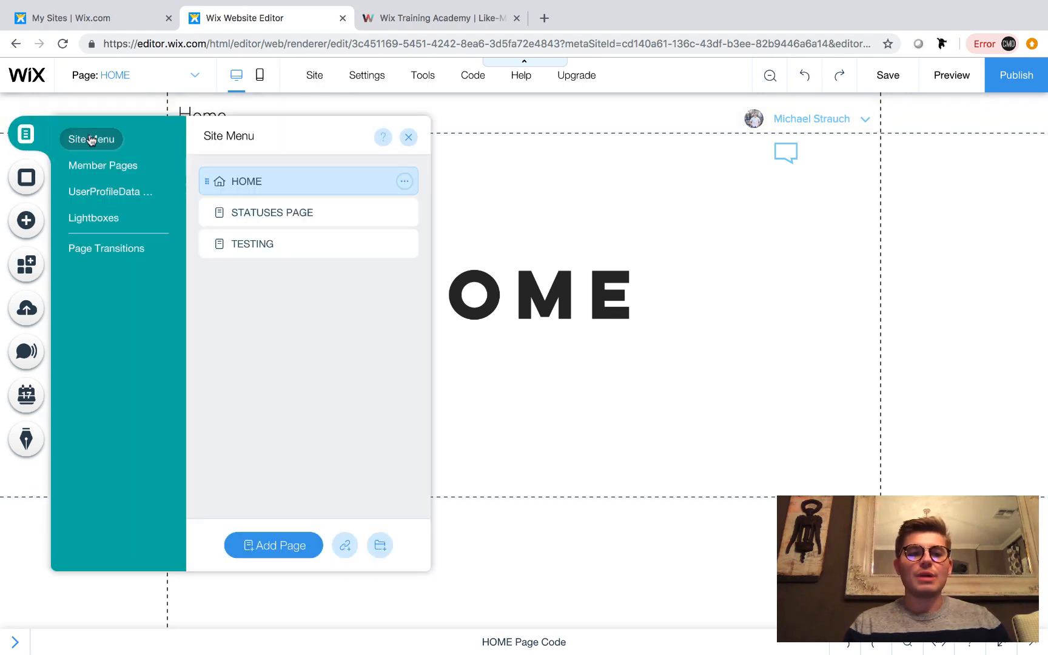
- Show the Lightboxes list: Registration Lightbox, Log In Lightbox and Status Update
{"action": "left_click", "coordinate": [94, 218]}
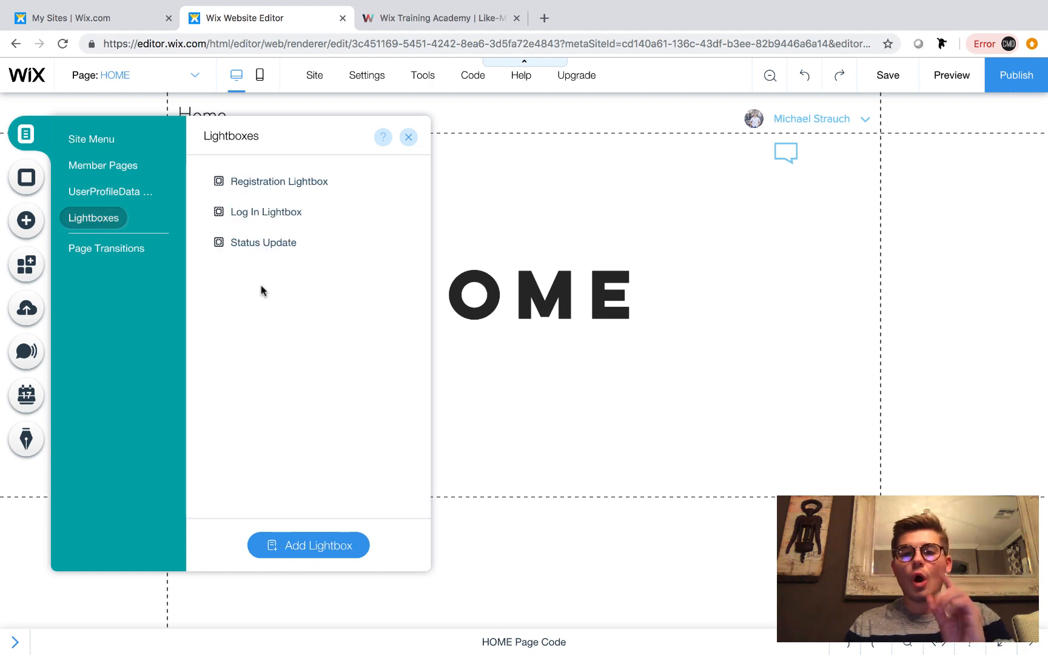
{"action": "mouse_move", "coordinate": [316, 338]}
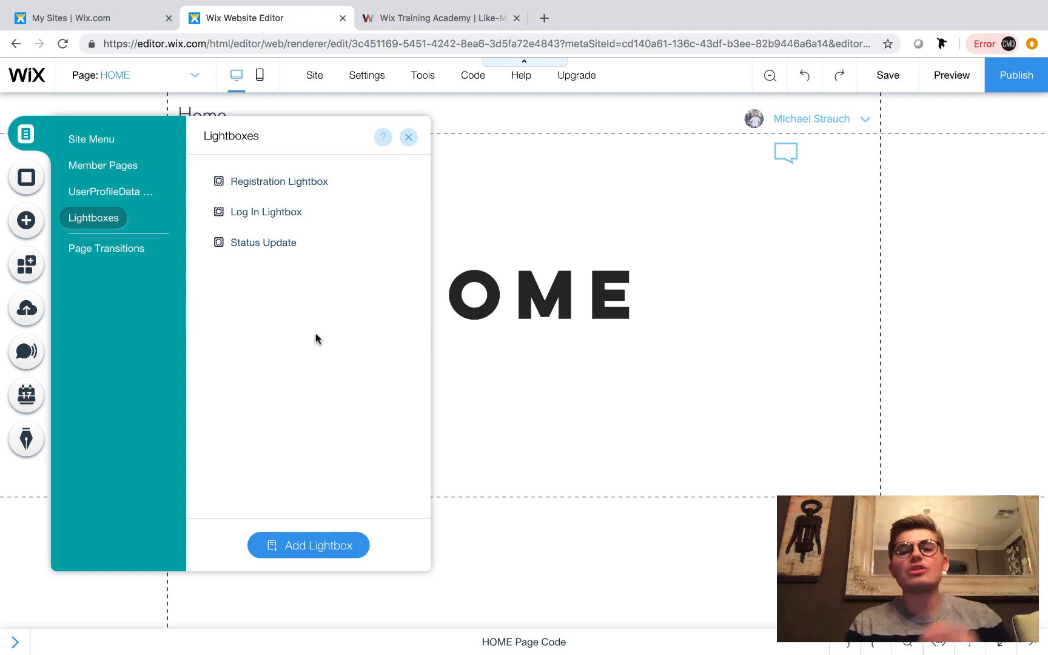
{"action": "mouse_move", "coordinate": [310, 292]}
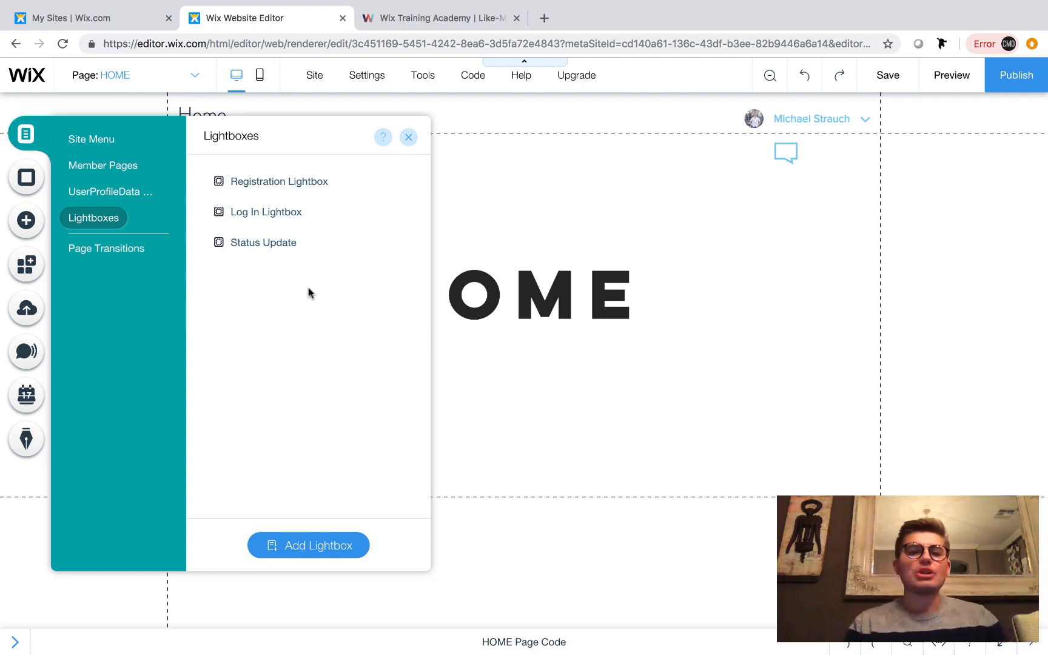
- Open the Log In Lightbox and dismiss the pages panel to see its fields
{"action": "left_click", "coordinate": [265, 212]}
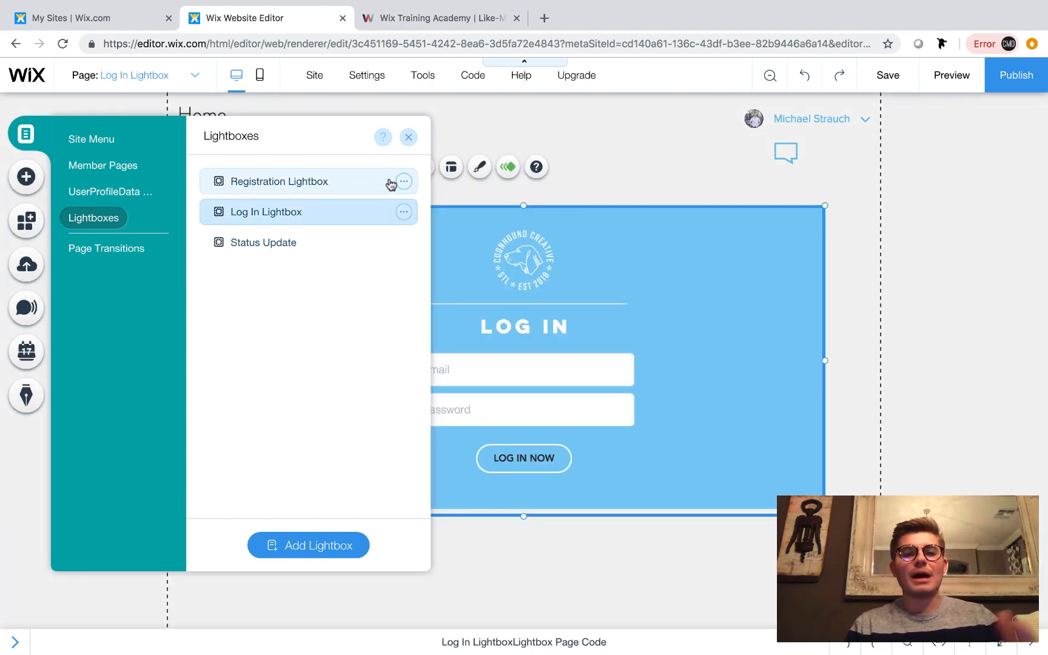
{"action": "left_click", "coordinate": [409, 137]}
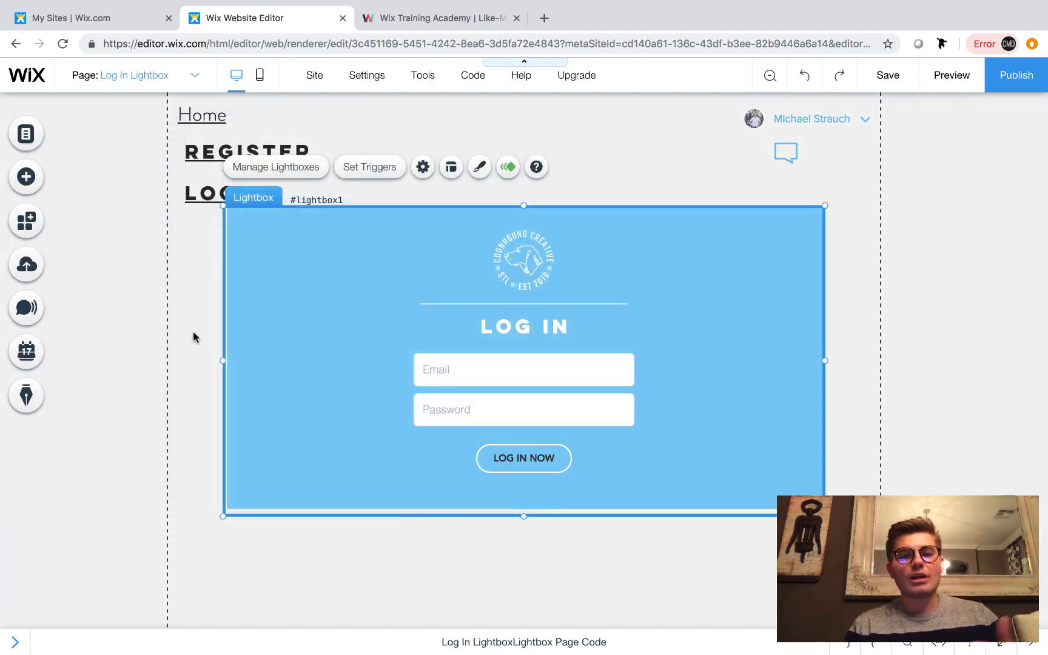
{"action": "mouse_move", "coordinate": [210, 560]}
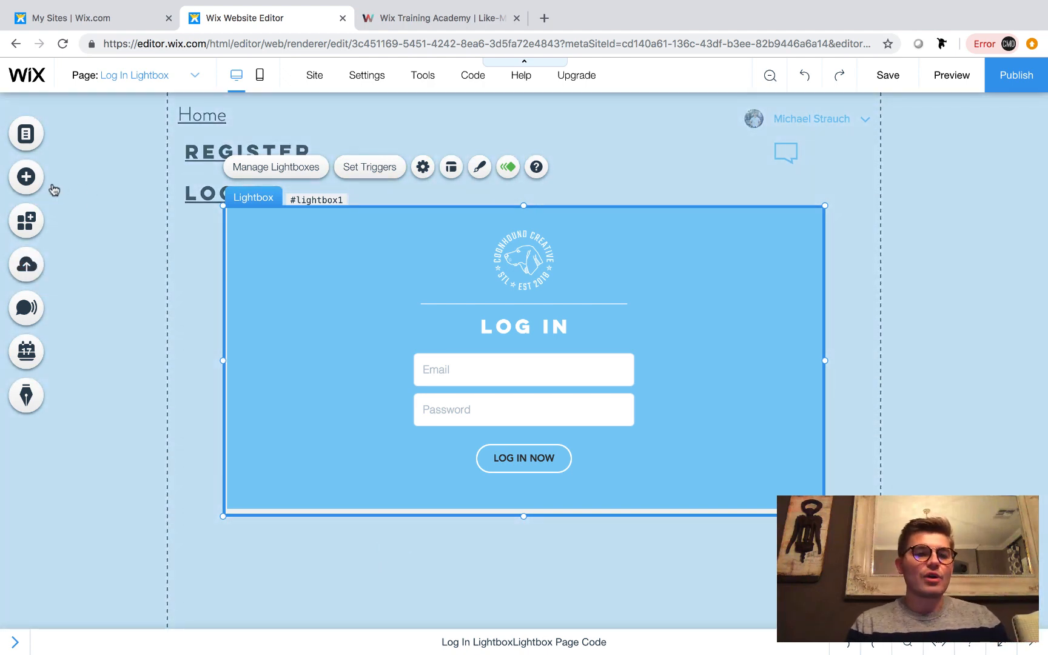
- Browse the Add panel's Image and Box categories, then scroll the Lightbox templates
{"action": "left_click", "coordinate": [25, 175]}
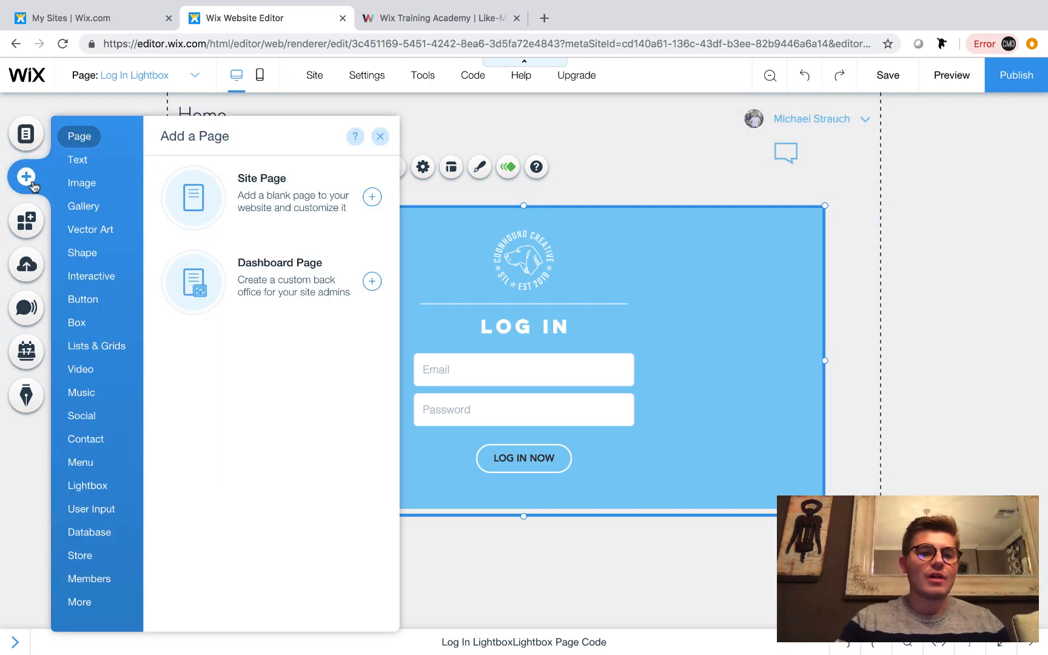
{"action": "left_click", "coordinate": [81, 182]}
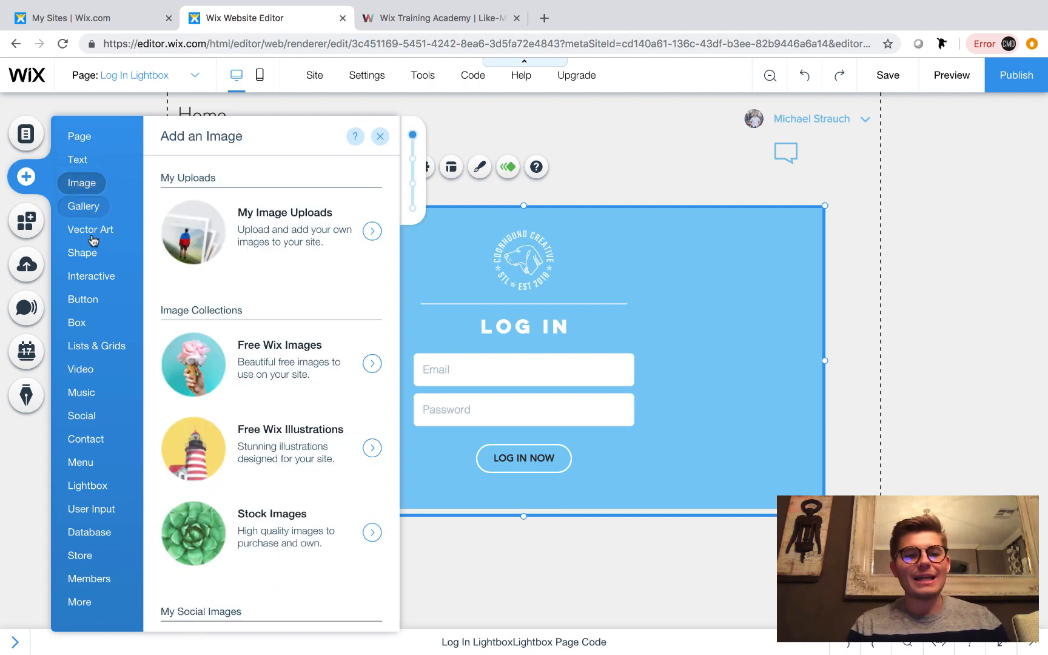
{"action": "left_click", "coordinate": [77, 323]}
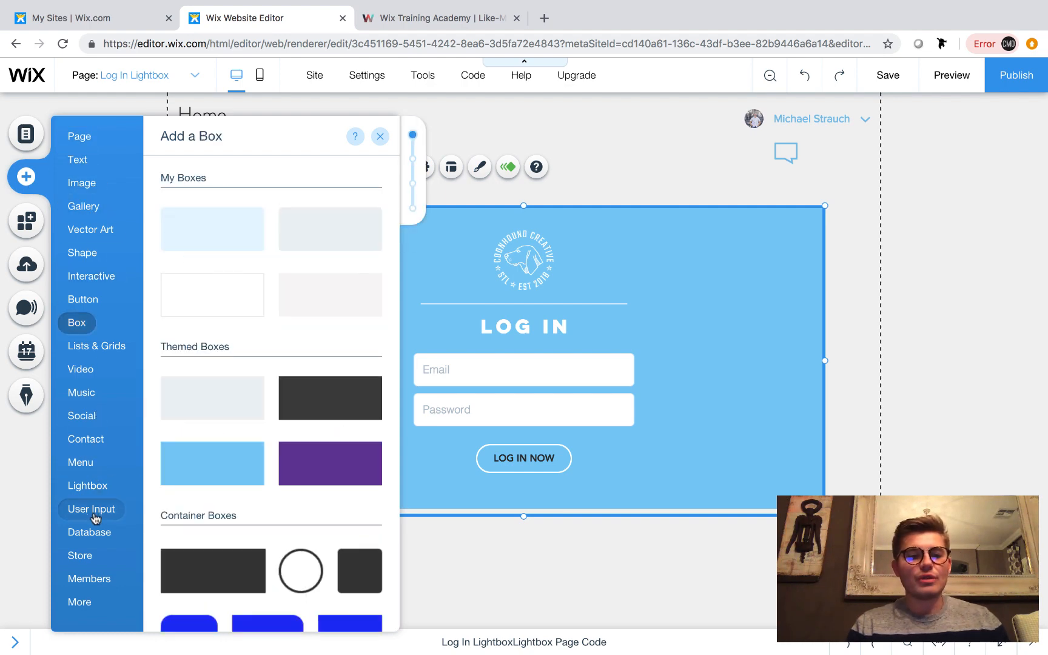
{"action": "left_click", "coordinate": [87, 486]}
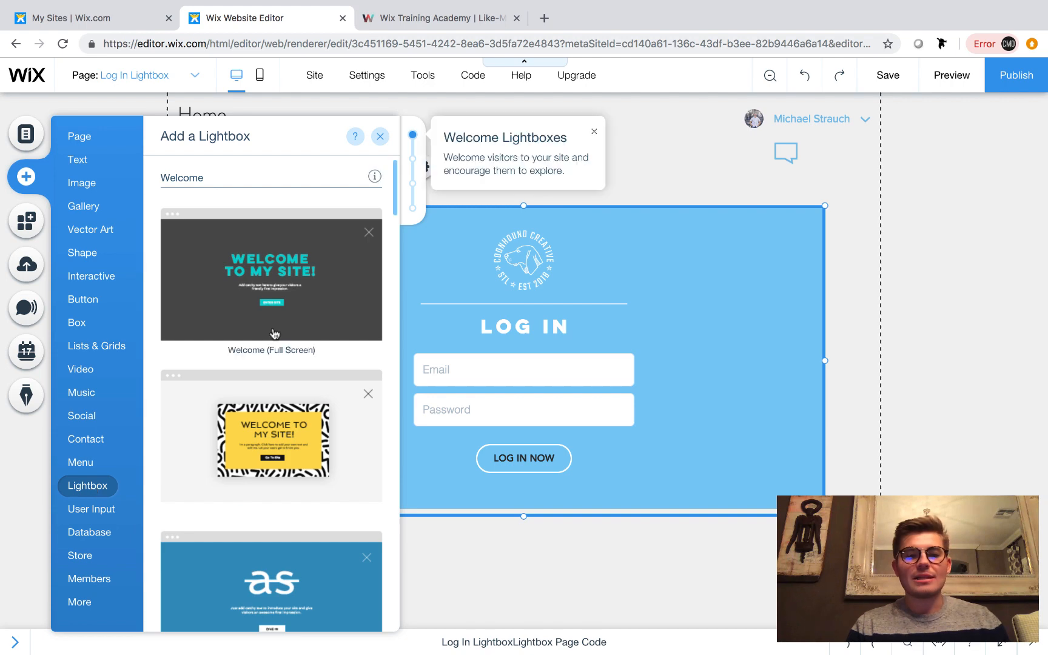
{"action": "scroll", "scroll_direction": "down", "scroll_amount": 3}
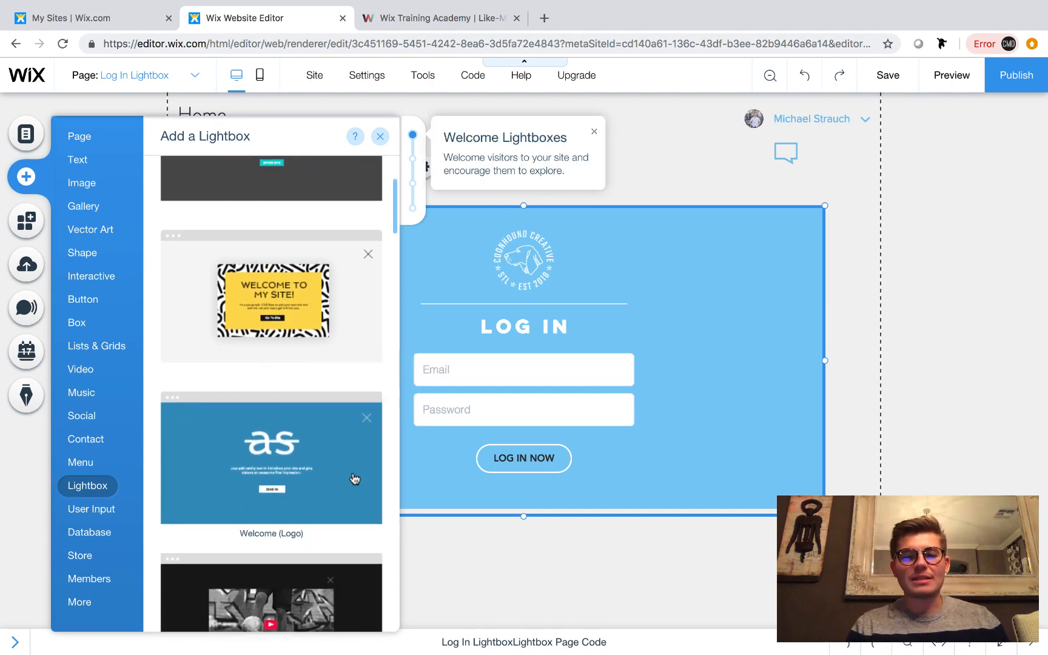
{"action": "mouse_move", "coordinate": [278, 460]}
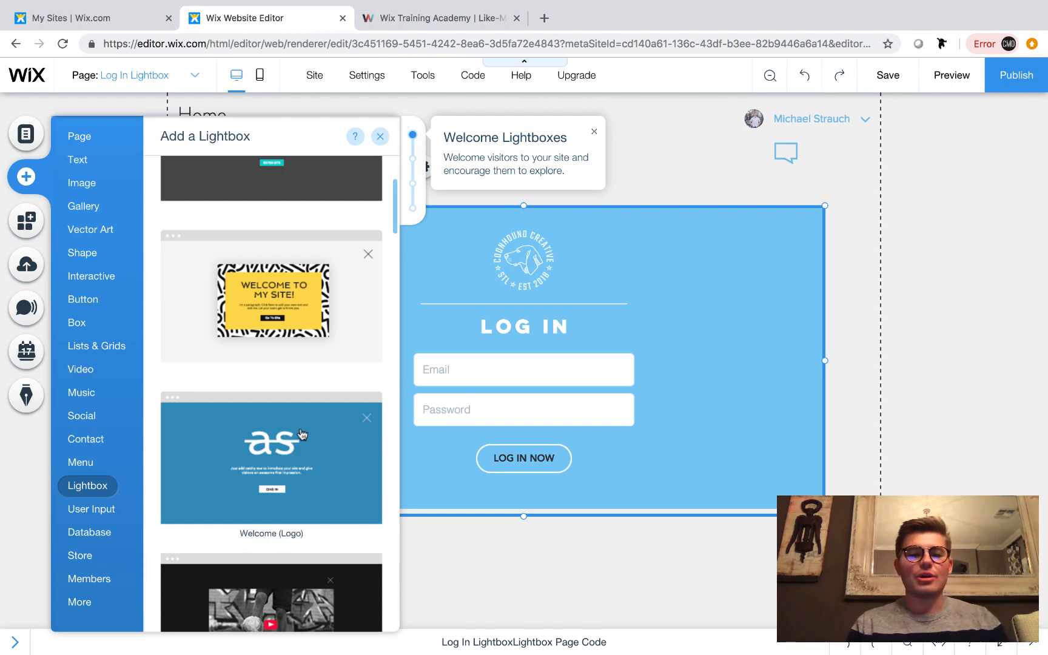
{"action": "mouse_move", "coordinate": [310, 272]}
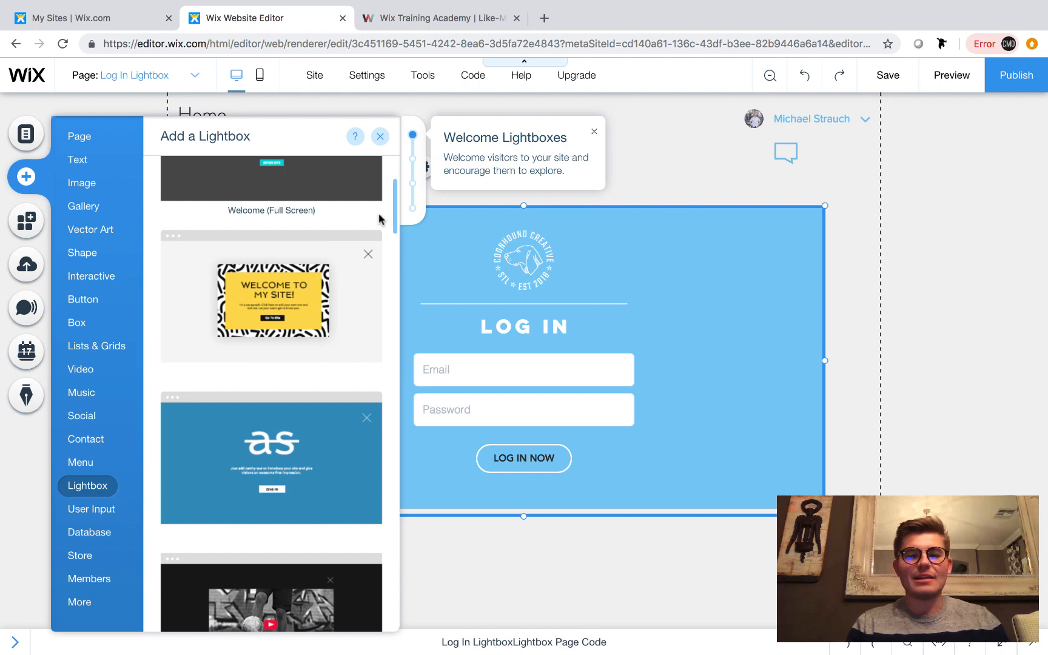
- Close the Add panel, leaving the Log In Lightbox selected
{"action": "left_click", "coordinate": [380, 136]}
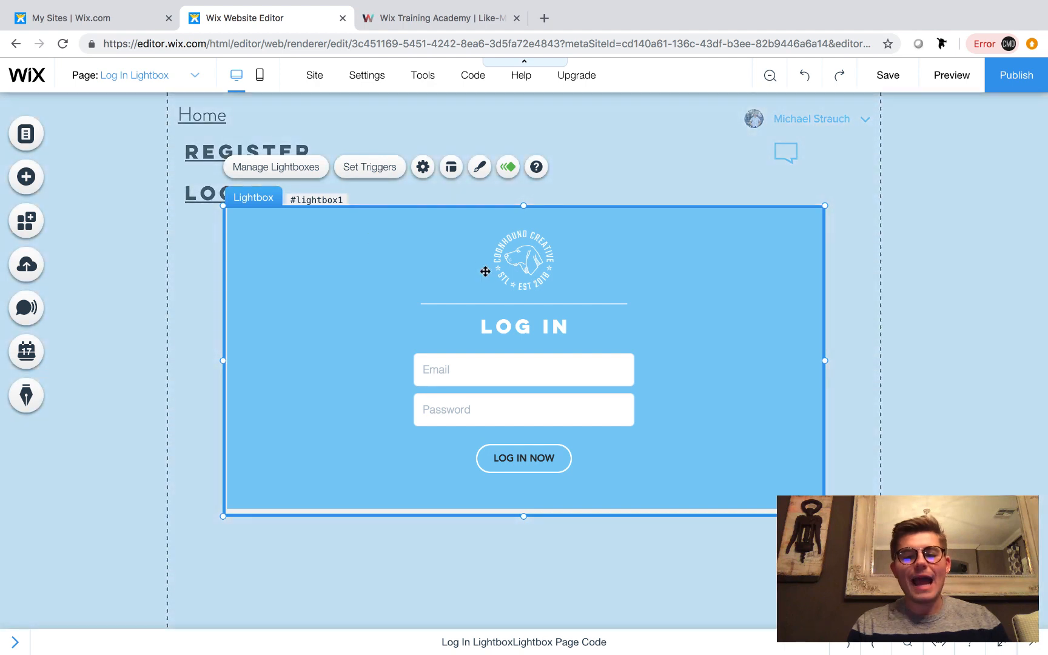
{"action": "mouse_move", "coordinate": [770, 495]}
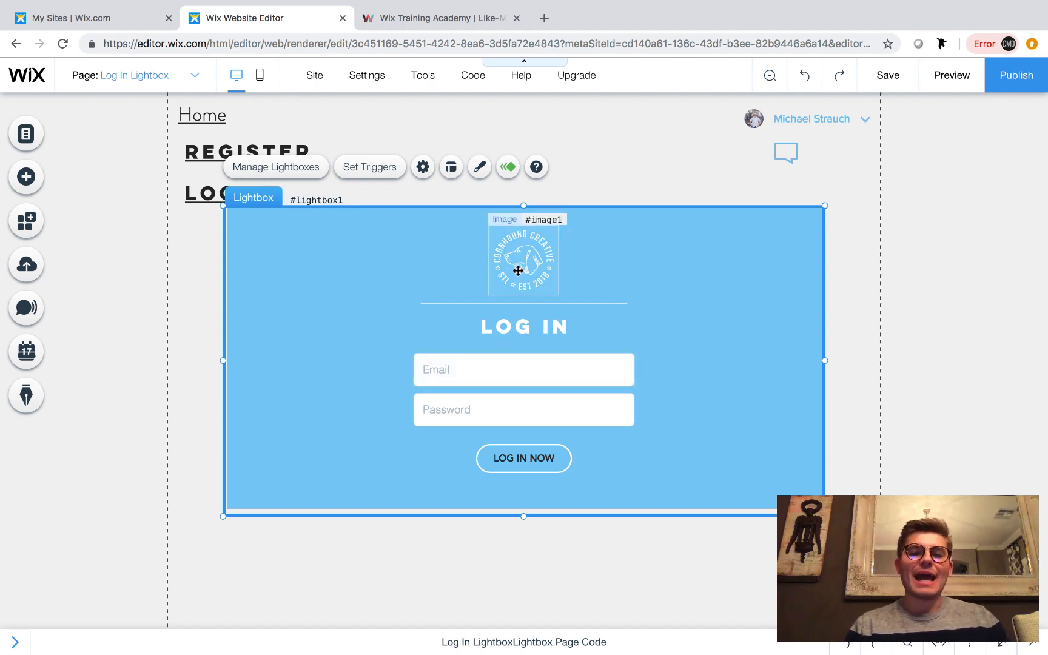
{"action": "mouse_move", "coordinate": [584, 256]}
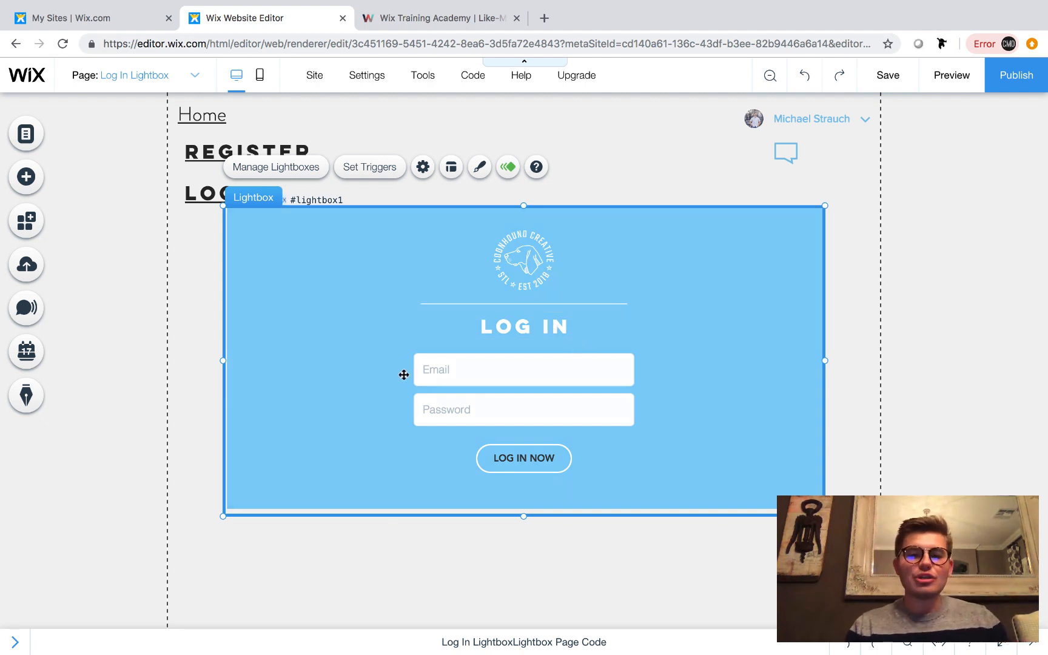
{"action": "mouse_move", "coordinate": [497, 440]}
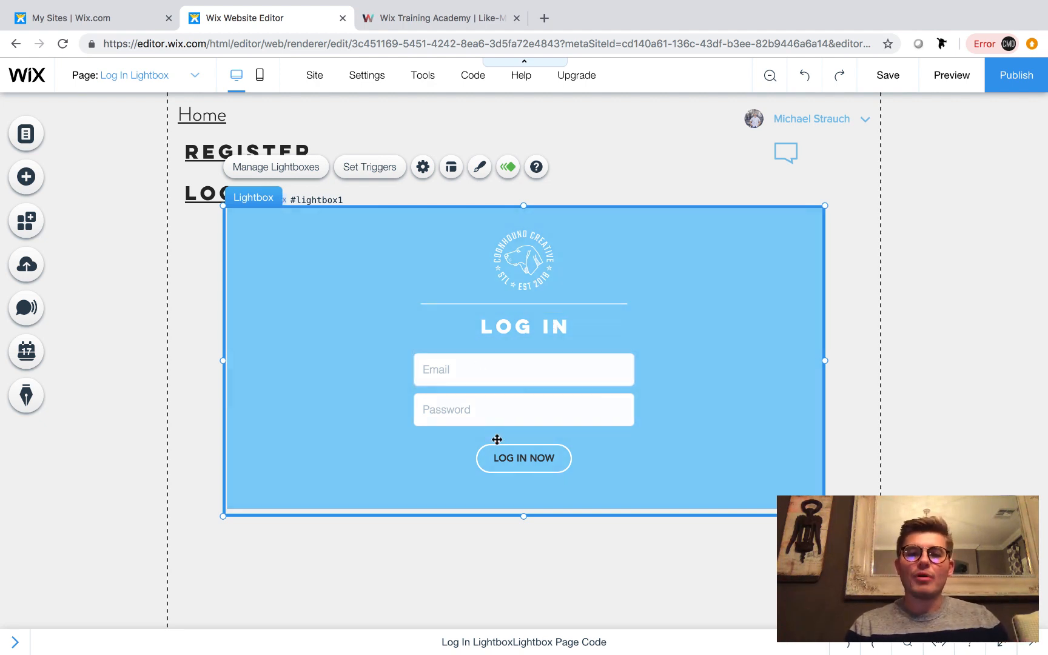
{"action": "mouse_move", "coordinate": [302, 377]}
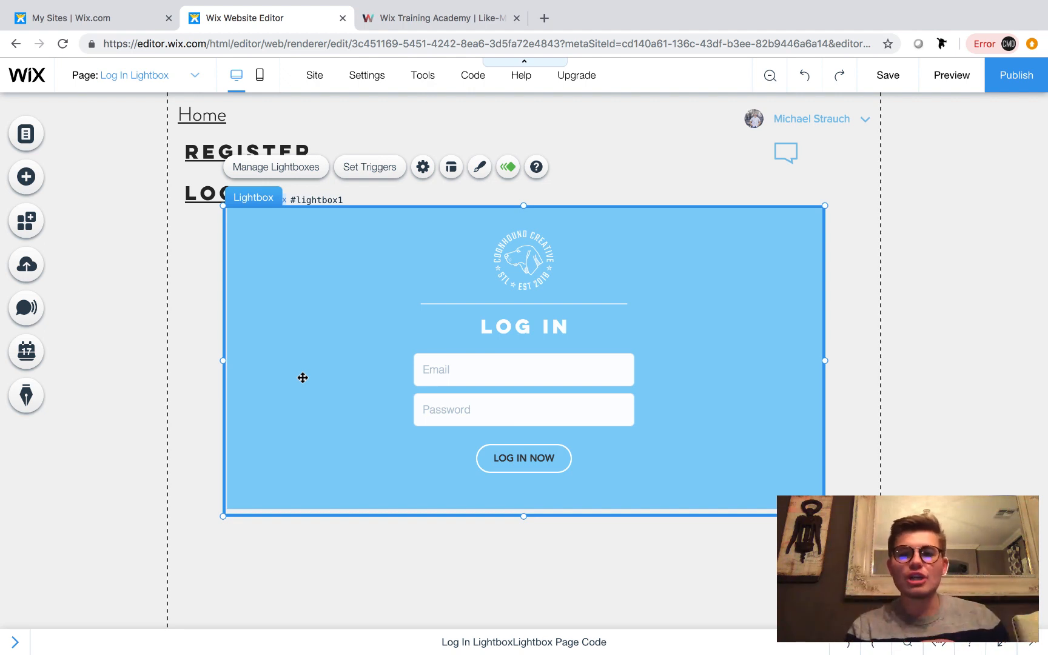
{"action": "mouse_move", "coordinate": [312, 377]}
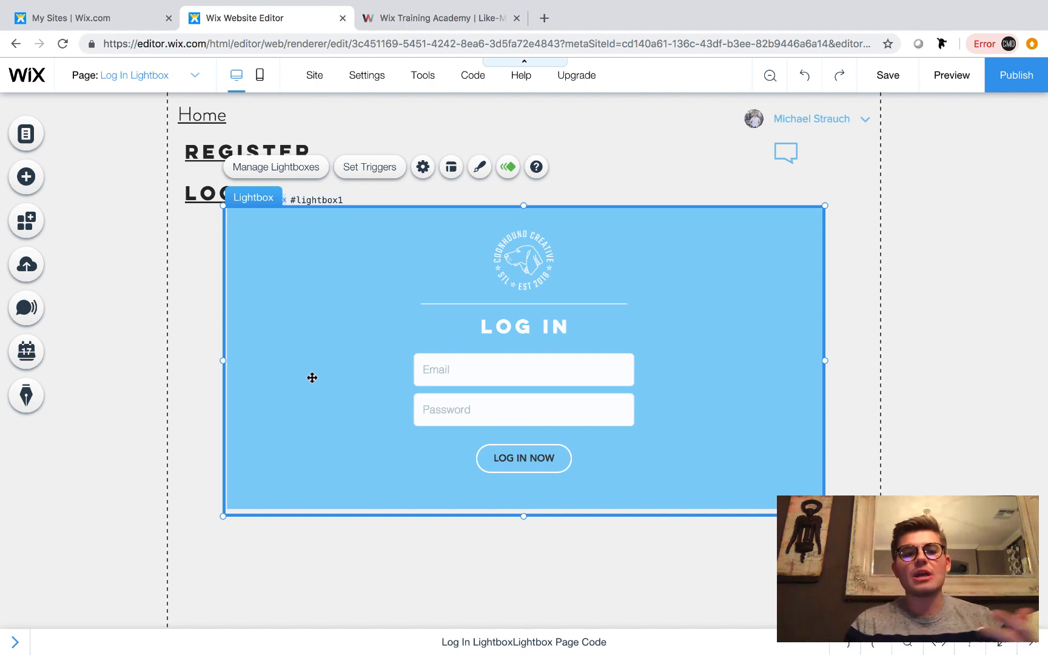
{"action": "mouse_move", "coordinate": [25, 177]}
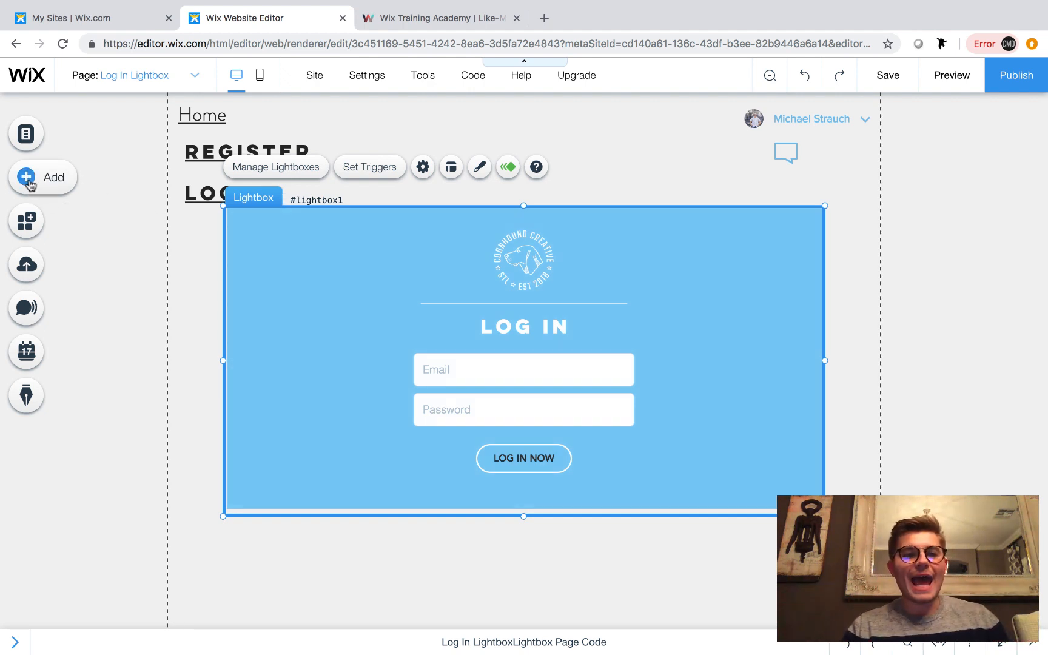
- Reopen the Add panel and land on the Page category's Site Page and Dashboard Page options
{"action": "left_click", "coordinate": [27, 177]}
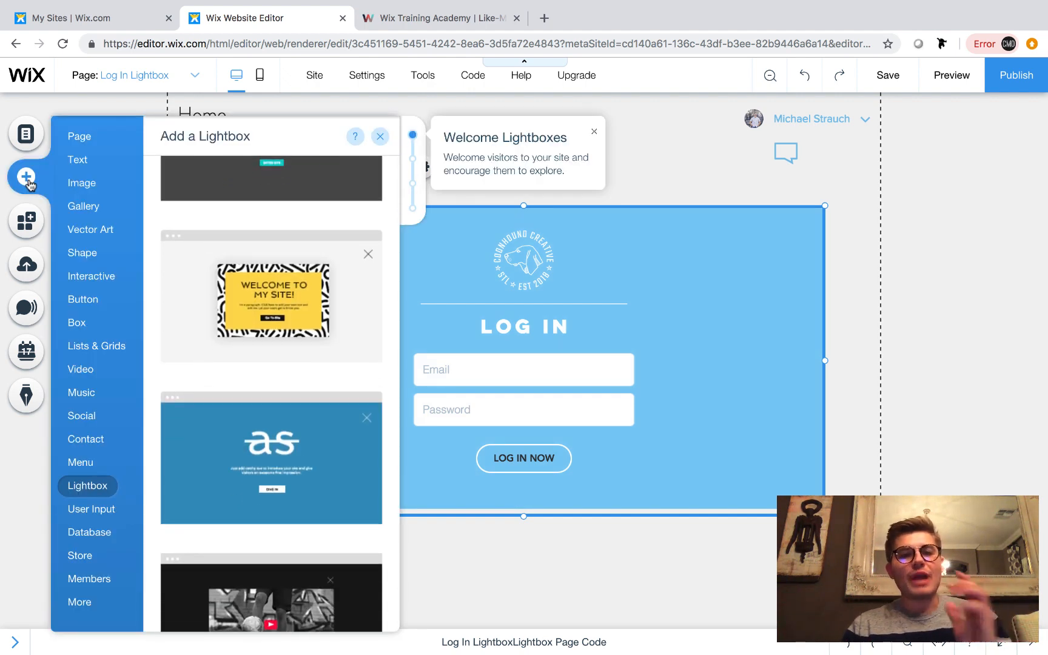
{"action": "left_click", "coordinate": [79, 136]}
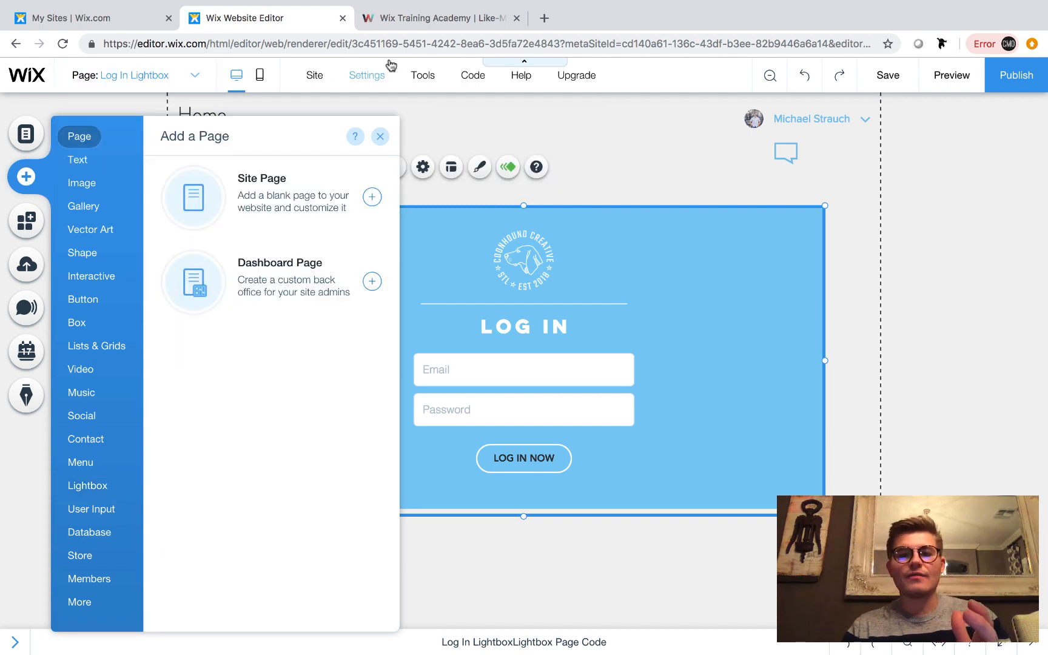
{"action": "left_click", "coordinate": [473, 75]}
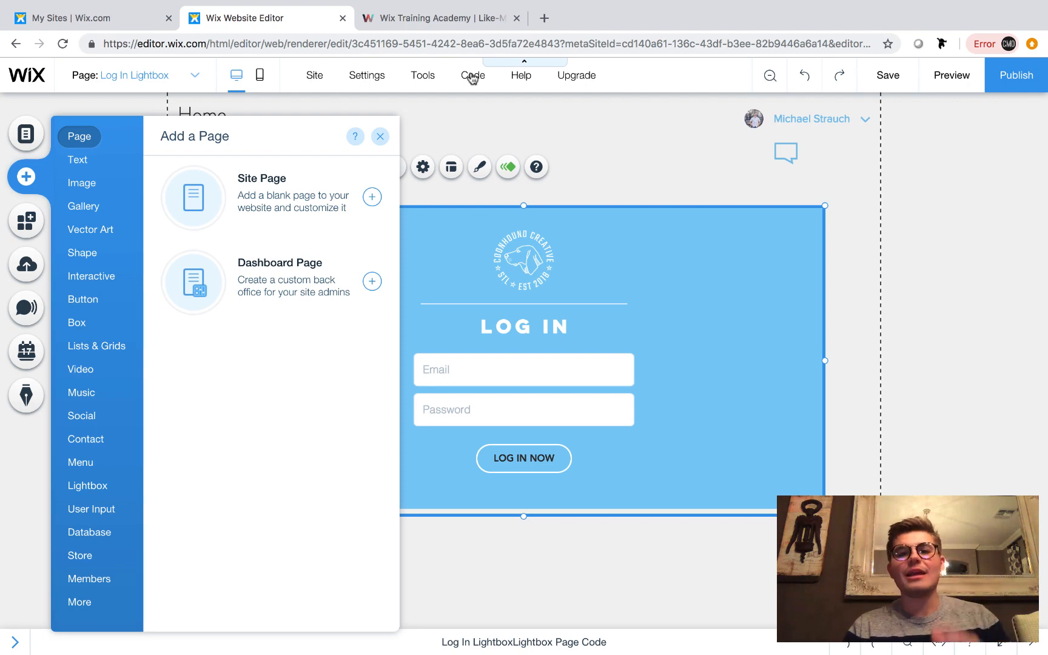
{"action": "left_click", "coordinate": [78, 160]}
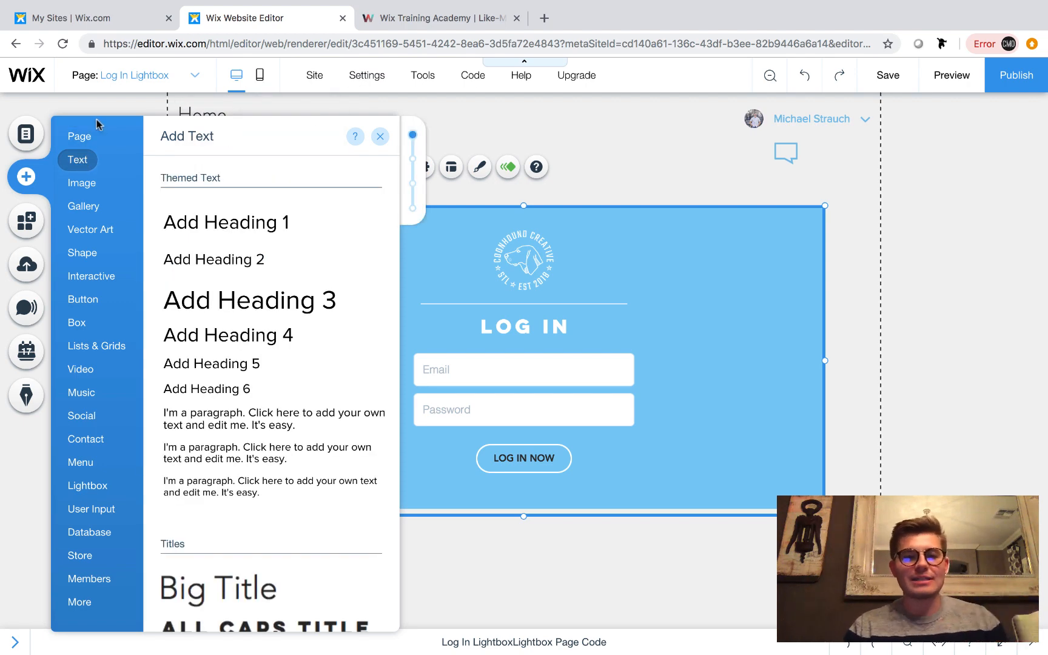
{"action": "left_click", "coordinate": [79, 136]}
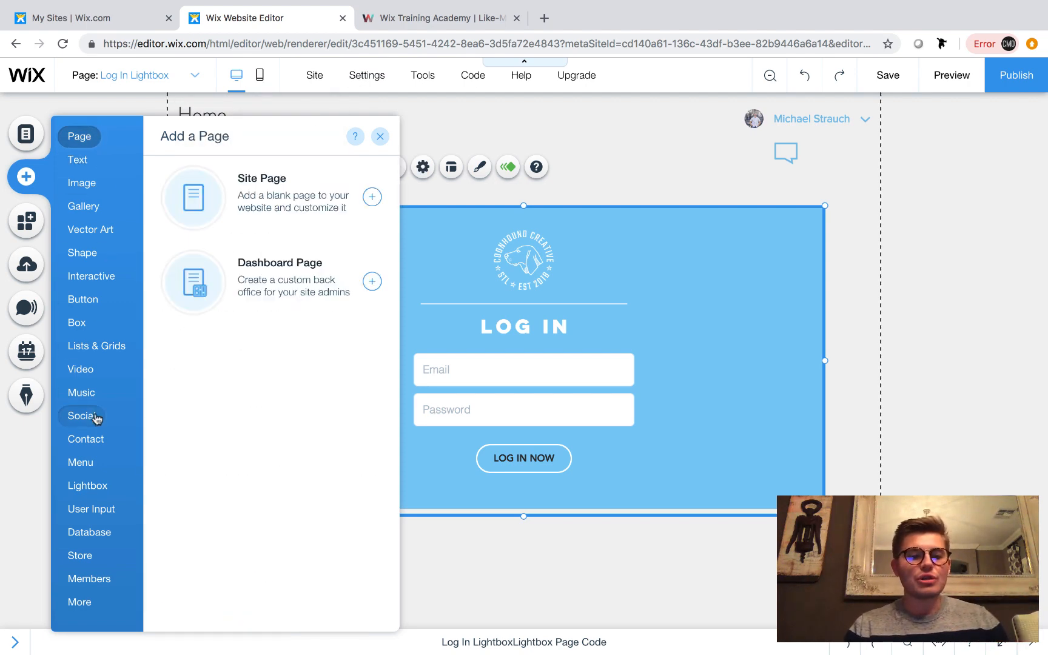
- Place a Level of Education text input from User Input onto the Log In Lightbox
{"action": "left_click", "coordinate": [91, 508]}
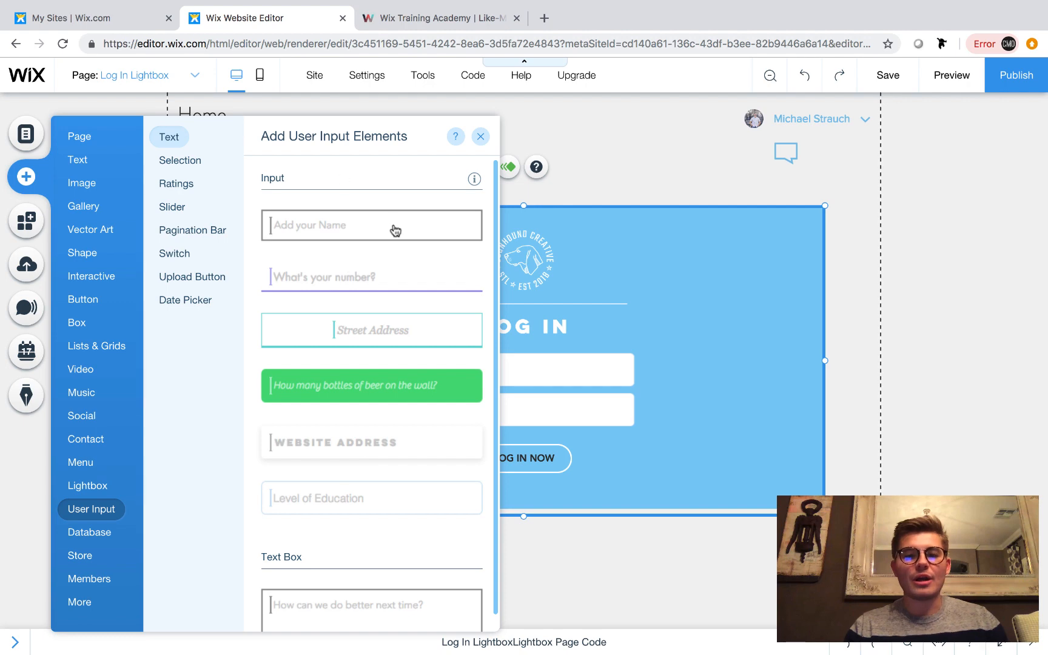
{"action": "mouse_move", "coordinate": [375, 495]}
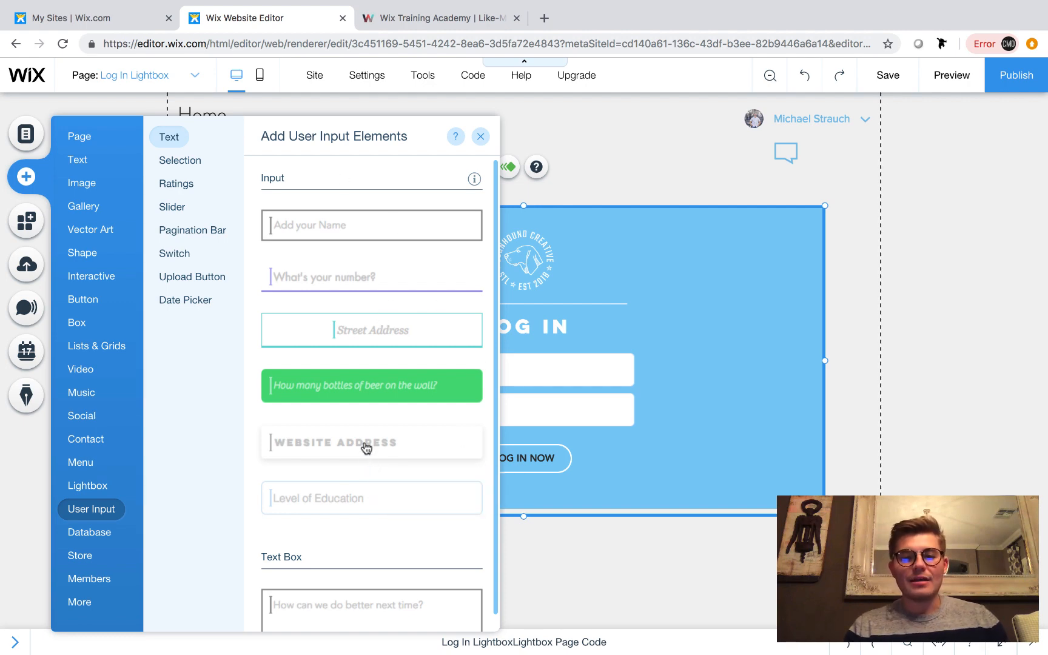
{"action": "left_click", "coordinate": [371, 497]}
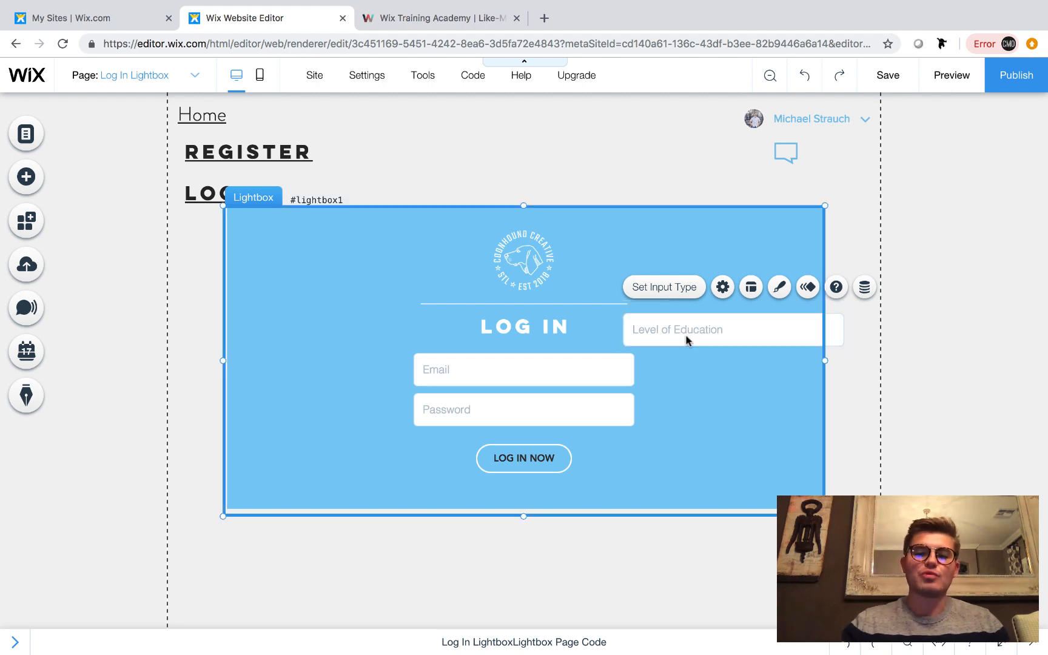
- Remove the extra input and bring up the #loginEmail field's Input Settings
{"action": "left_click", "coordinate": [522, 369]}
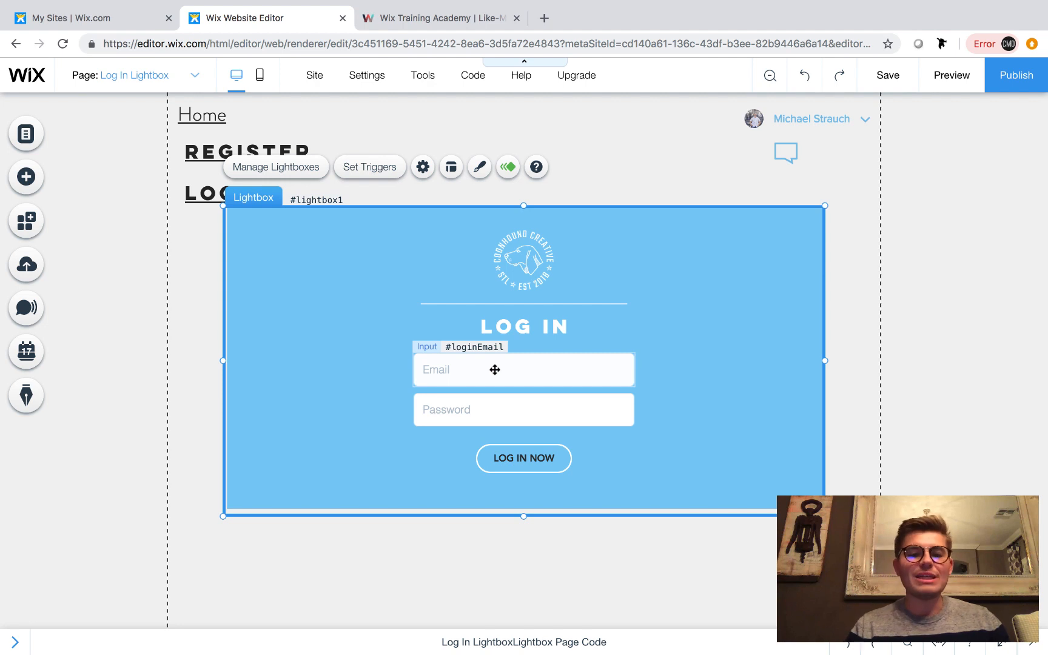
{"action": "left_click", "coordinate": [523, 368]}
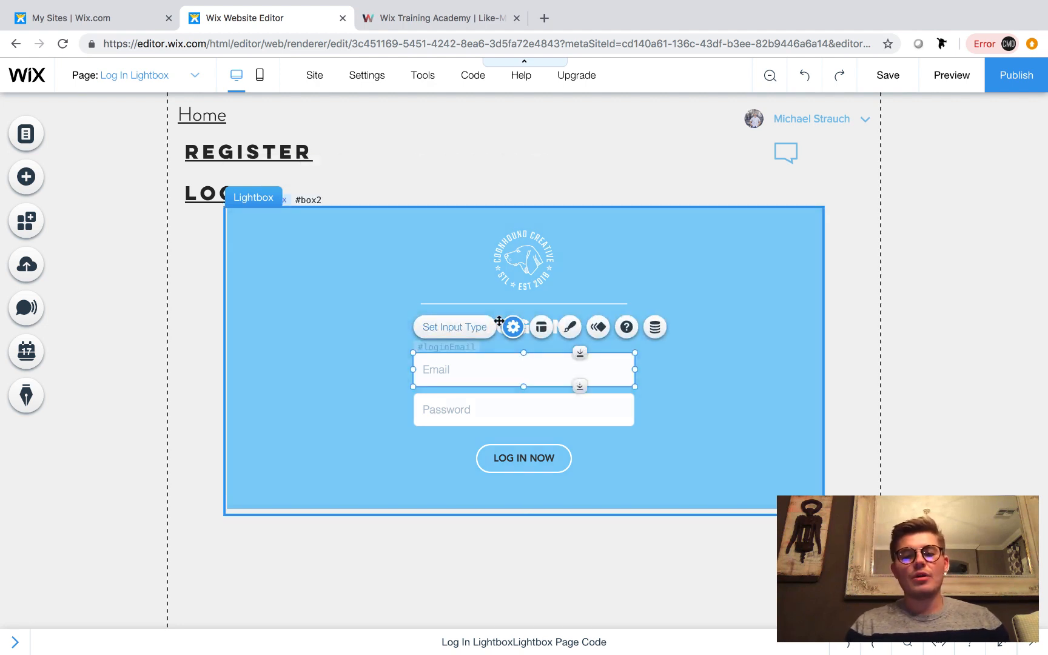
{"action": "left_click", "coordinate": [523, 410]}
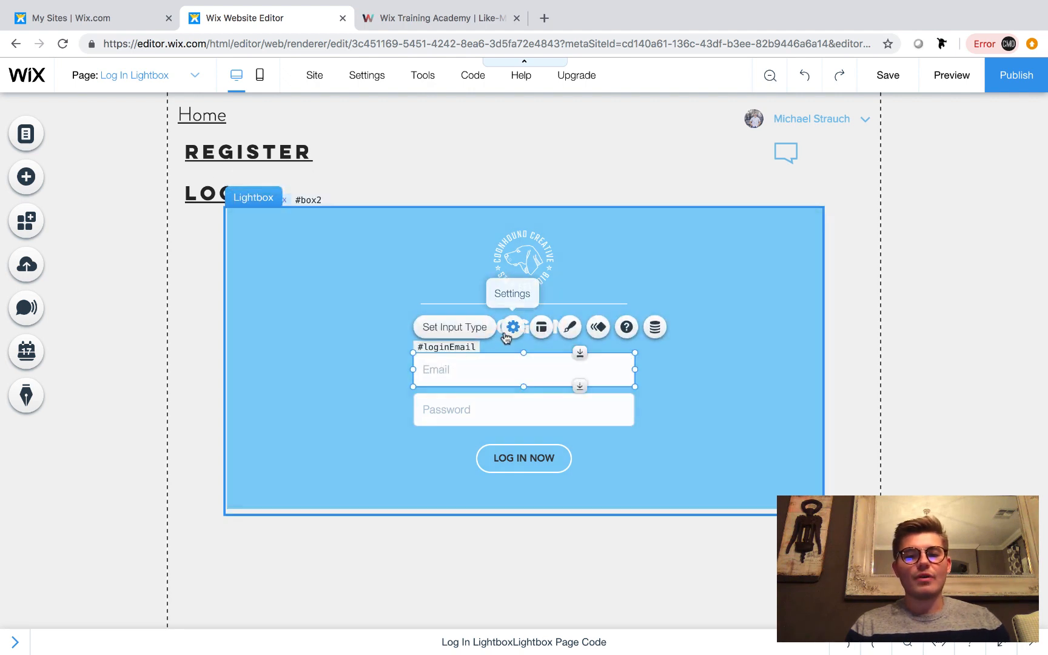
{"action": "left_click", "coordinate": [512, 326]}
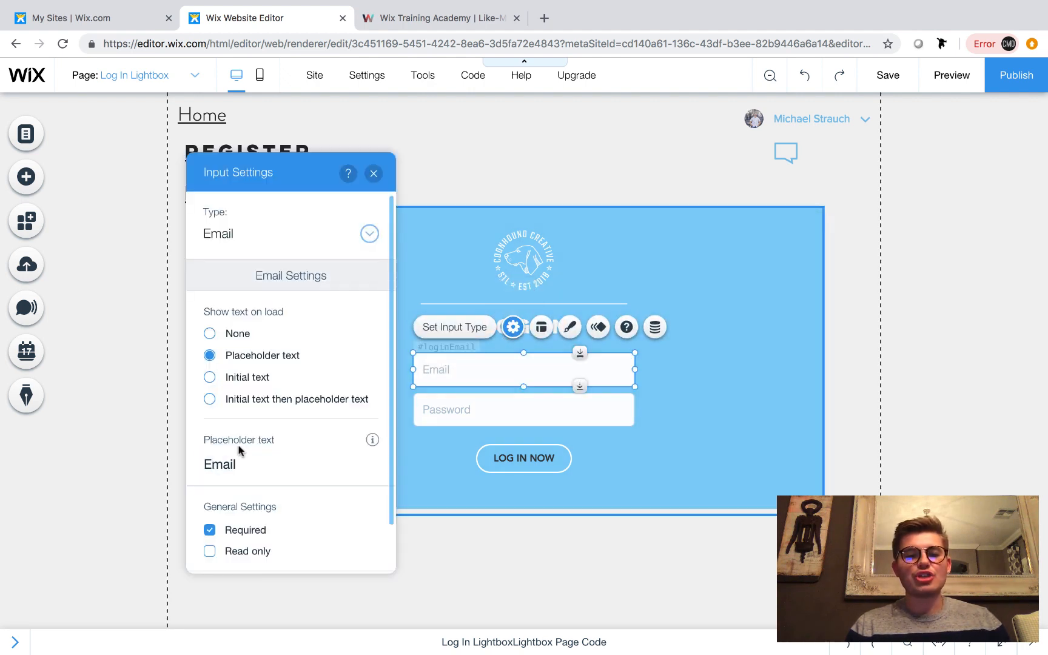
{"action": "left_click", "coordinate": [290, 463]}
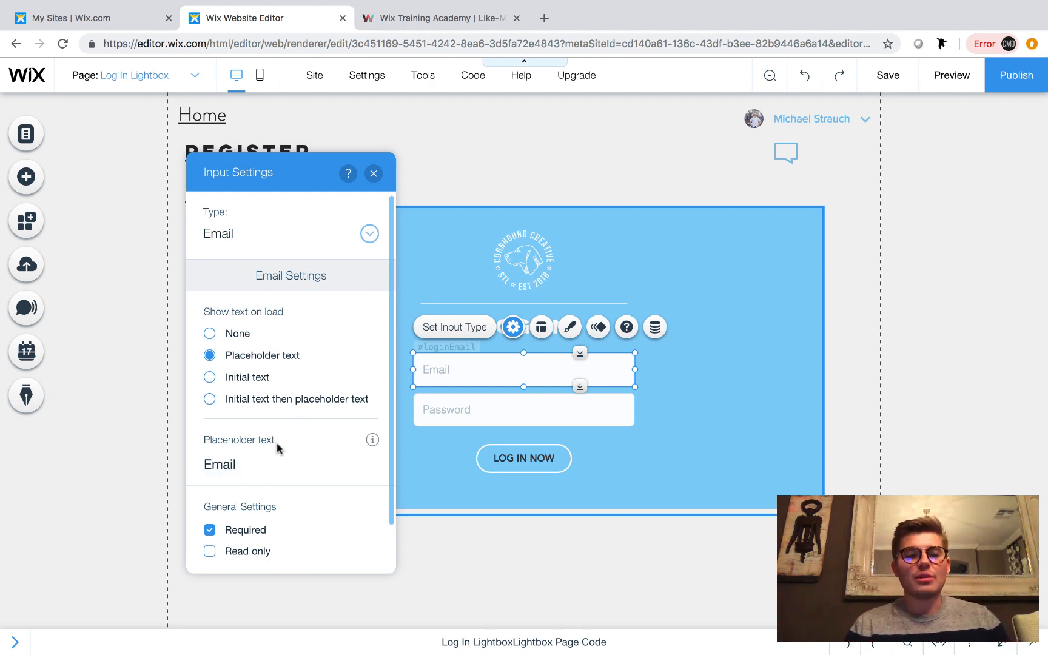
{"action": "mouse_move", "coordinate": [241, 229]}
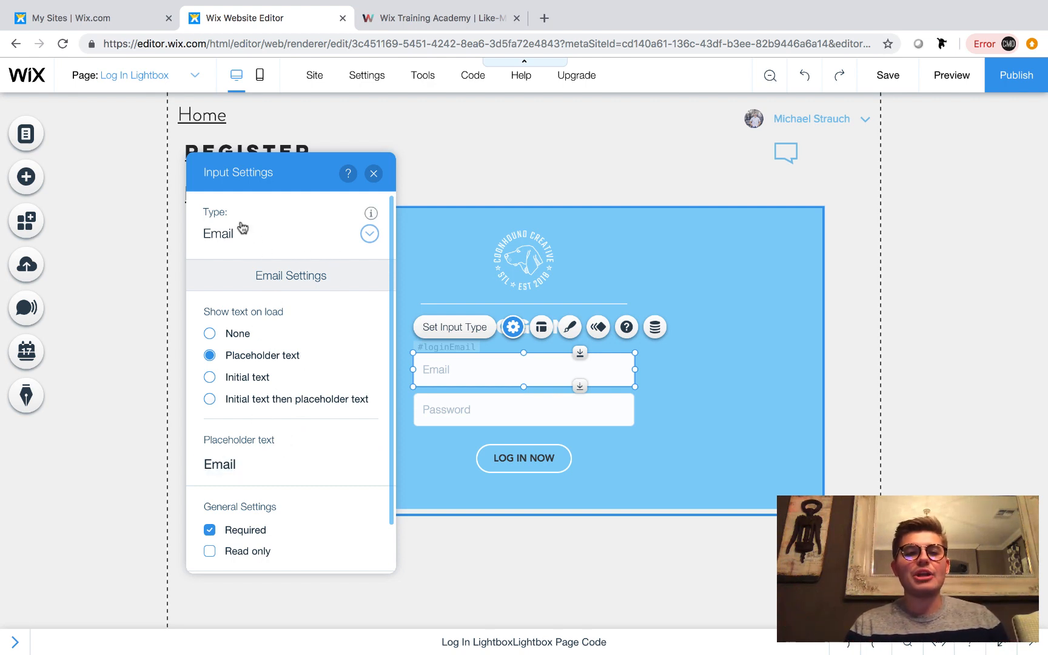
- Keep the email field's input type as Email and close its settings
{"action": "left_click", "coordinate": [369, 232]}
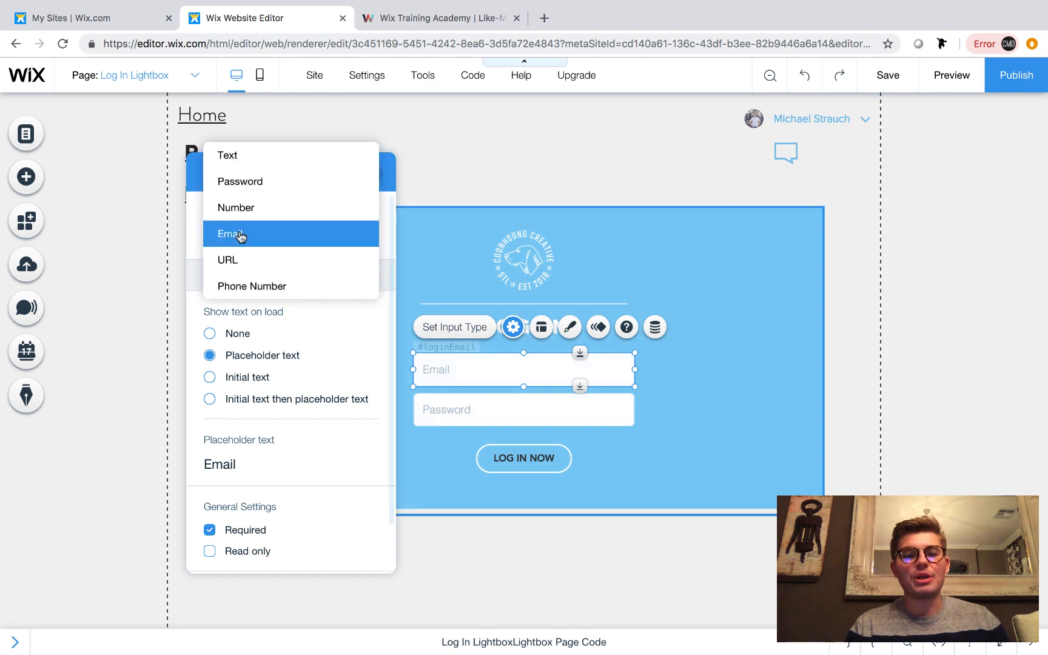
{"action": "mouse_move", "coordinate": [265, 232]}
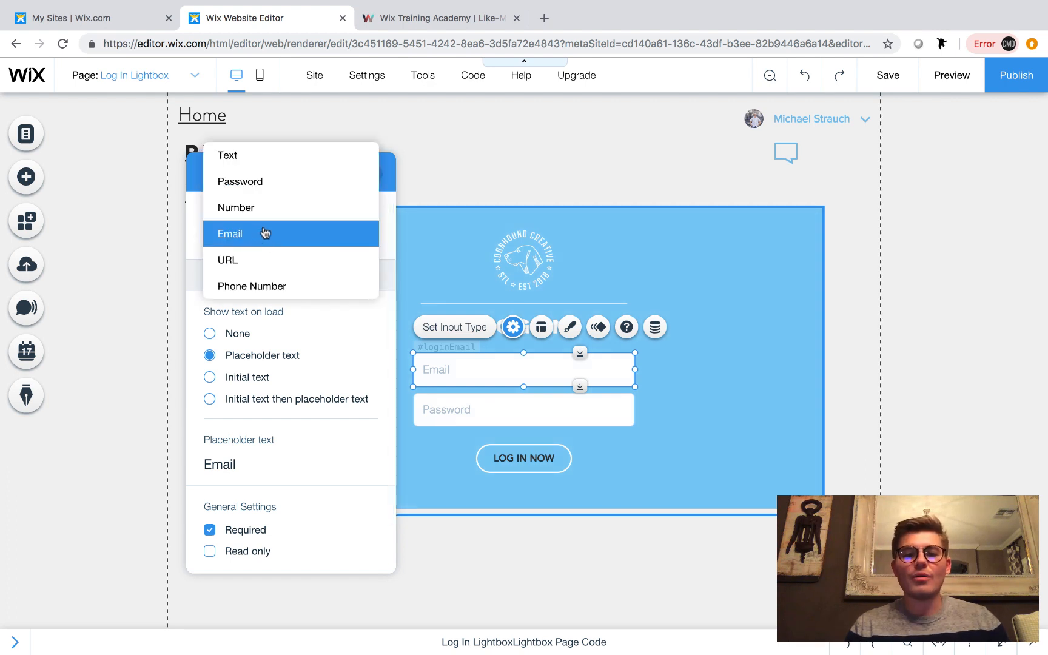
{"action": "left_click", "coordinate": [230, 232]}
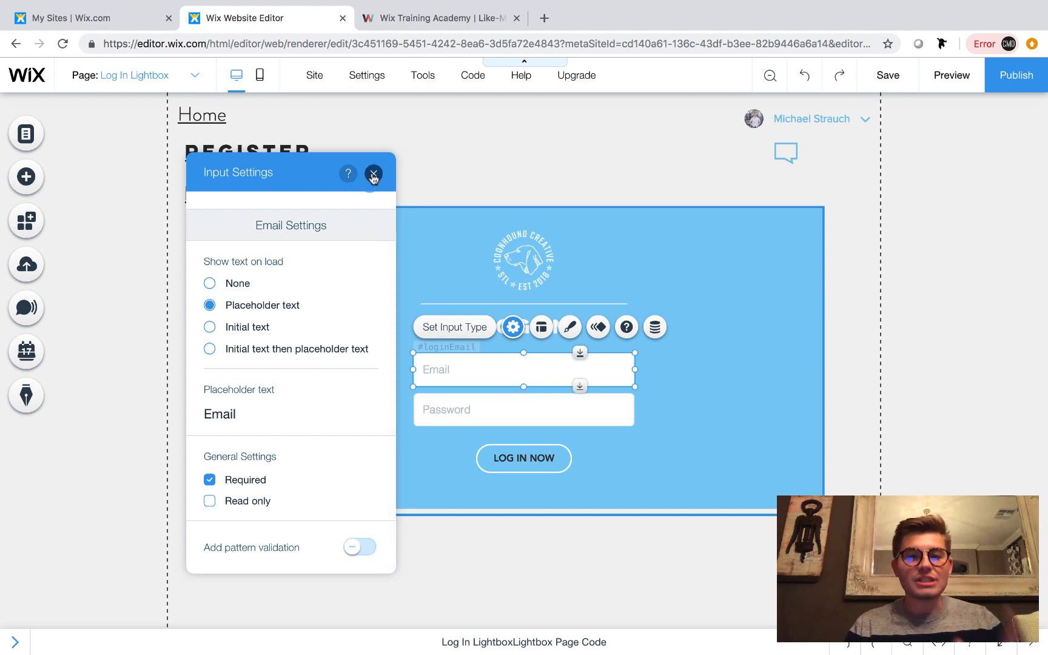
{"action": "left_click", "coordinate": [372, 174]}
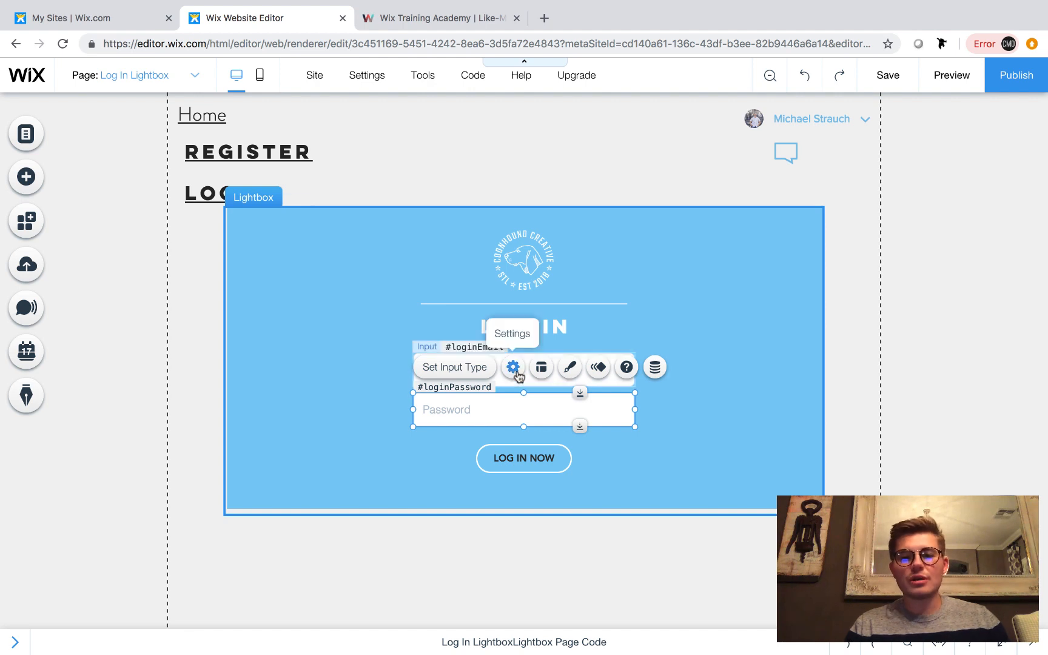
- Set #loginPassword to the Password input type with placeholder 'Password' and Required enabled
{"action": "left_click", "coordinate": [512, 368]}
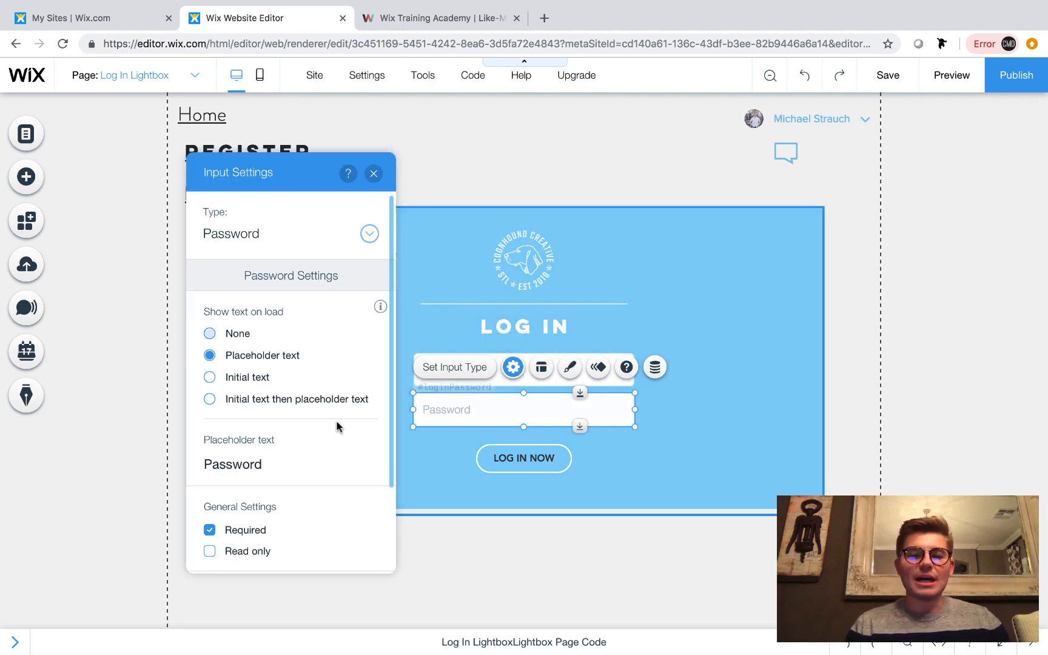
{"action": "double_click", "coordinate": [232, 463]}
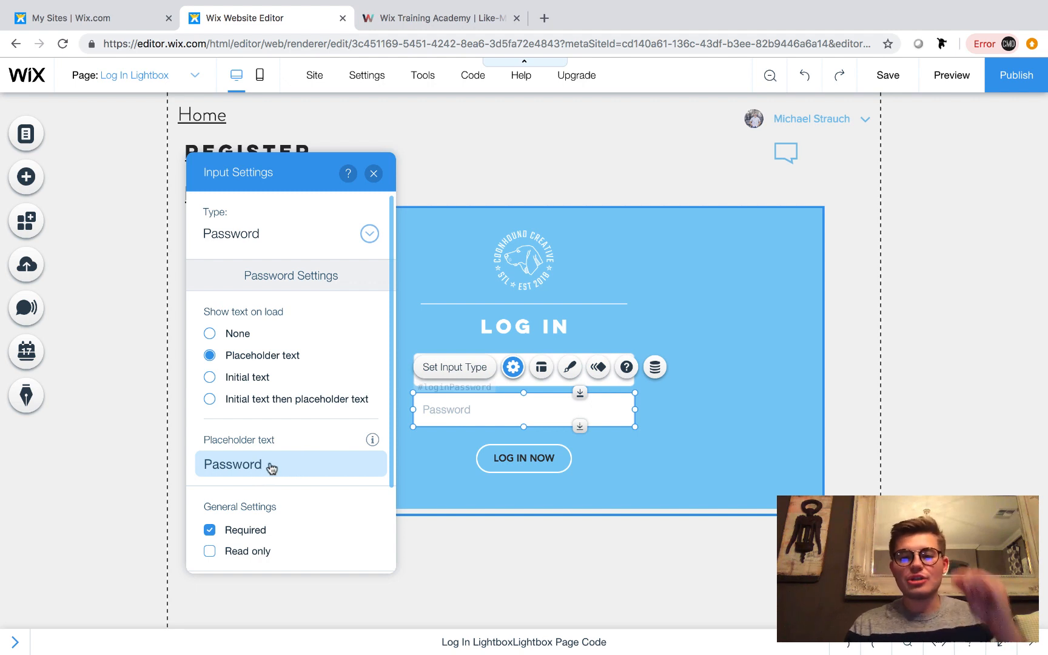
{"action": "mouse_move", "coordinate": [304, 468]}
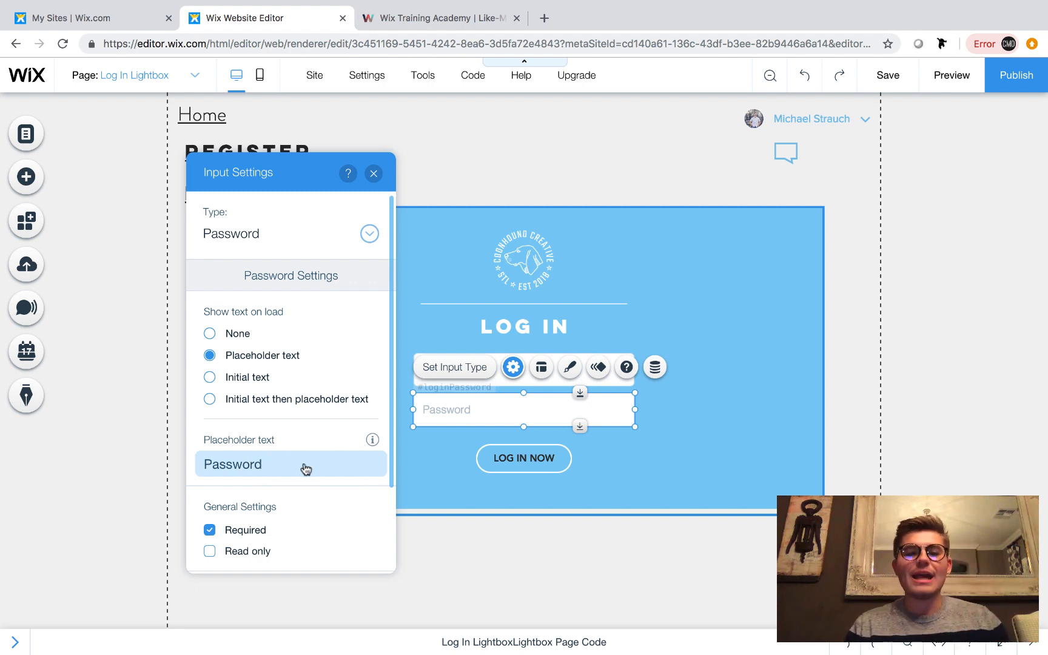
{"action": "mouse_move", "coordinate": [319, 252]}
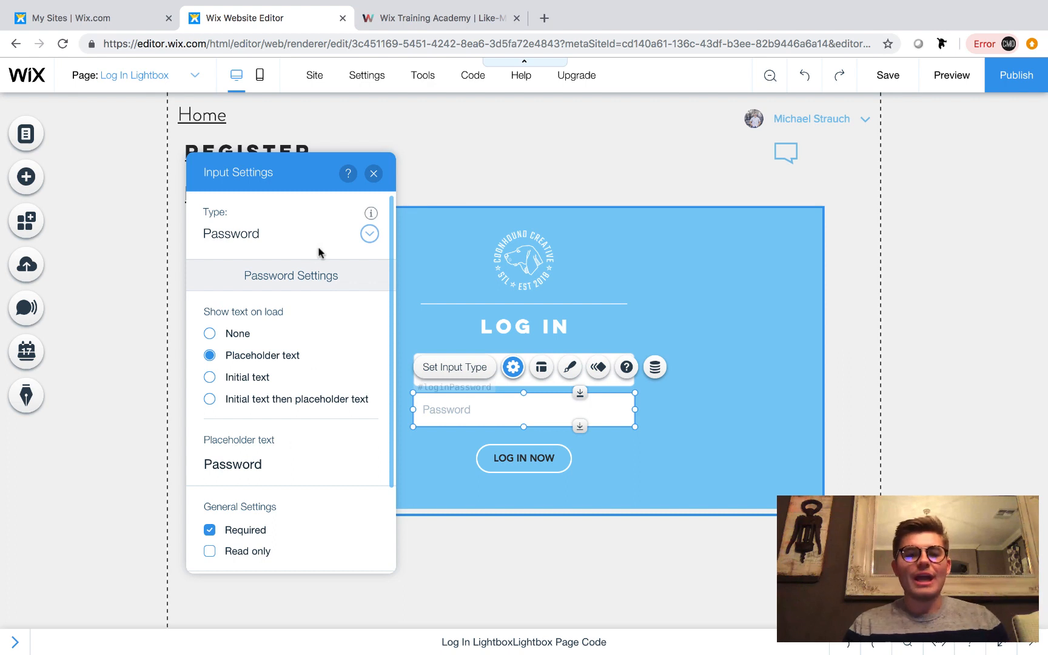
{"action": "left_click", "coordinate": [369, 232]}
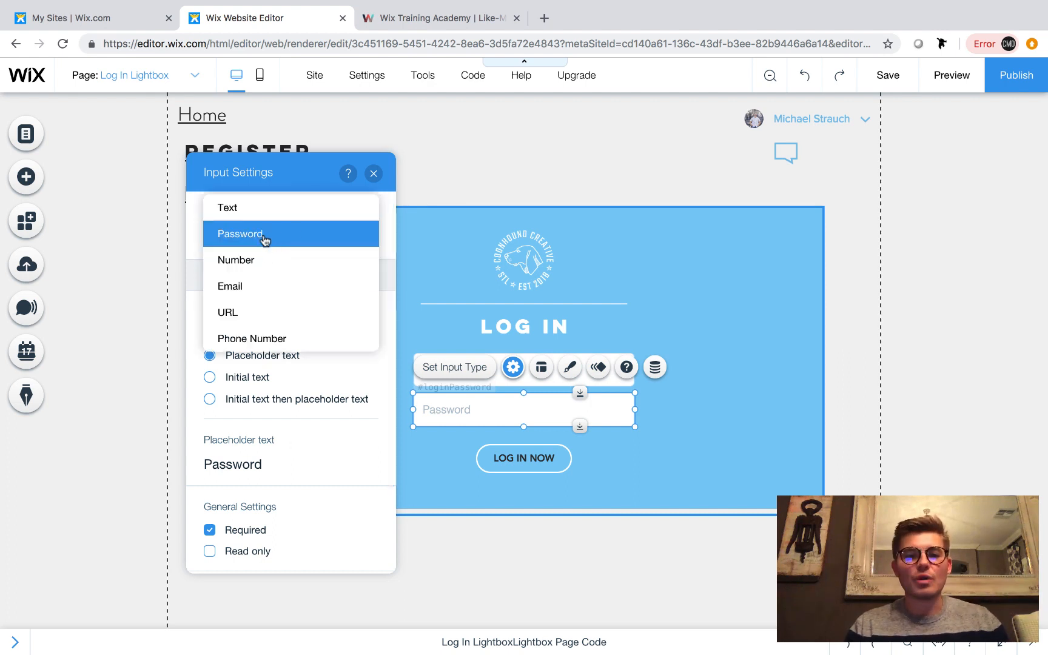
{"action": "left_click", "coordinate": [240, 234]}
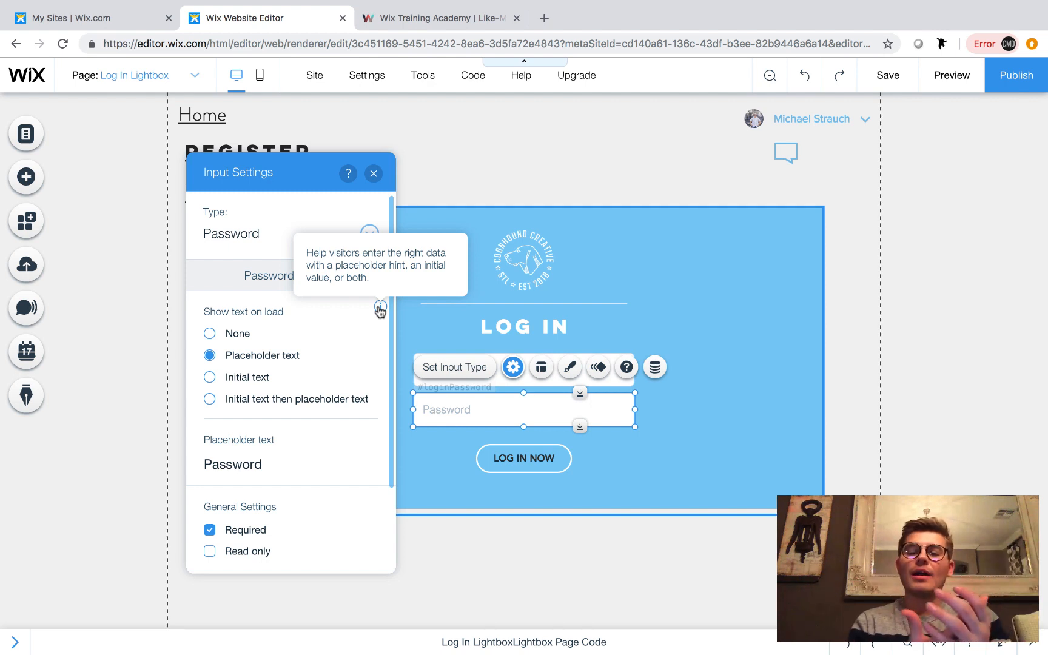
{"action": "mouse_move", "coordinate": [354, 348]}
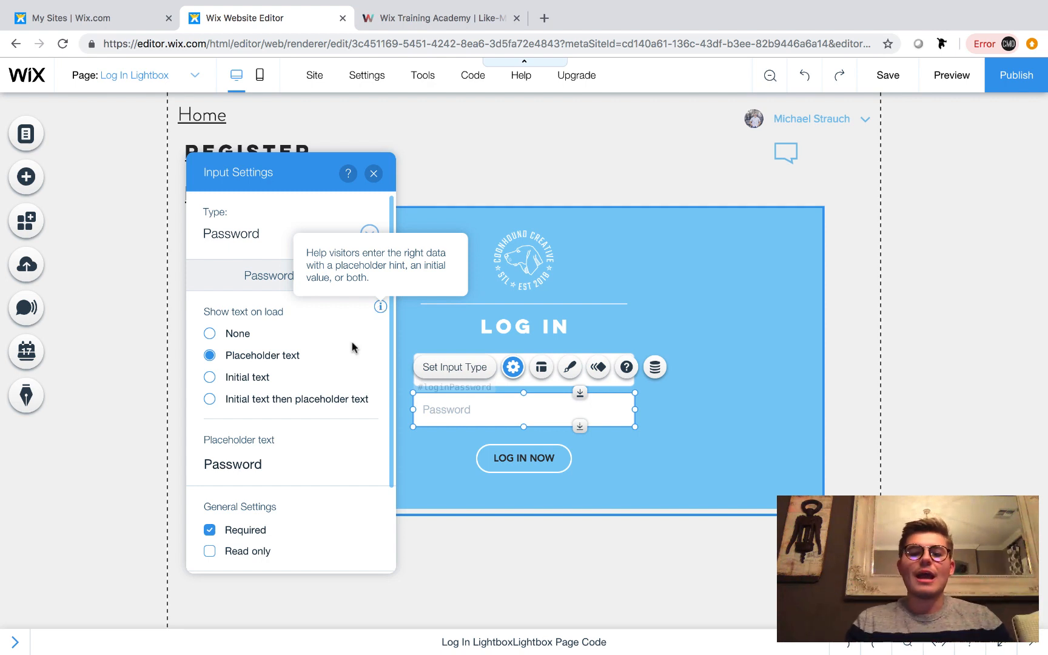
{"action": "mouse_move", "coordinate": [239, 529]}
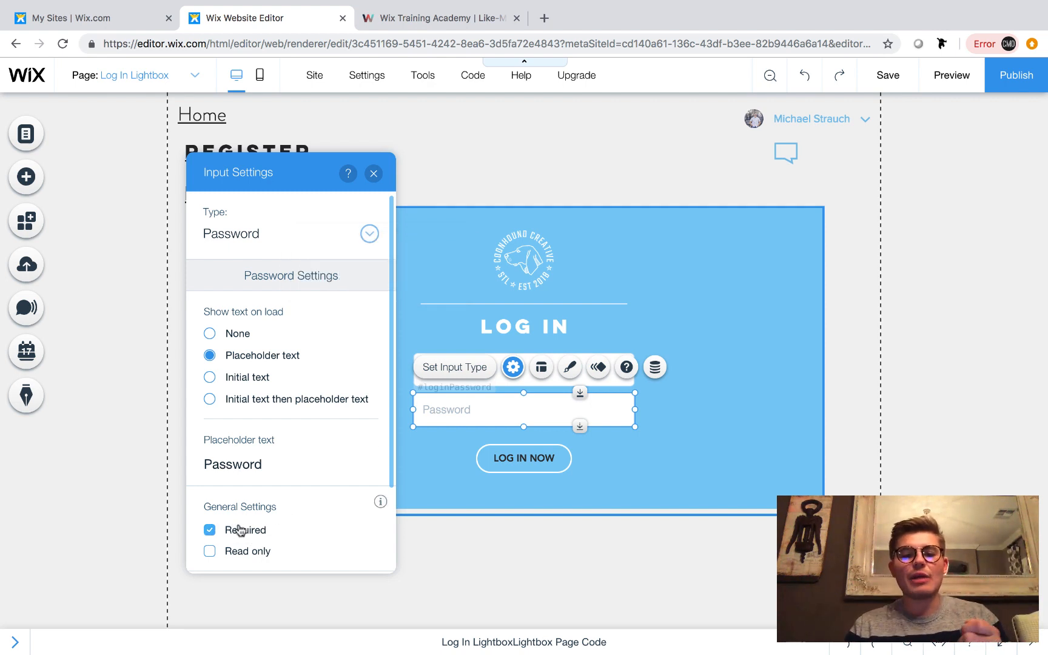
{"action": "scroll", "scroll_direction": "down", "scroll_amount": 3}
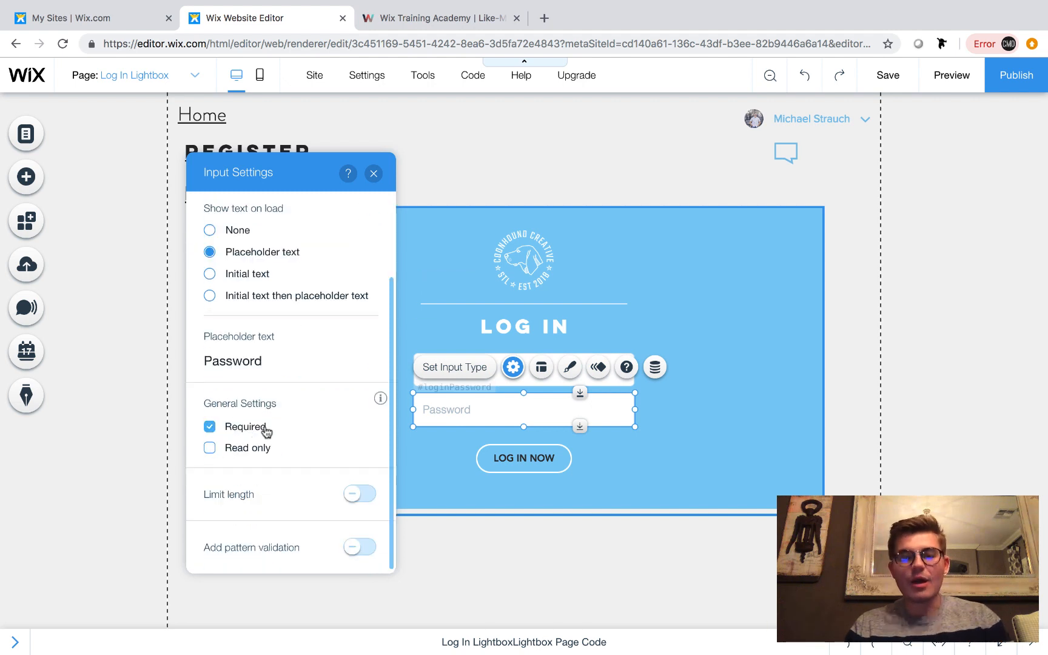
{"action": "mouse_move", "coordinate": [359, 325]}
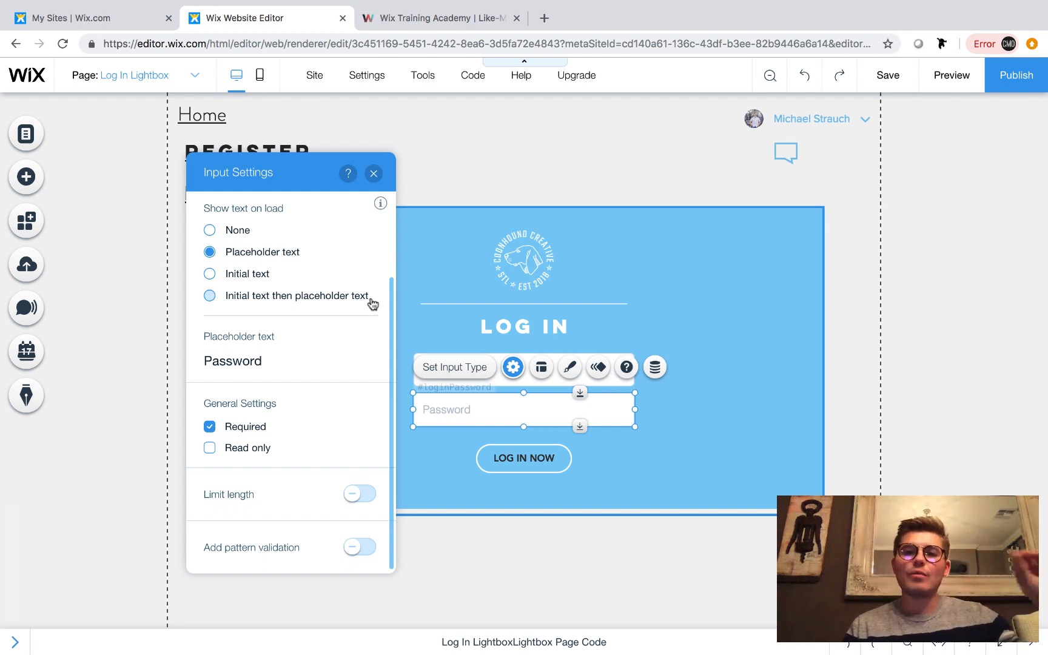
{"action": "mouse_move", "coordinate": [408, 249]}
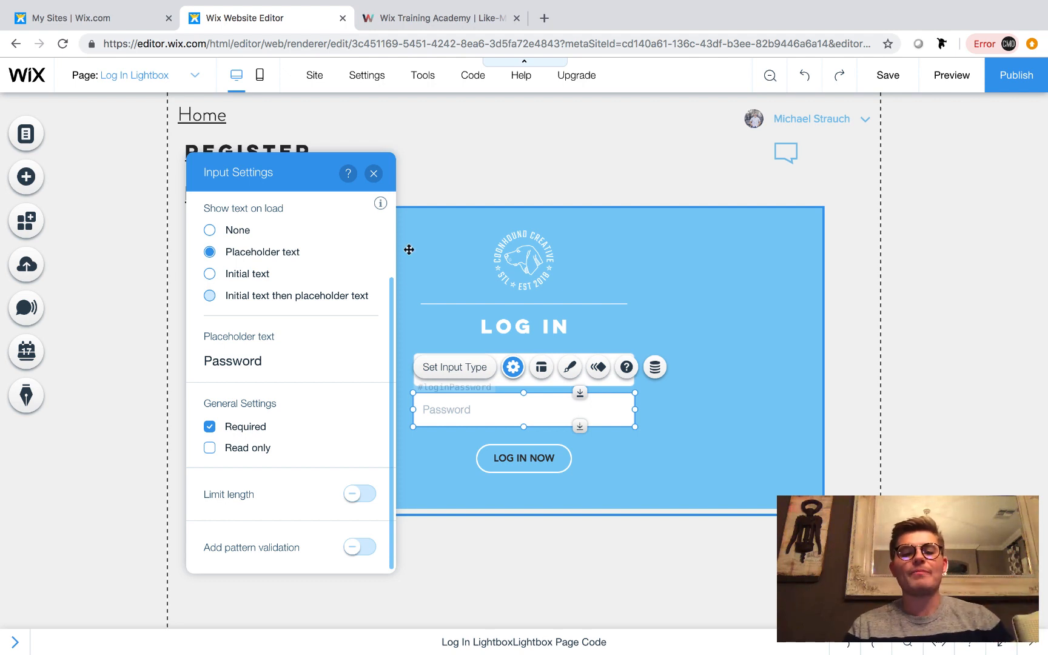
- Close Input Settings, select the LOG IN NOW button and browse the Add panel's button styles
{"action": "left_click", "coordinate": [372, 173]}
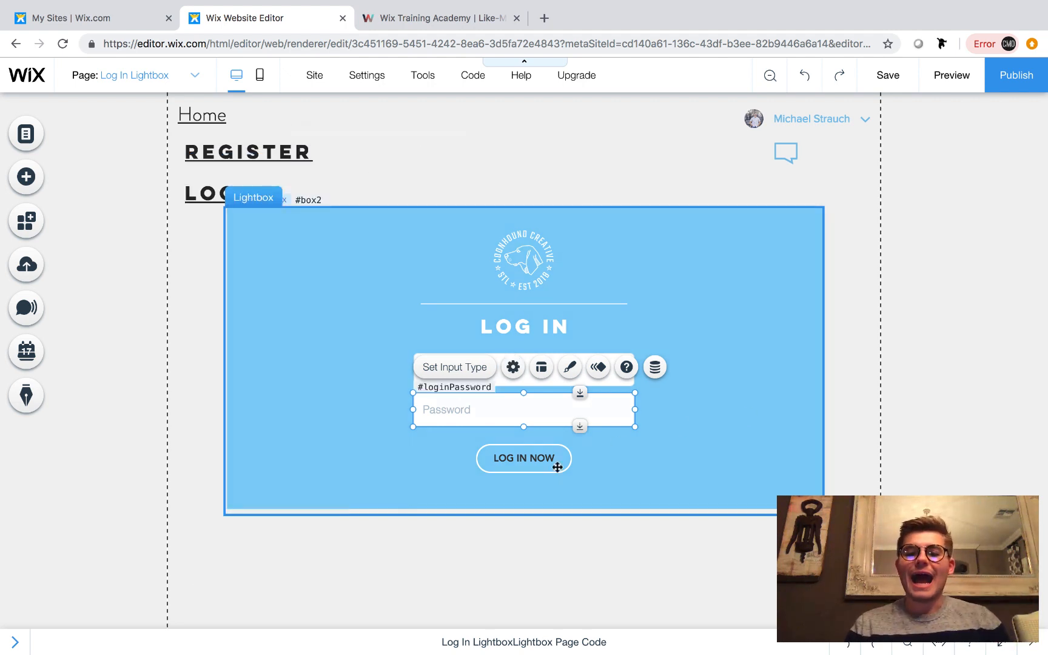
{"action": "left_click", "coordinate": [523, 457]}
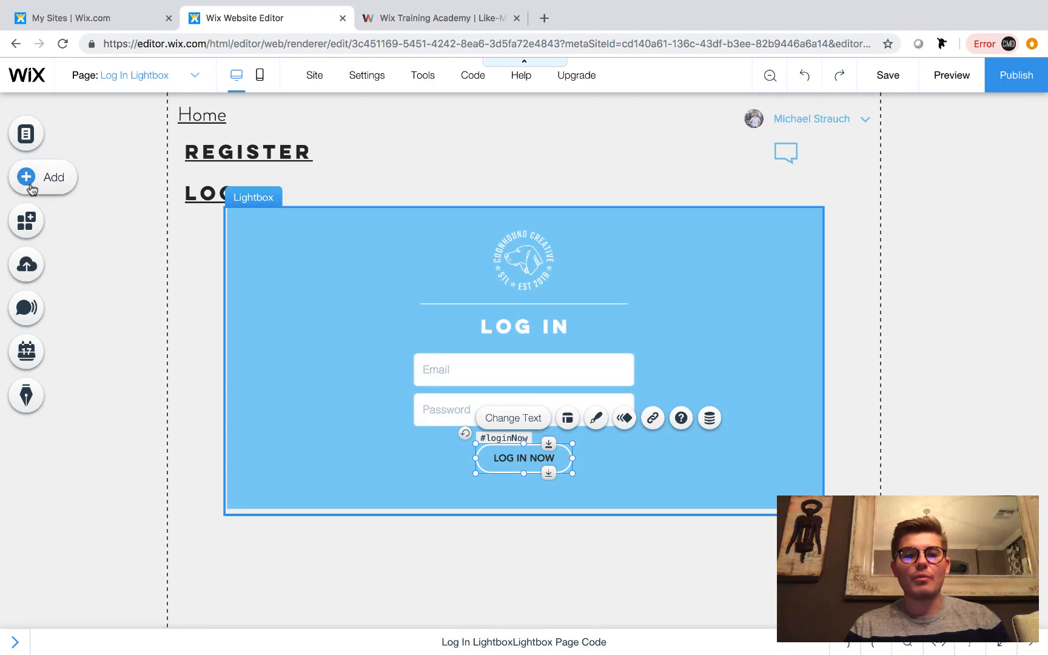
{"action": "left_click", "coordinate": [42, 177]}
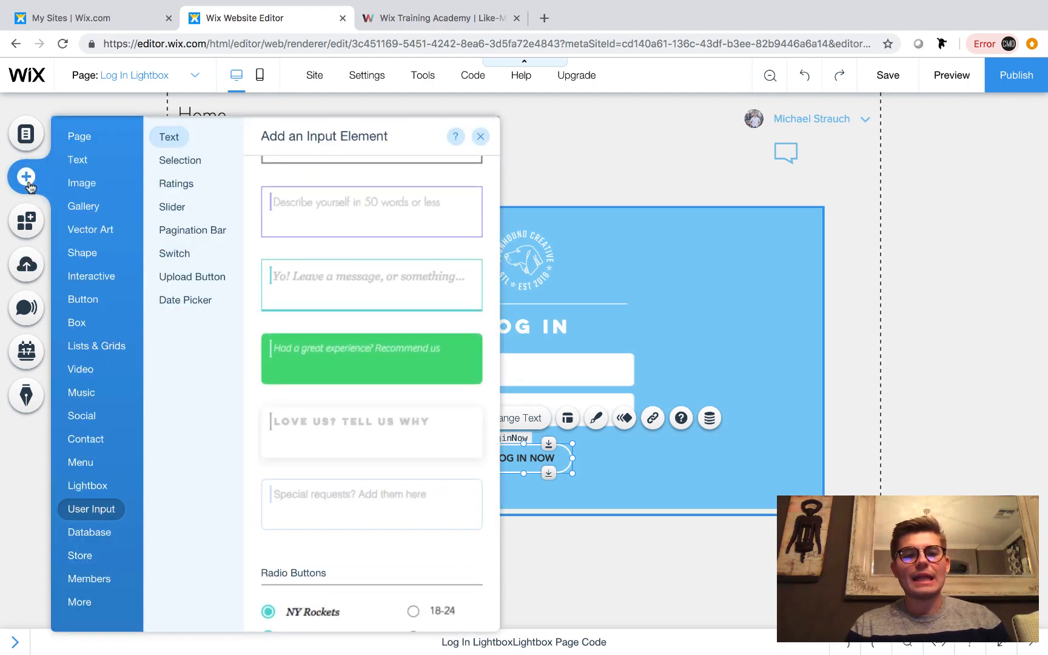
{"action": "left_click", "coordinate": [82, 299]}
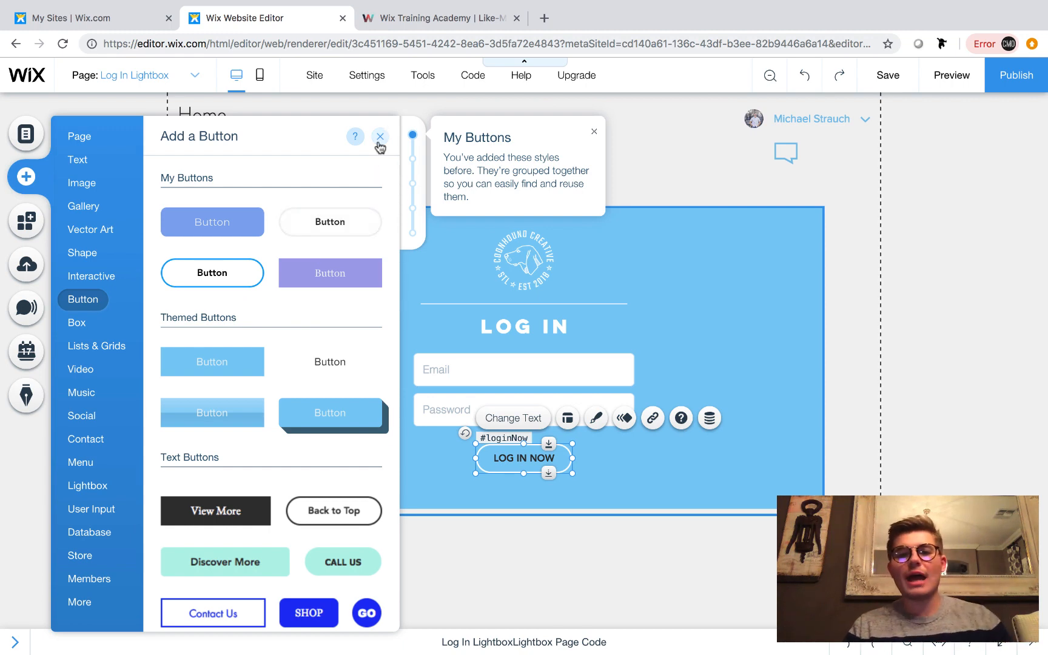
{"action": "left_click", "coordinate": [381, 136]}
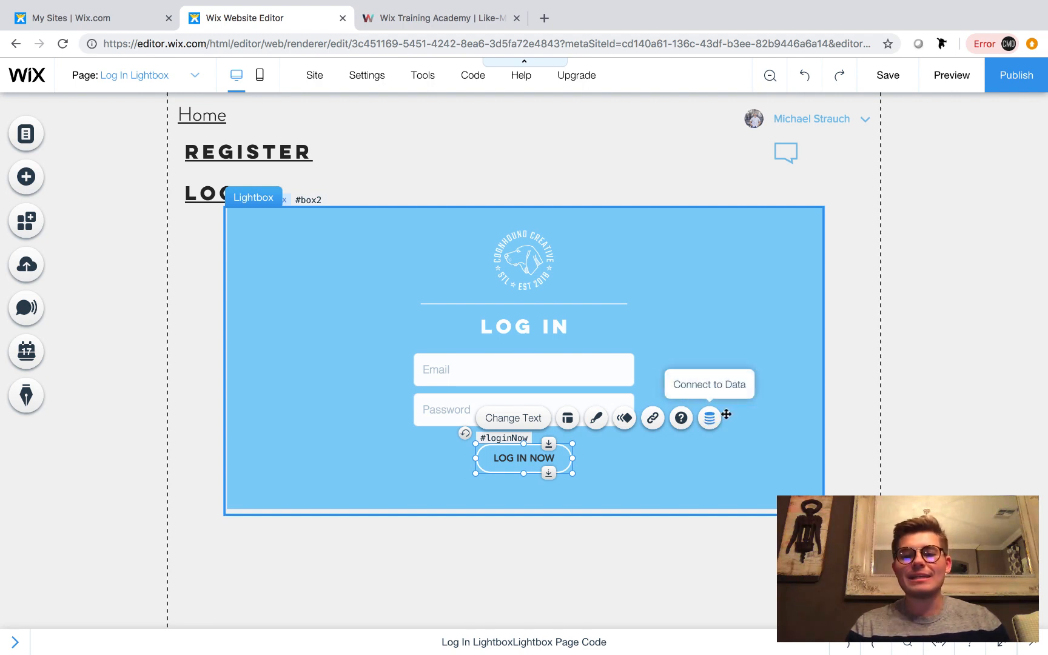
{"action": "mouse_move", "coordinate": [662, 443]}
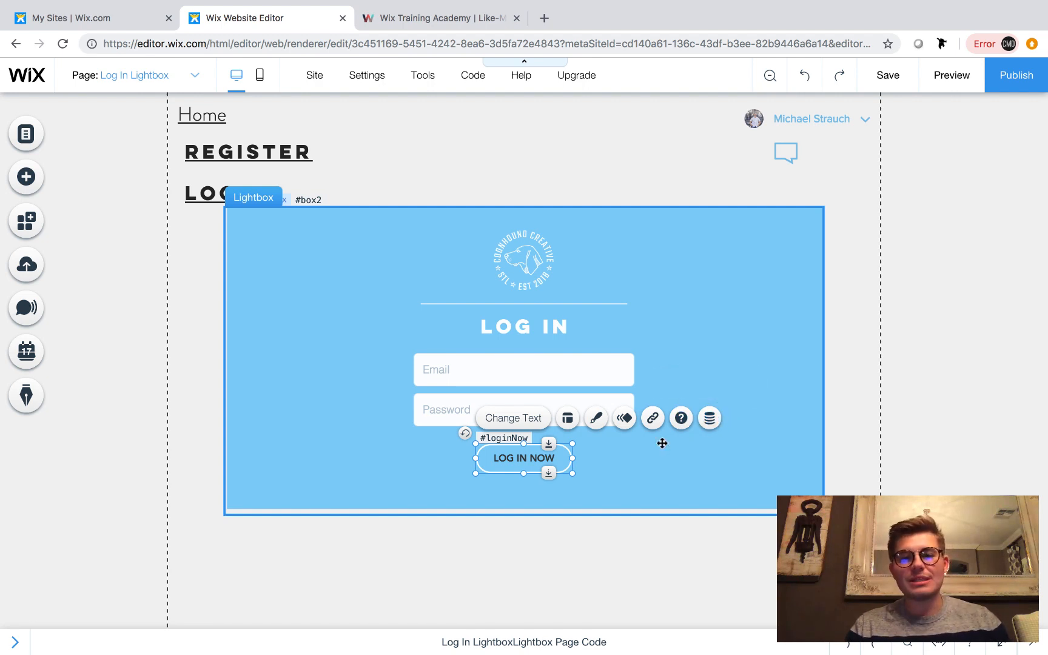
{"action": "mouse_move", "coordinate": [708, 417]}
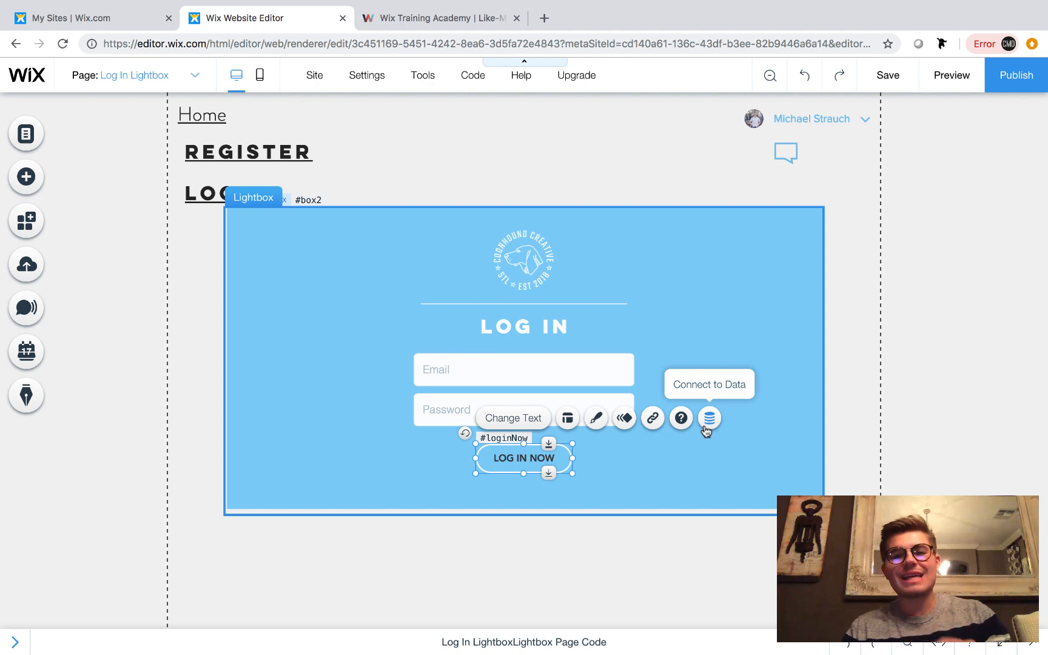
{"action": "mouse_move", "coordinate": [797, 456]}
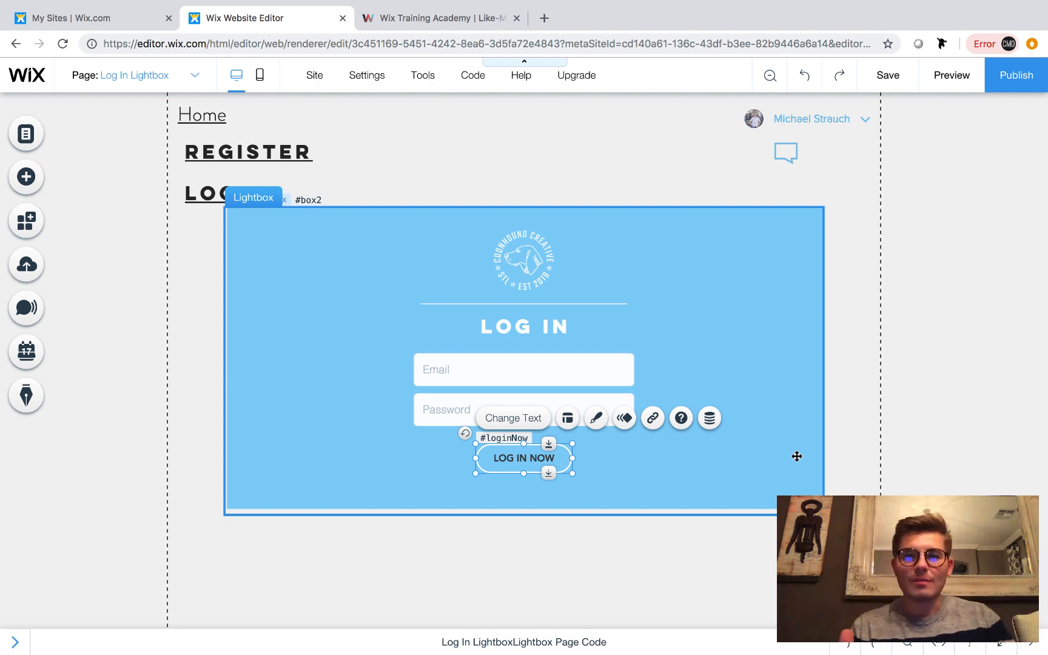
{"action": "mouse_move", "coordinate": [713, 437]}
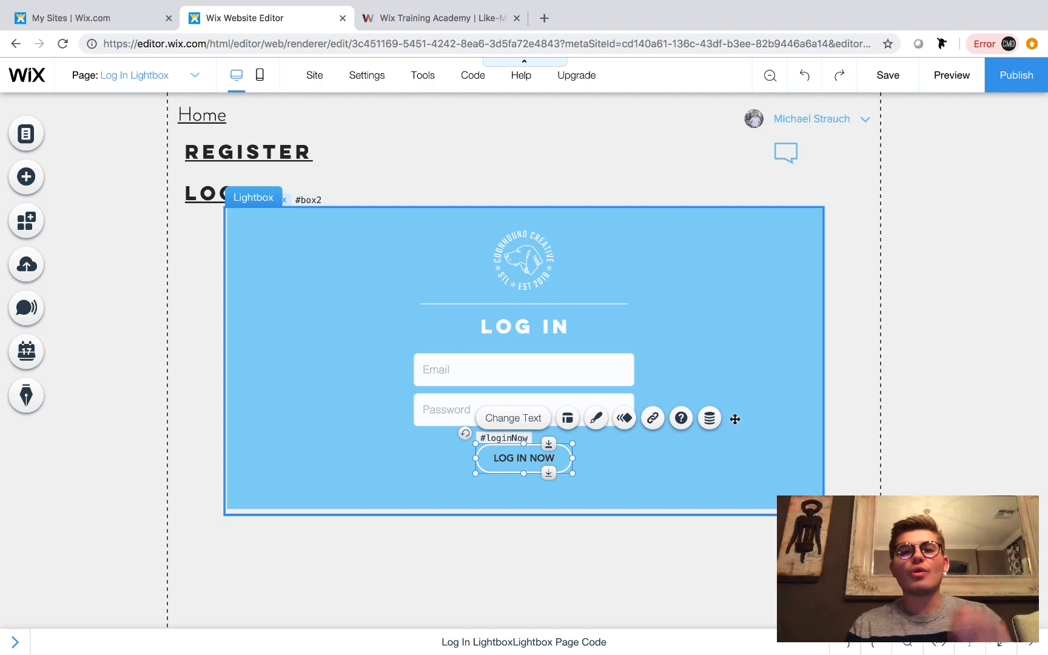
{"action": "mouse_move", "coordinate": [596, 457]}
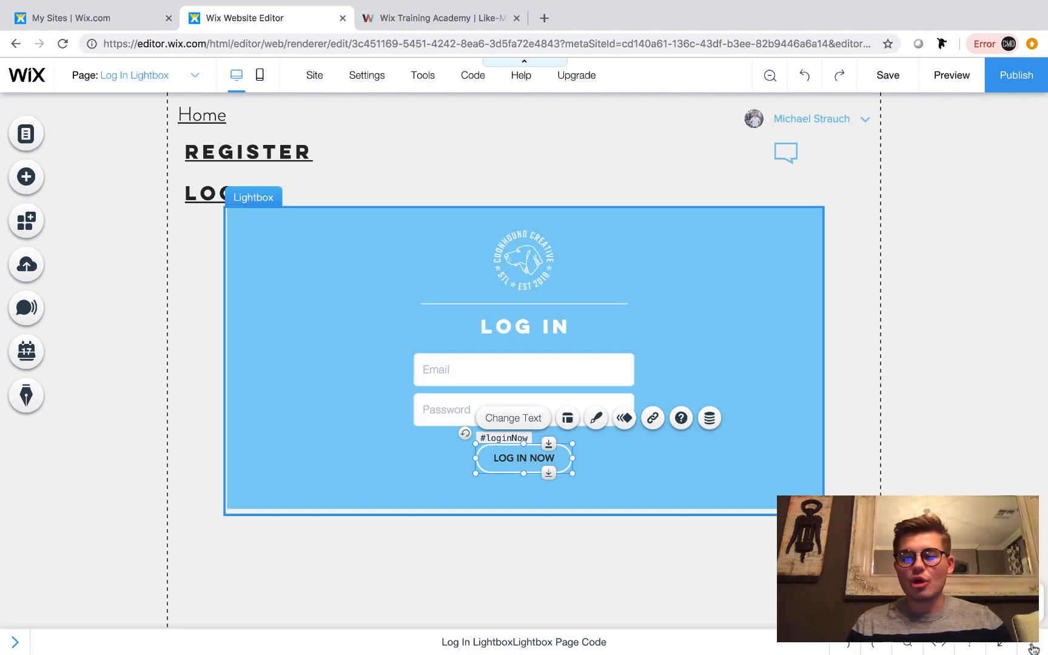
- Expand the Page Code panel showing the login-and-redirect code, then select the email input
{"action": "left_click", "coordinate": [14, 497]}
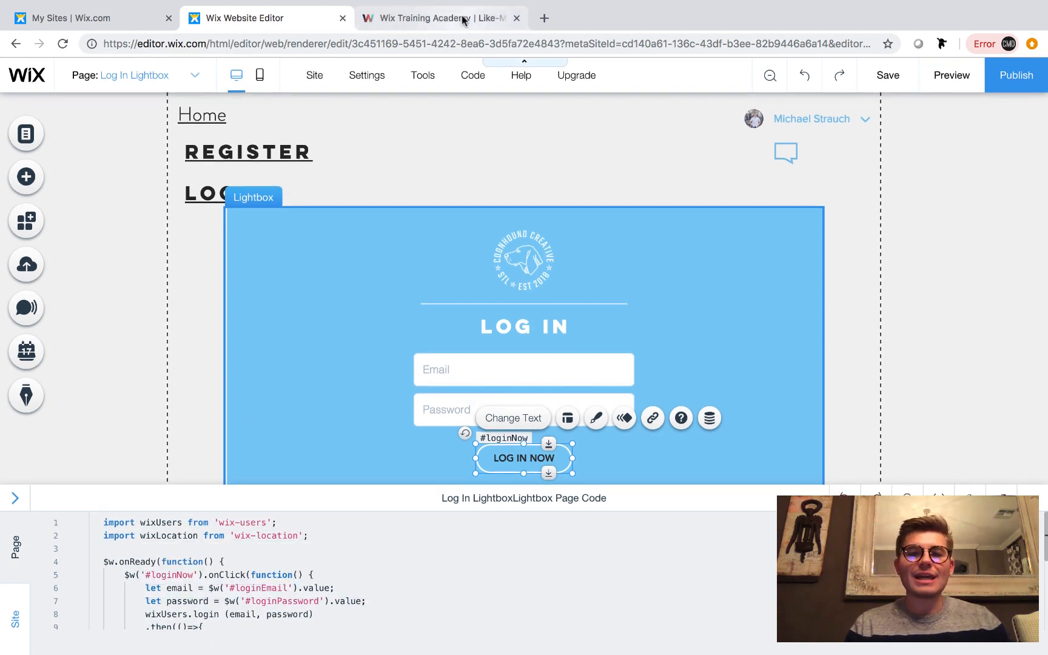
{"action": "mouse_move", "coordinate": [439, 18]}
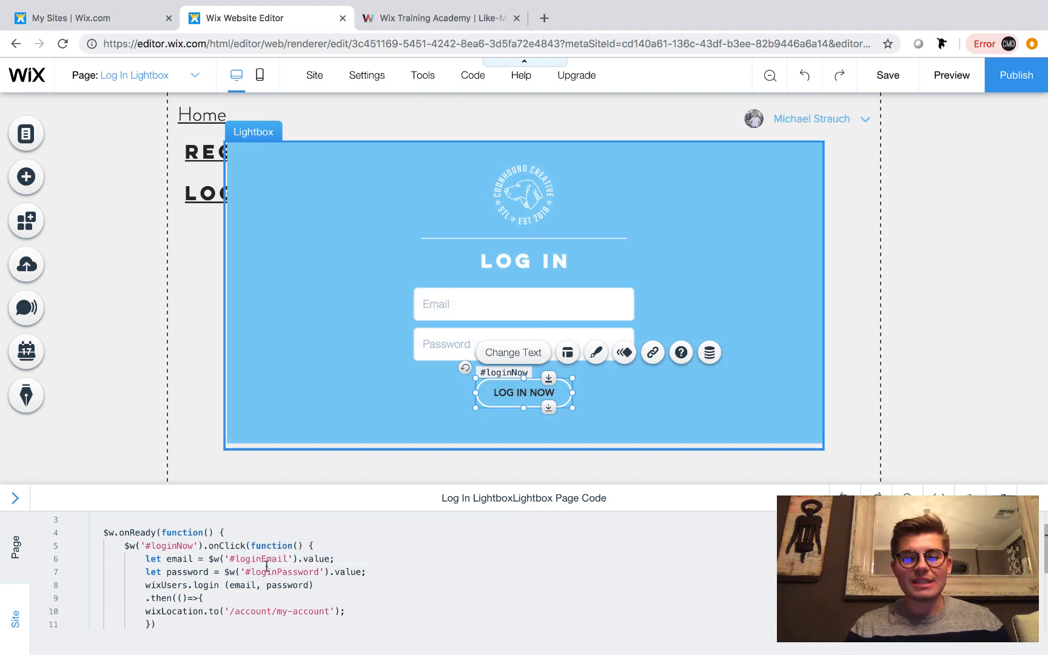
{"action": "left_click", "coordinate": [522, 305]}
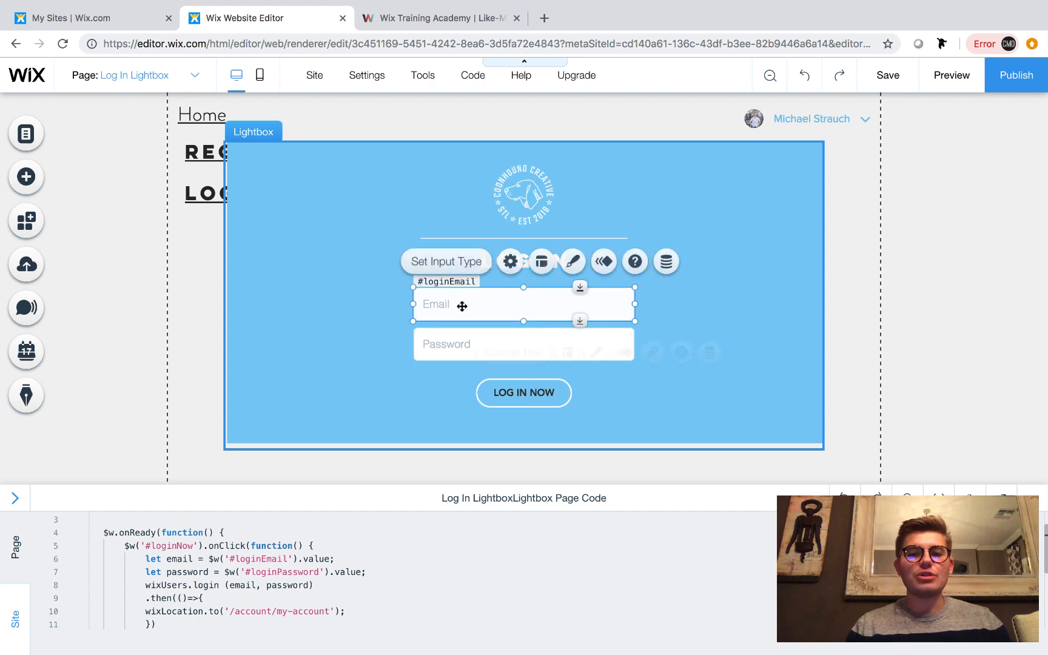
{"action": "left_click", "coordinate": [422, 75]}
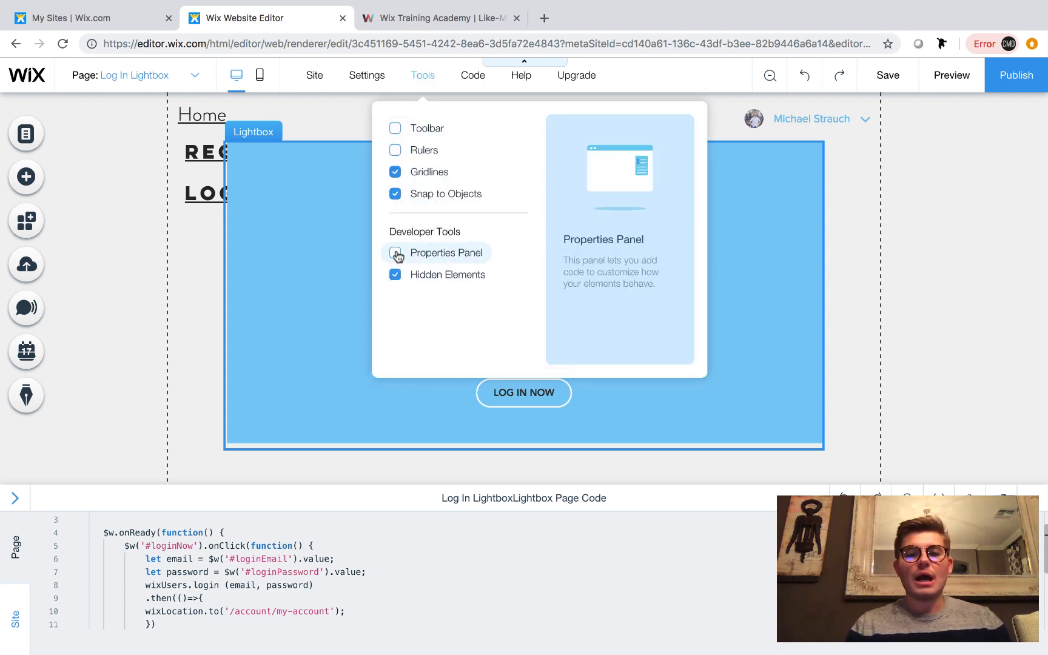
{"action": "left_click", "coordinate": [395, 252]}
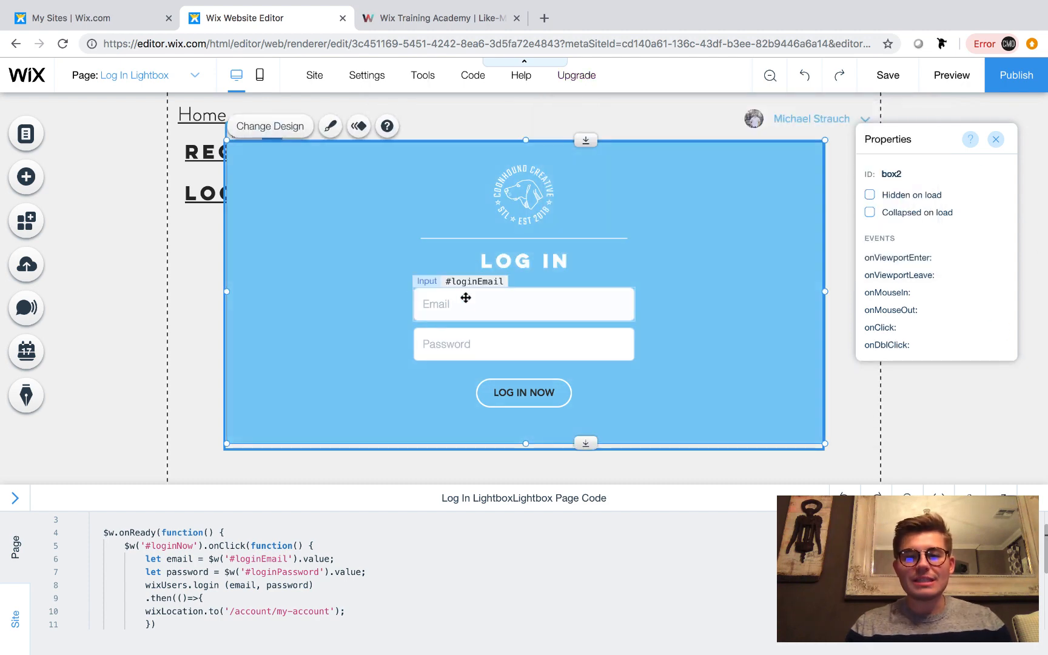
{"action": "left_click", "coordinate": [523, 305]}
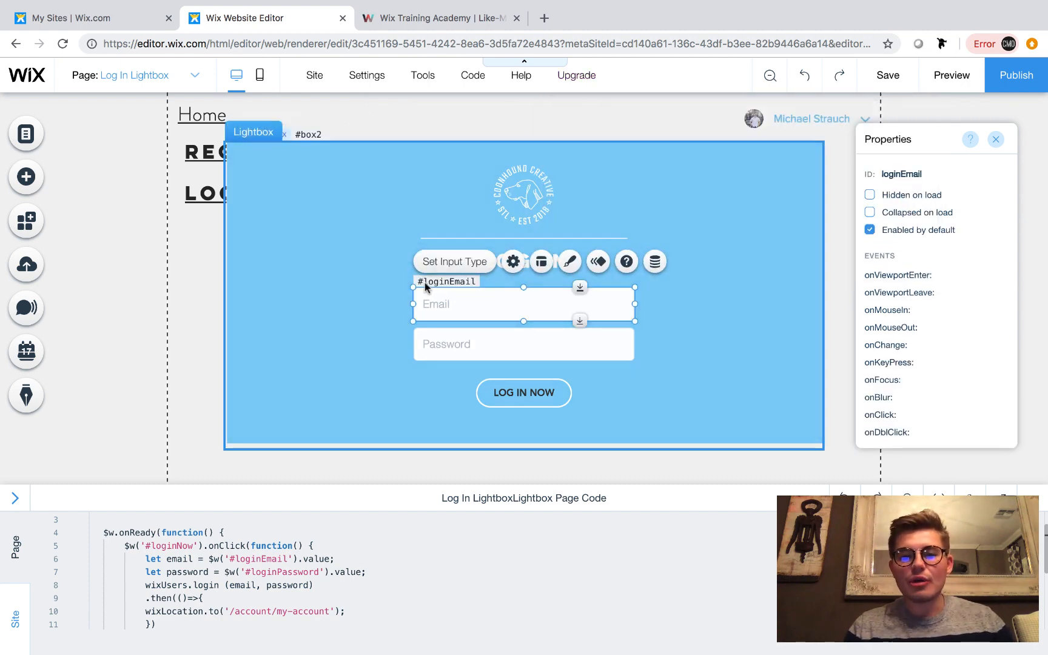
{"action": "mouse_move", "coordinate": [467, 281]}
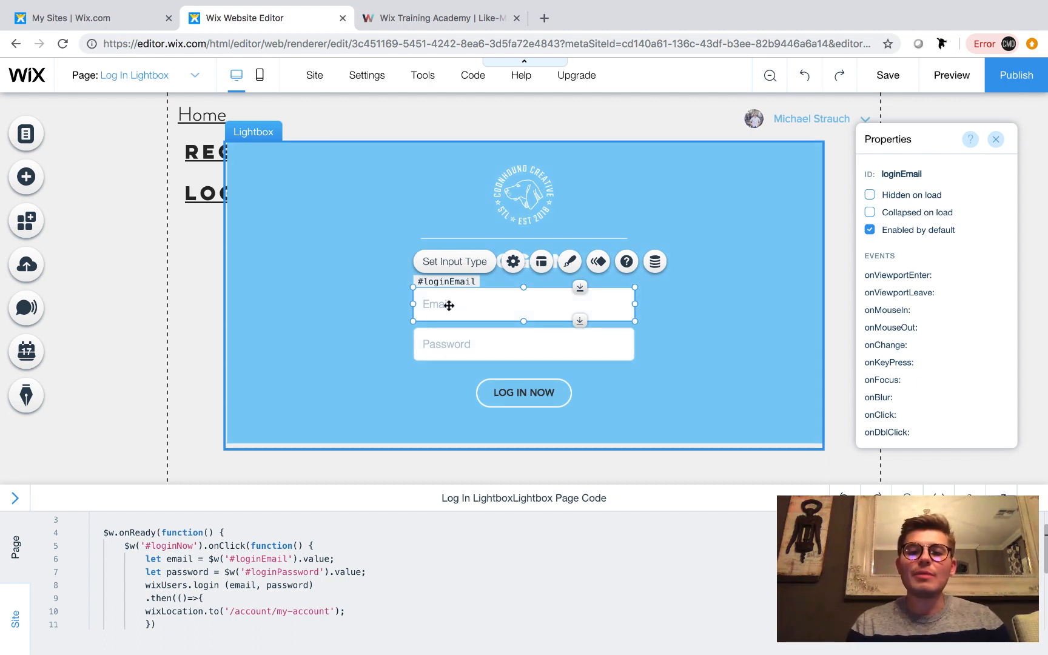
{"action": "double_click", "coordinate": [901, 174]}
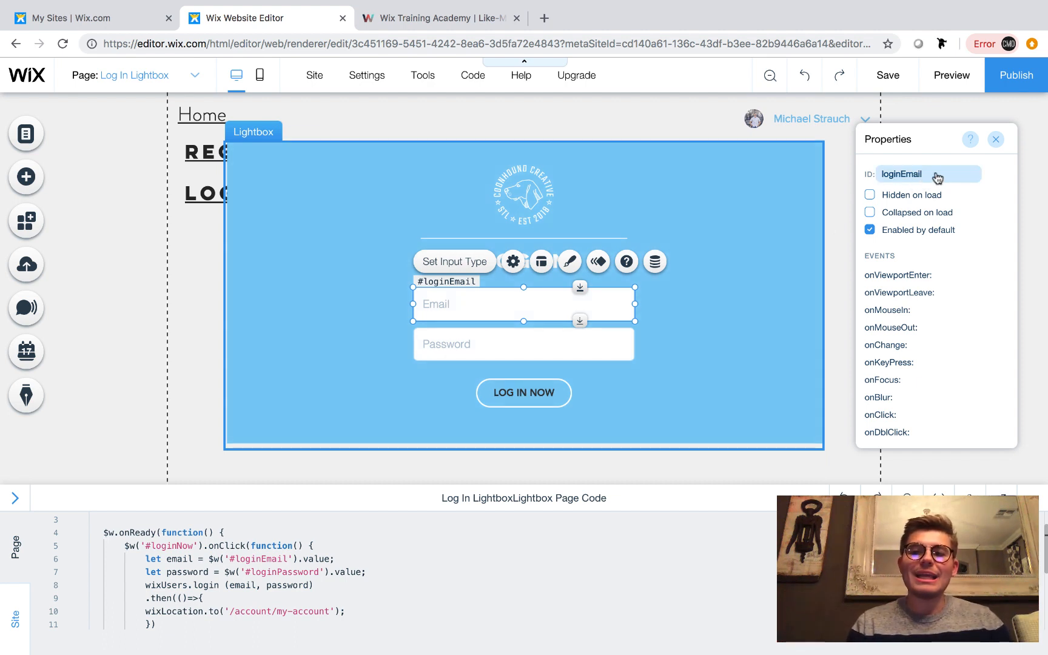
{"action": "left_click", "coordinate": [714, 306]}
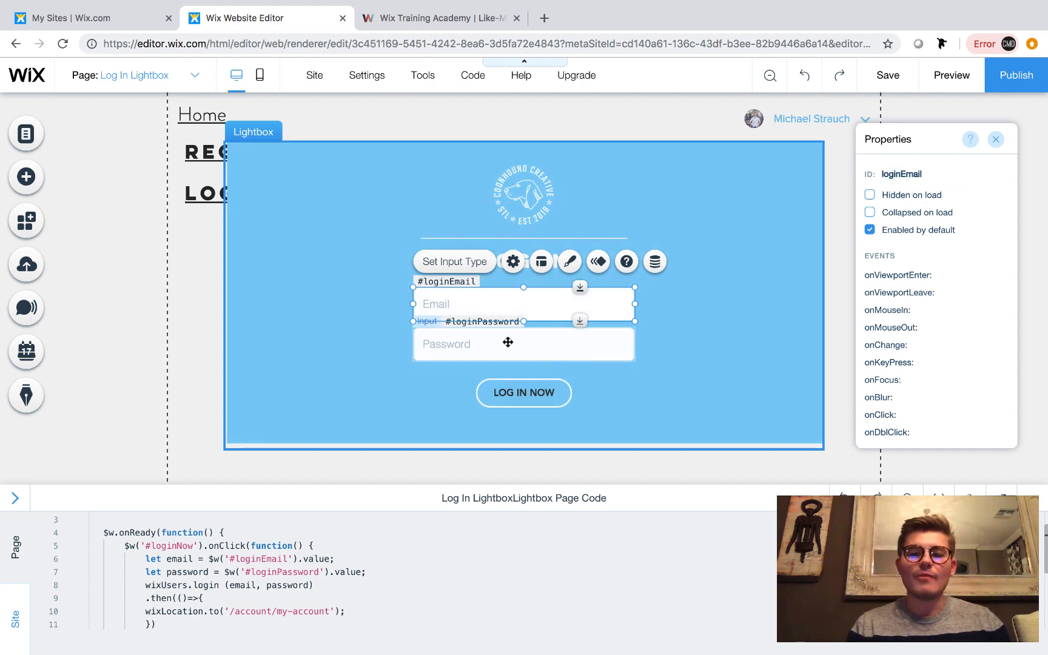
{"action": "left_click", "coordinate": [522, 343]}
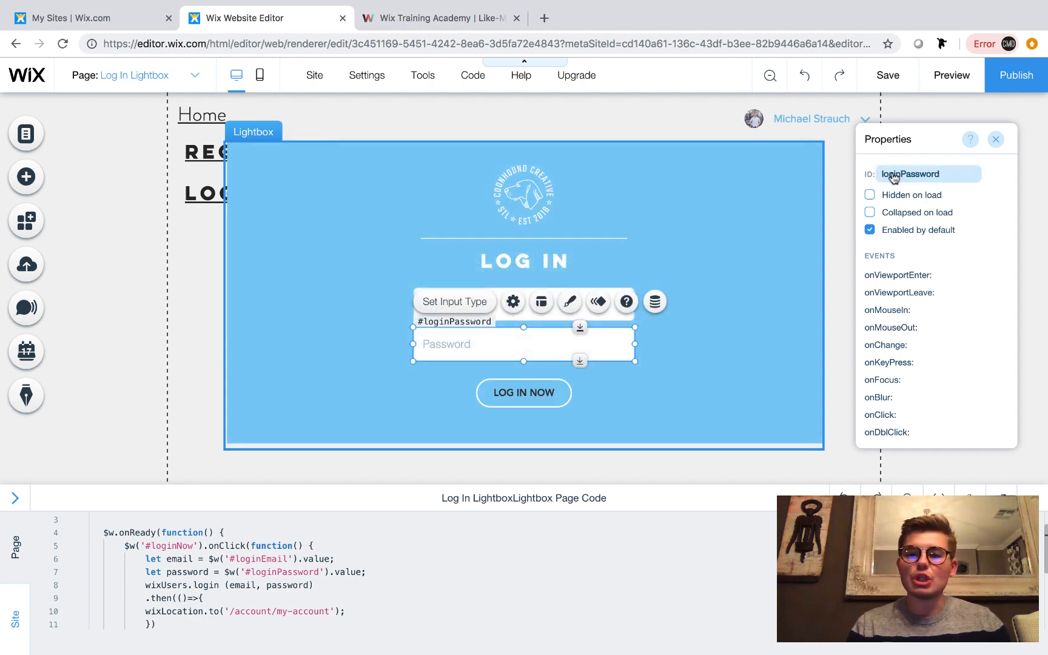
{"action": "mouse_move", "coordinate": [523, 393]}
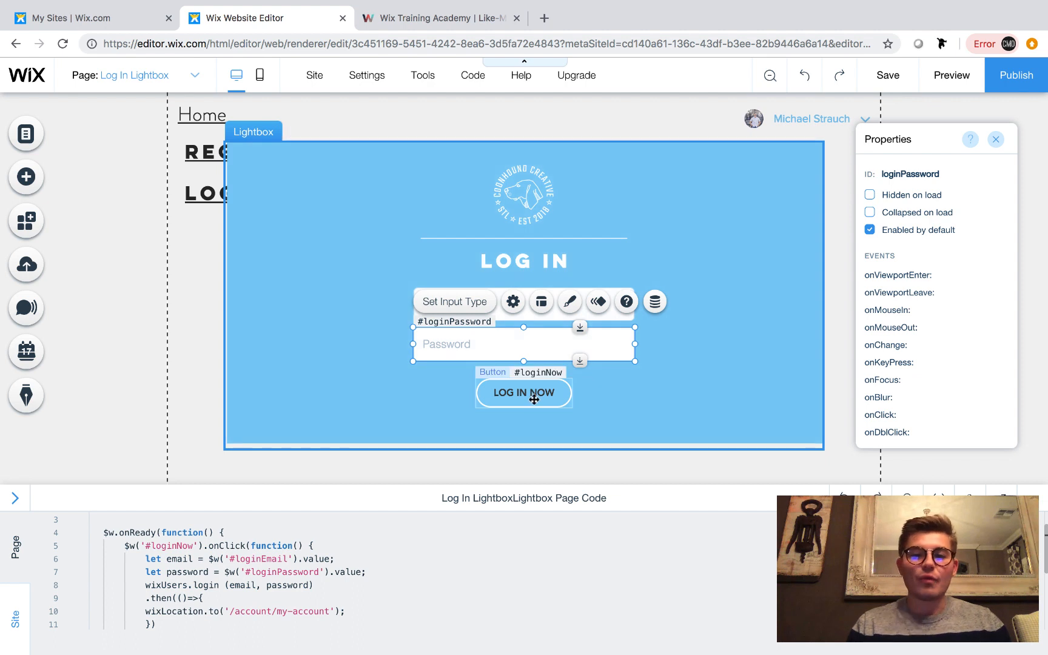
{"action": "left_click", "coordinate": [523, 392]}
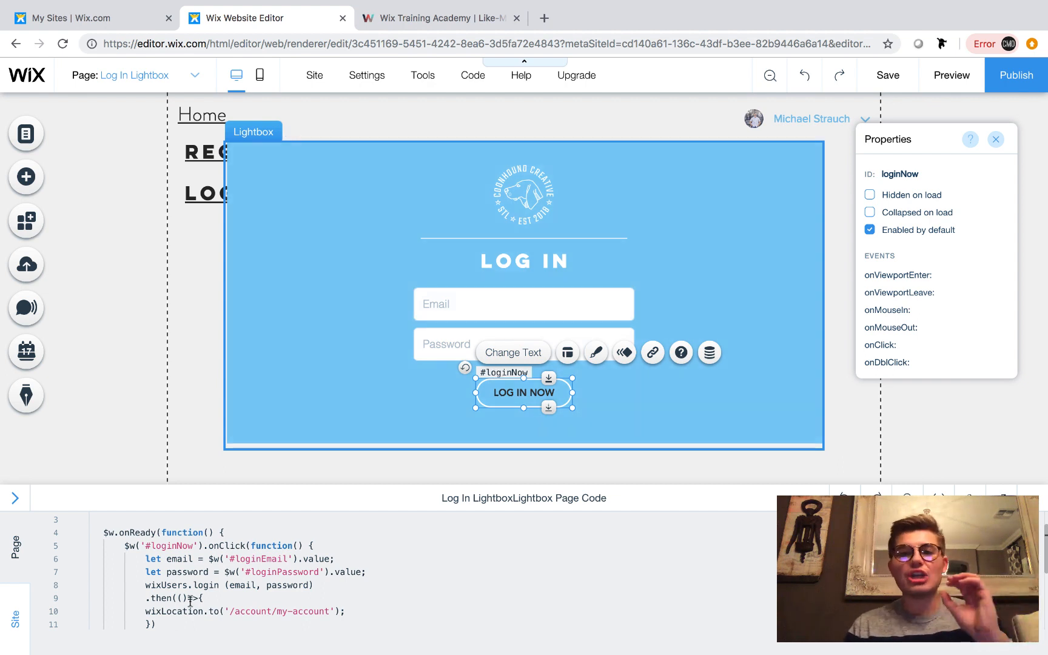
{"action": "scroll", "scroll_direction": "down", "scroll_amount": 3}
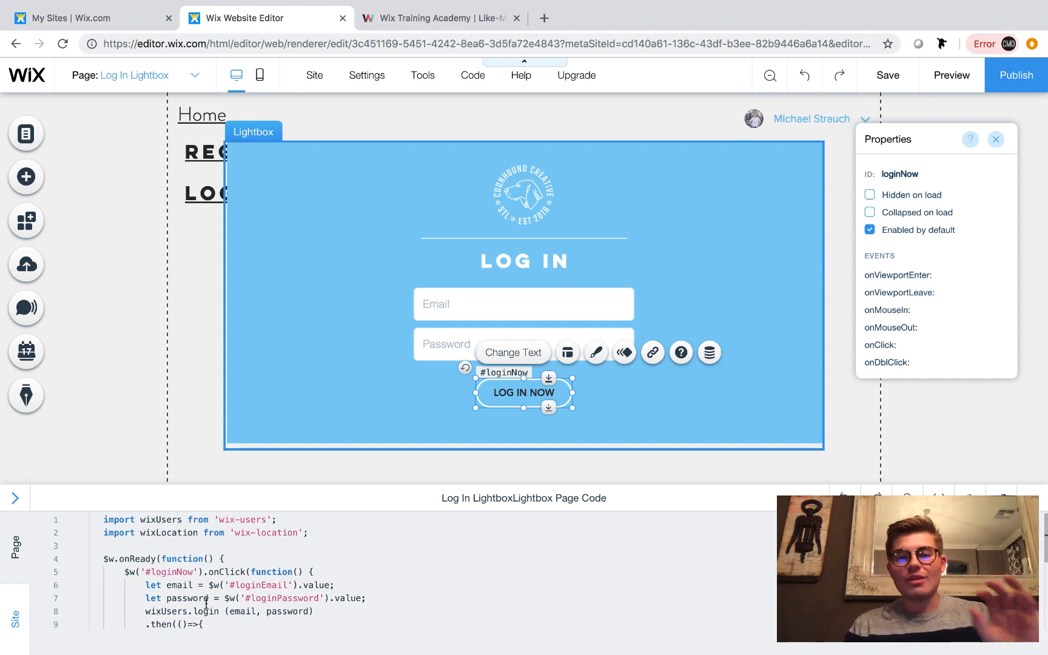
{"action": "scroll", "scroll_direction": "down", "scroll_amount": 3}
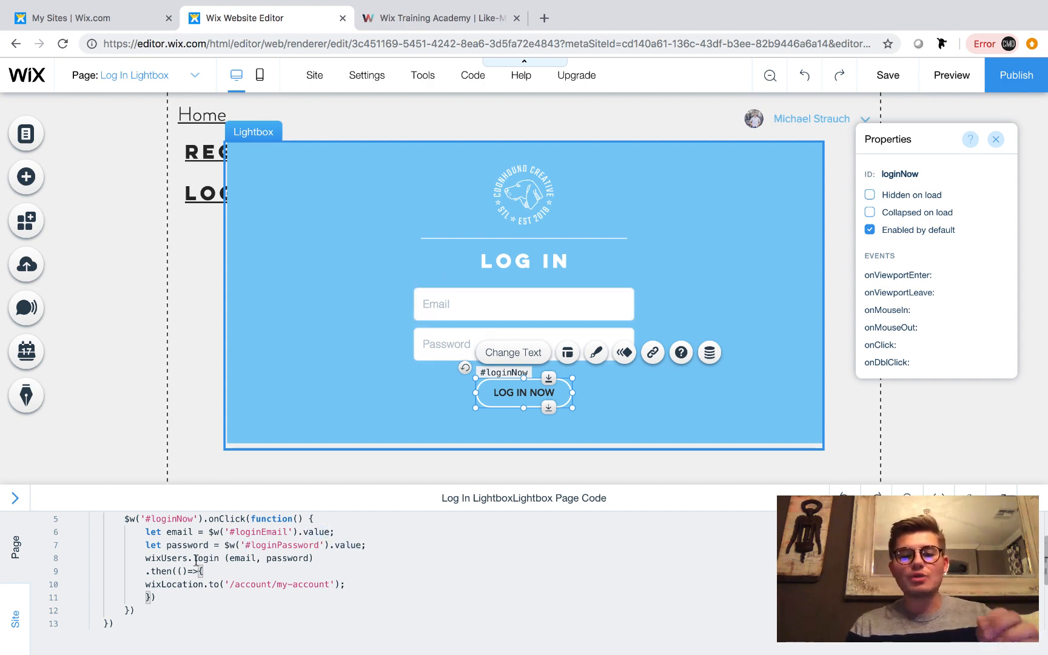
{"action": "mouse_move", "coordinate": [207, 558]}
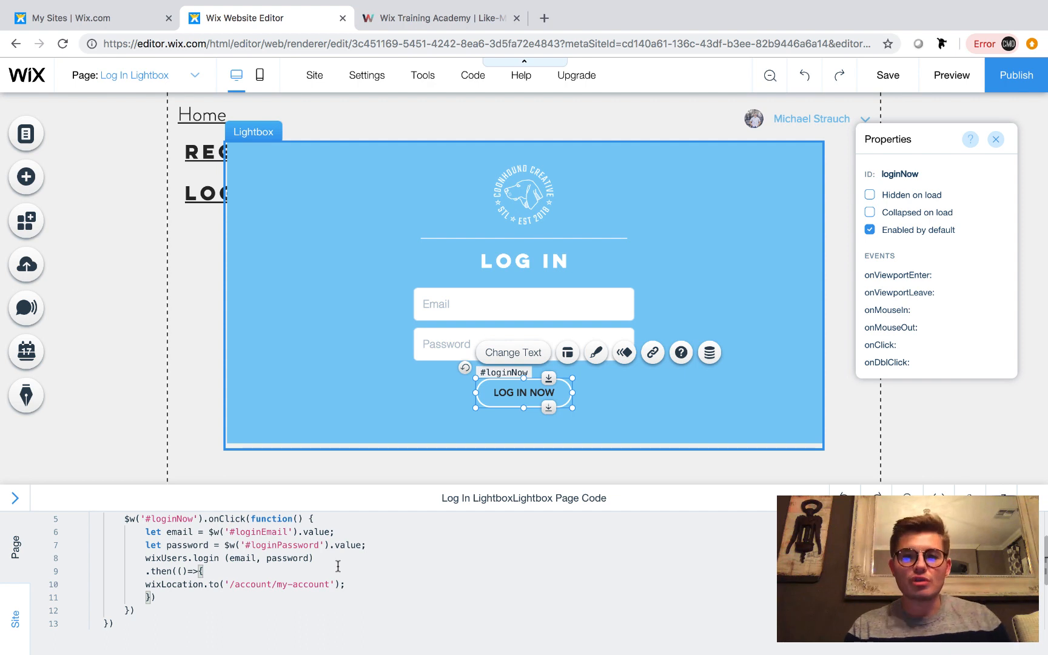
{"action": "mouse_move", "coordinate": [206, 558]}
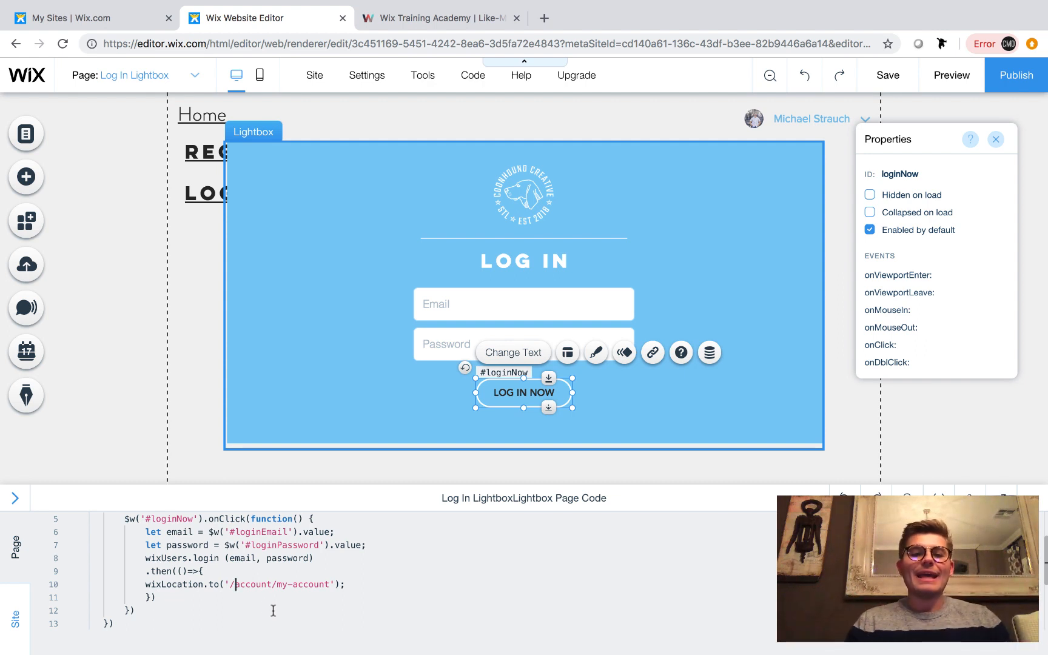
{"action": "left_click", "coordinate": [26, 134]}
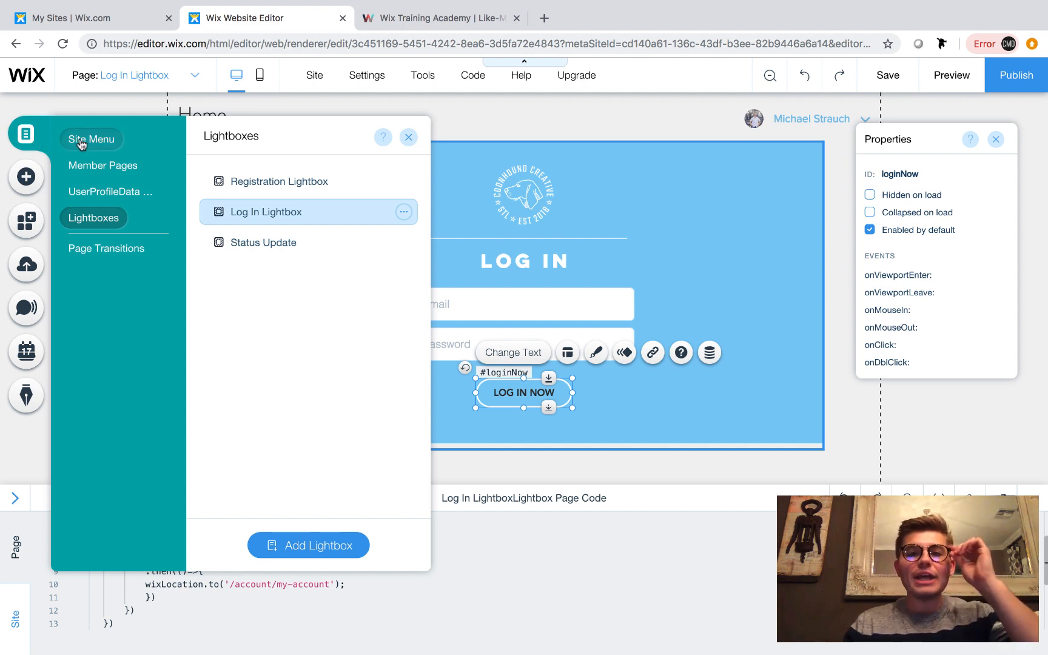
{"action": "mouse_move", "coordinate": [101, 165]}
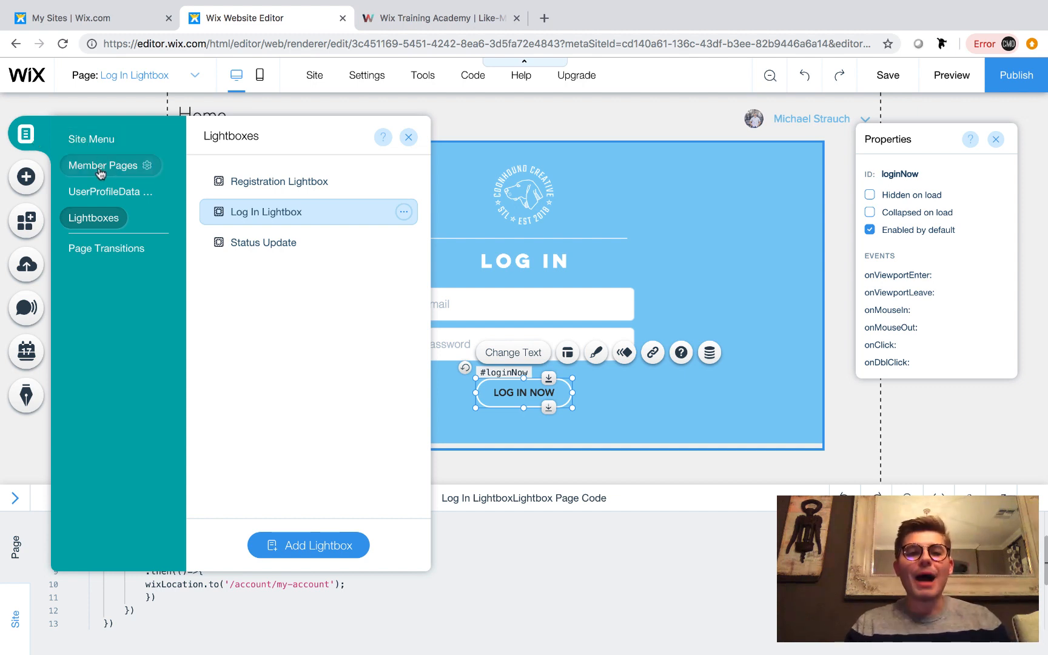
- View the My Account member page's SEO settings confirming its URL is my-account
{"action": "left_click", "coordinate": [103, 164]}
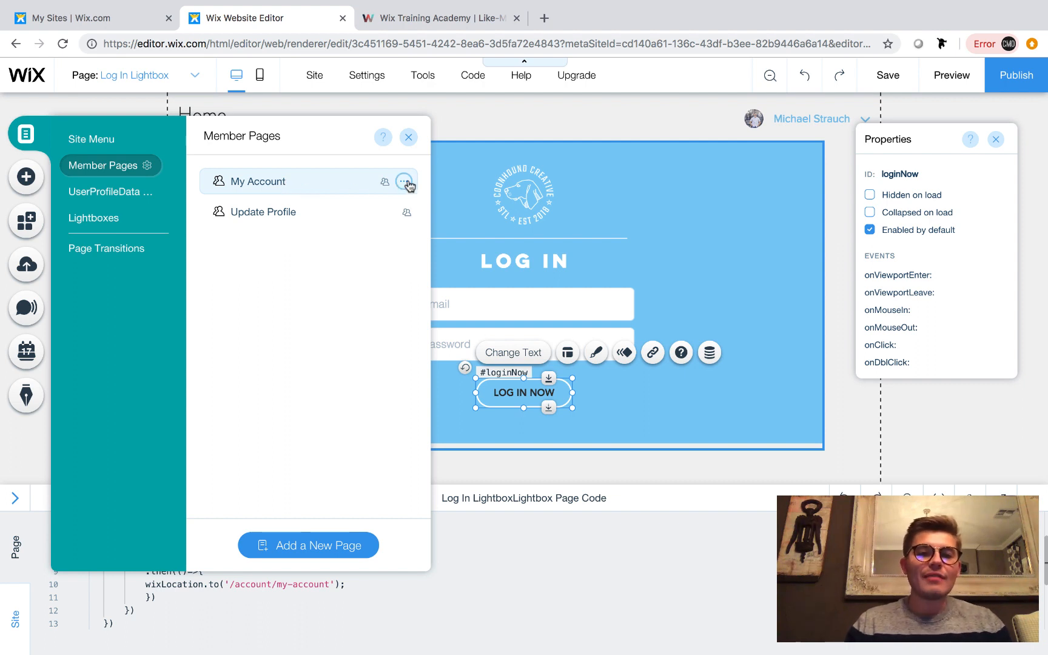
{"action": "left_click", "coordinate": [405, 181]}
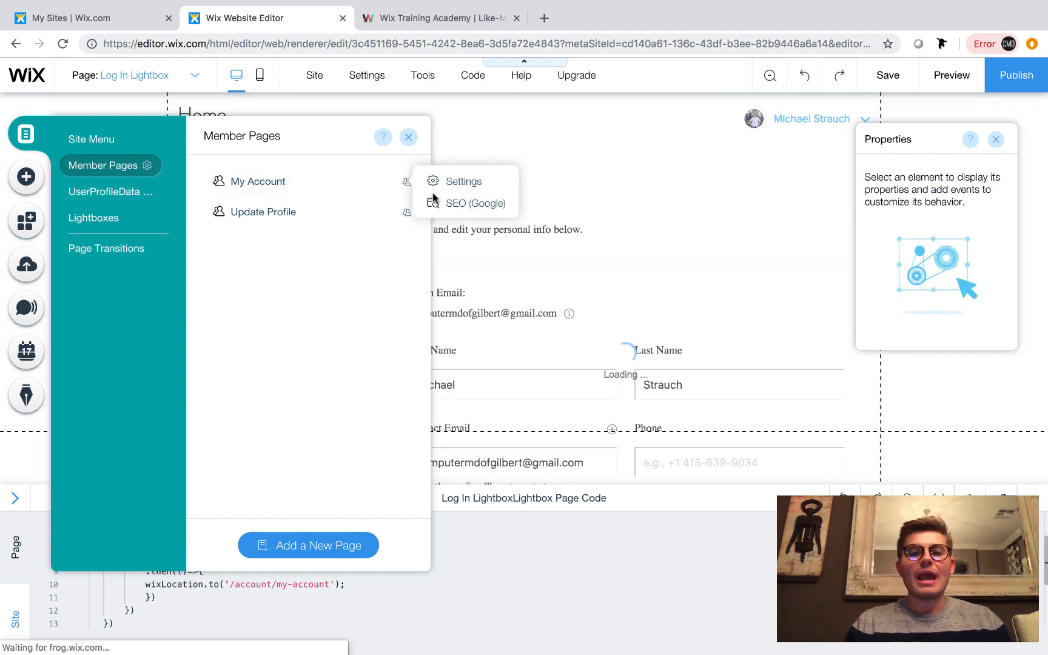
{"action": "left_click", "coordinate": [257, 181]}
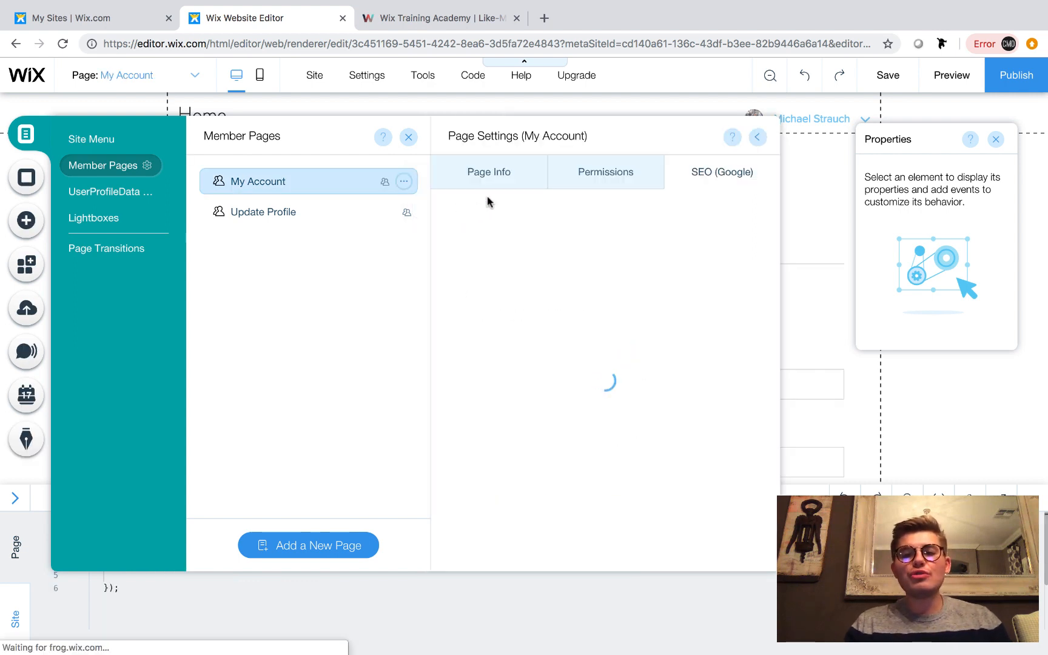
{"action": "left_click", "coordinate": [722, 172]}
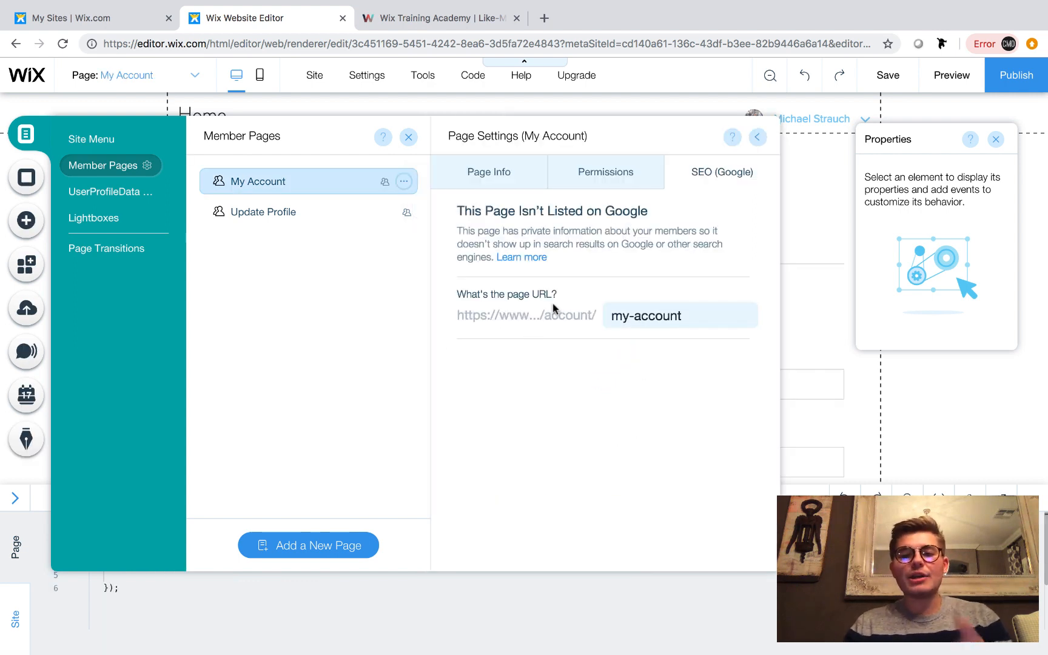
{"action": "mouse_move", "coordinate": [576, 316]}
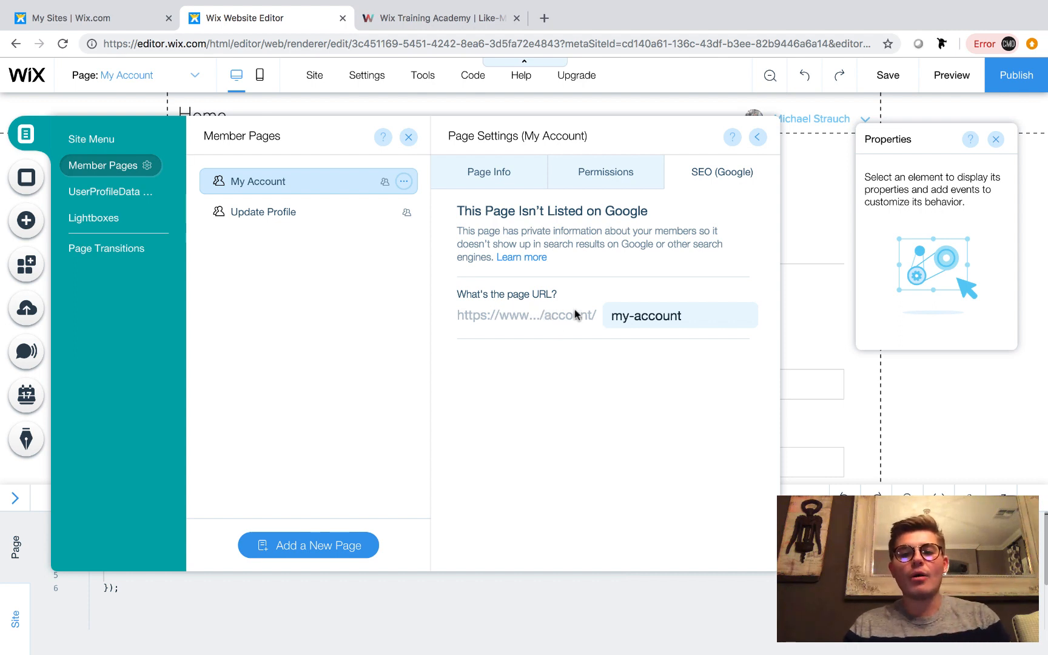
{"action": "mouse_move", "coordinate": [541, 329]}
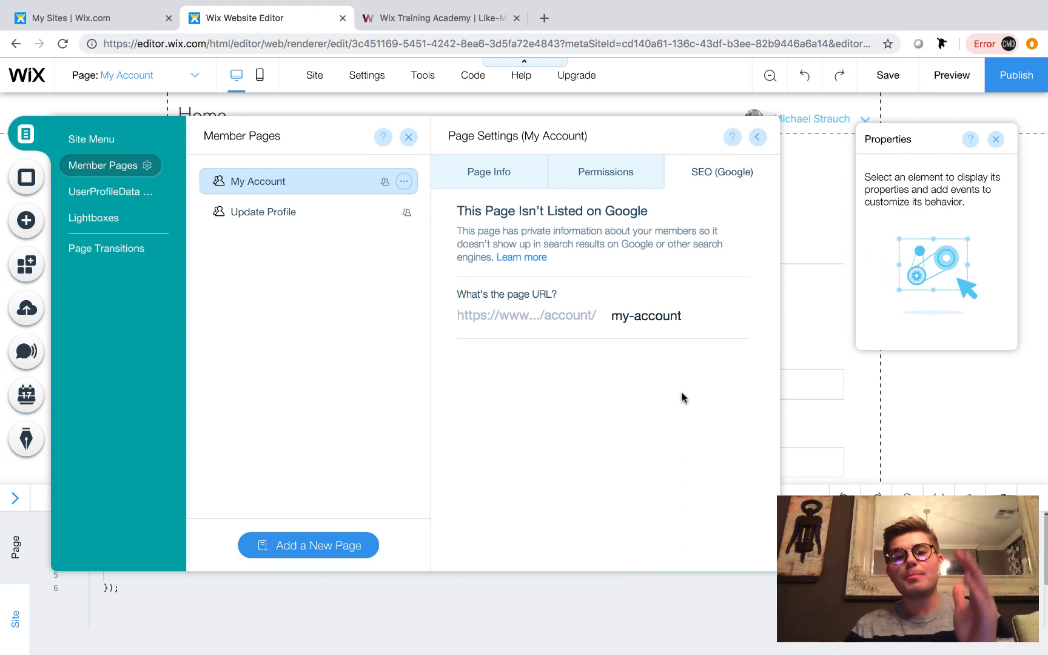
{"action": "mouse_move", "coordinate": [553, 382]}
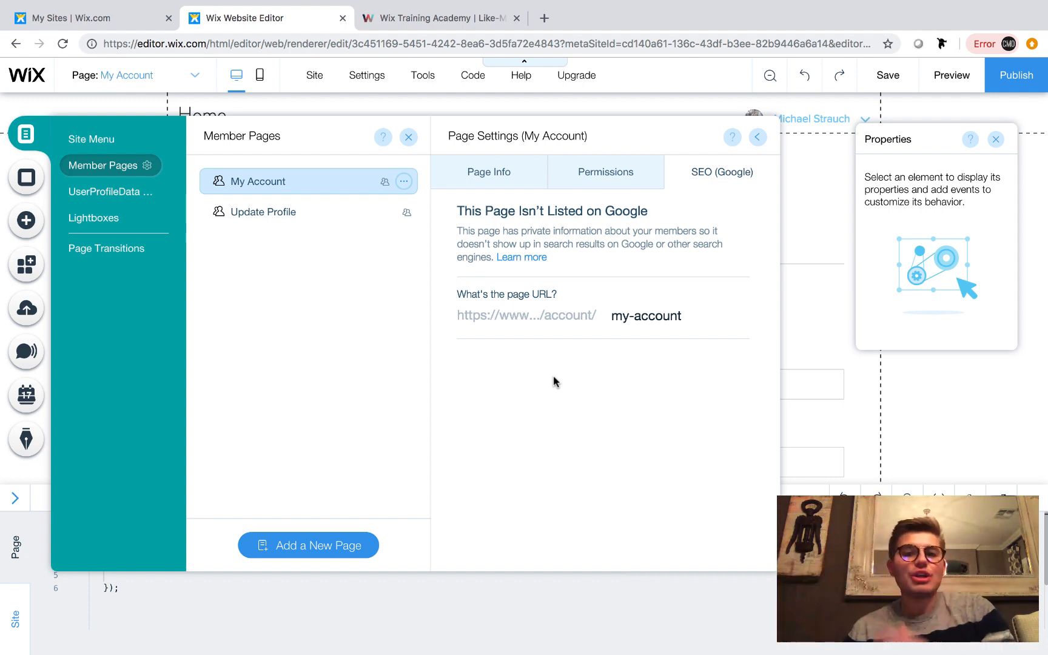
{"action": "mouse_move", "coordinate": [565, 394]}
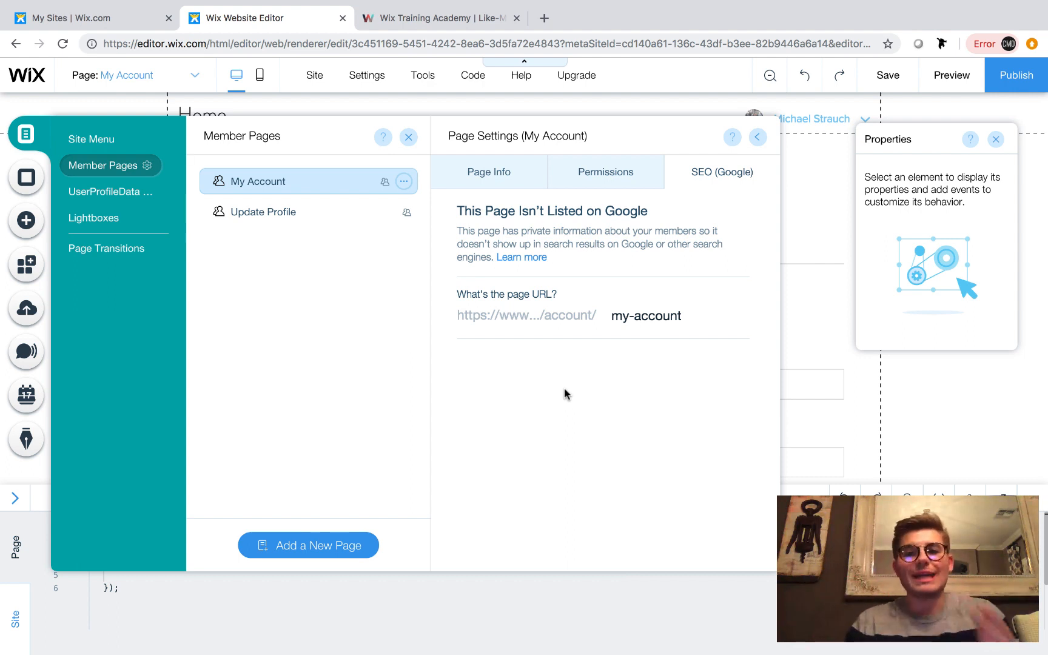
{"action": "mouse_move", "coordinate": [611, 378]}
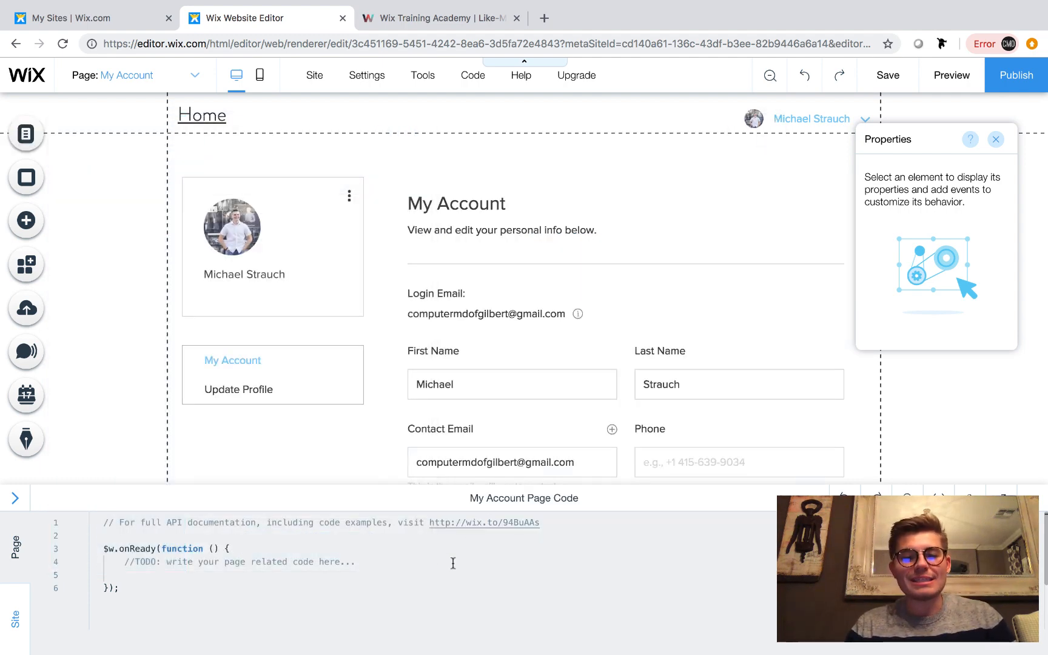
- Reopen the Log In Lightbox from the Pages menu's Lightboxes list
{"action": "left_click", "coordinate": [26, 133]}
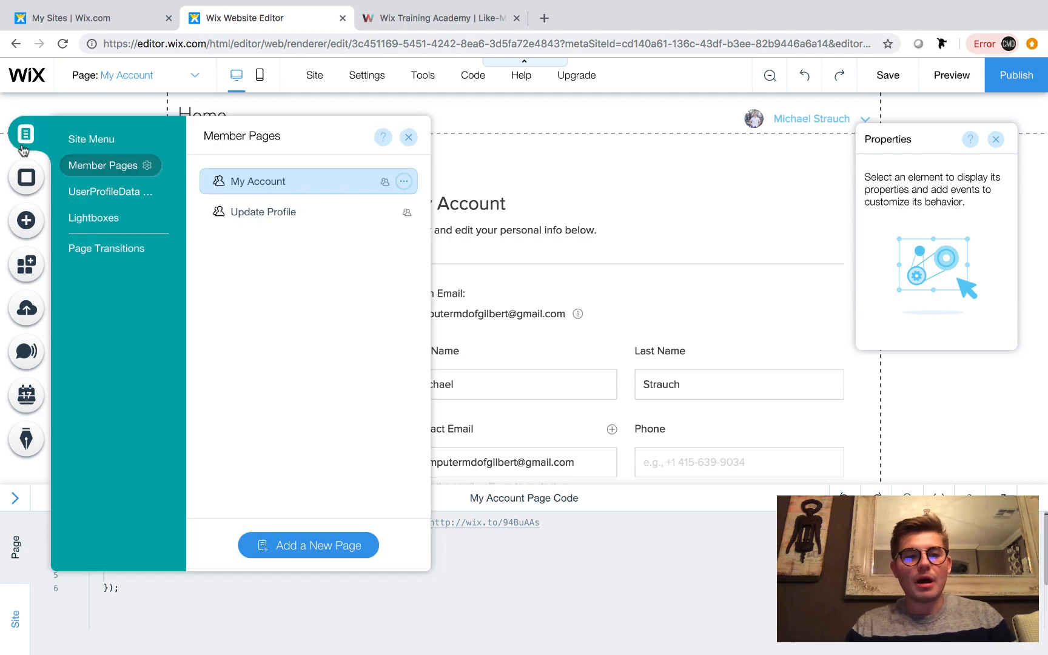
{"action": "left_click", "coordinate": [93, 219]}
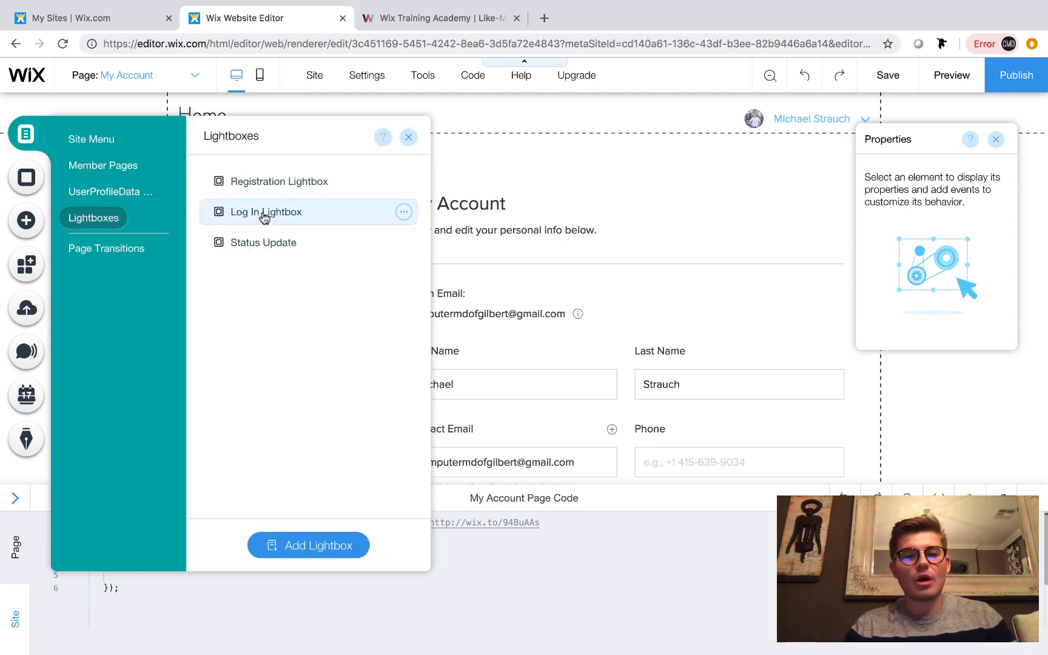
{"action": "left_click", "coordinate": [265, 213]}
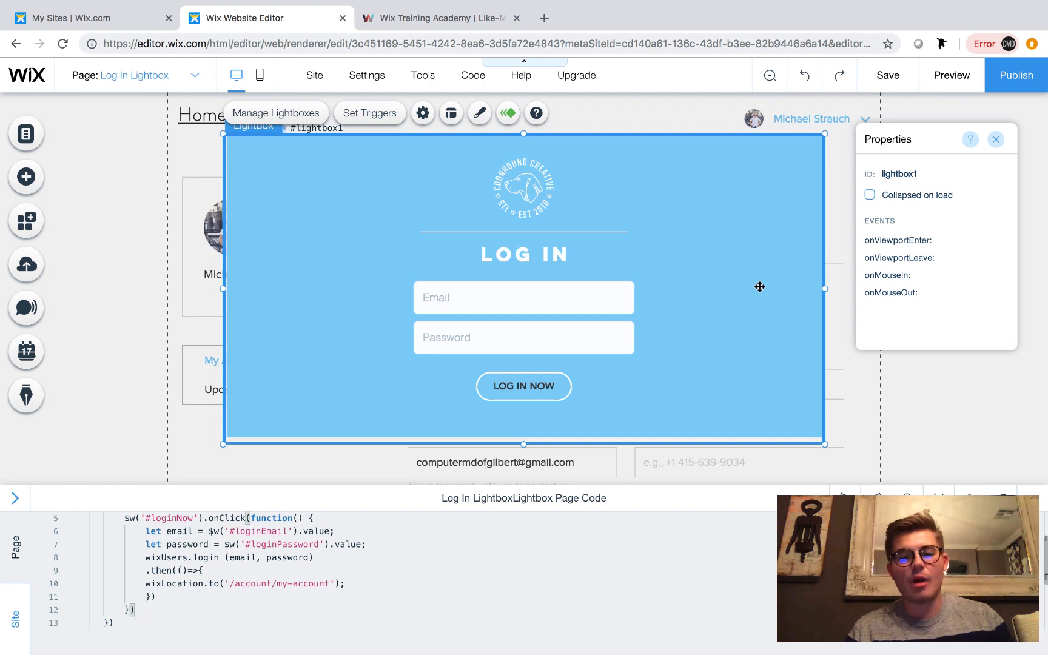
{"action": "mouse_move", "coordinate": [759, 309]}
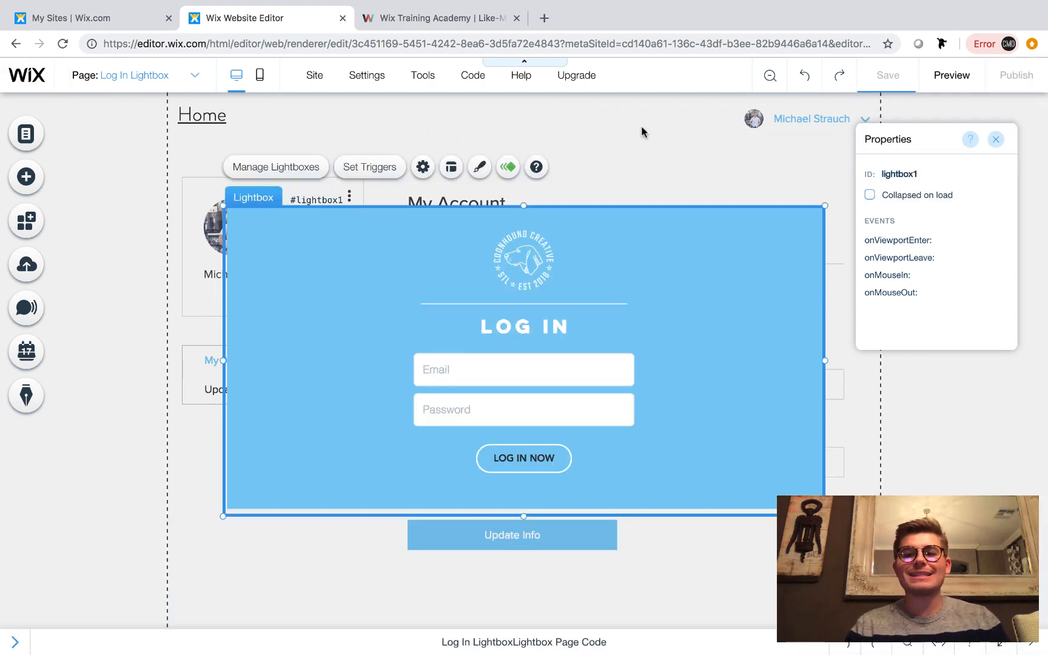
- Publish the site and load the live Social Network home page
{"action": "left_click", "coordinate": [1017, 75]}
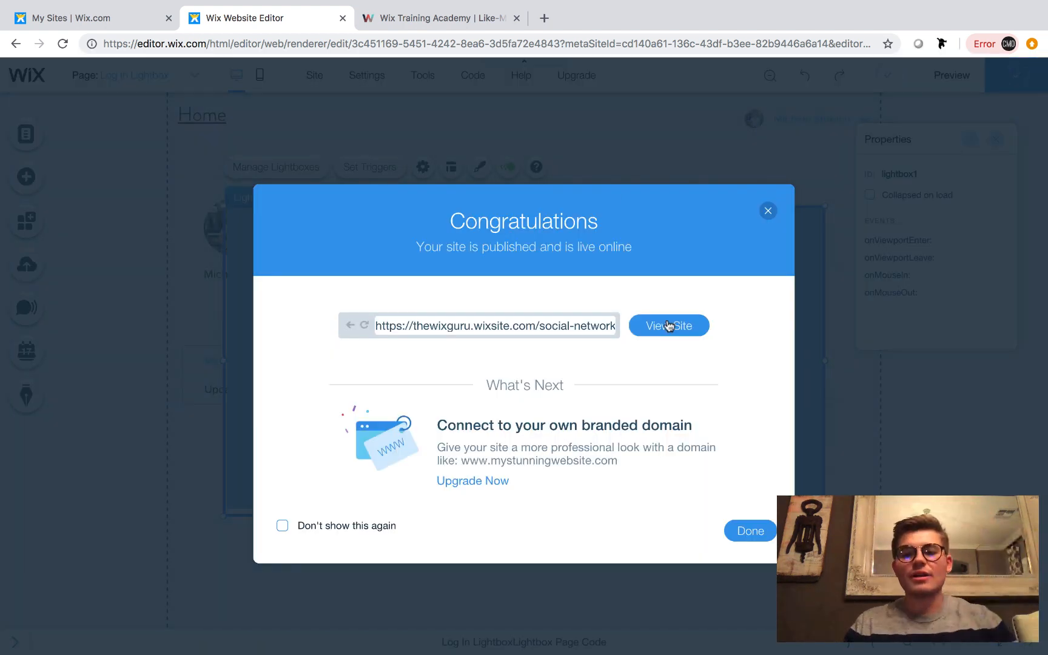
{"action": "left_click", "coordinate": [667, 325]}
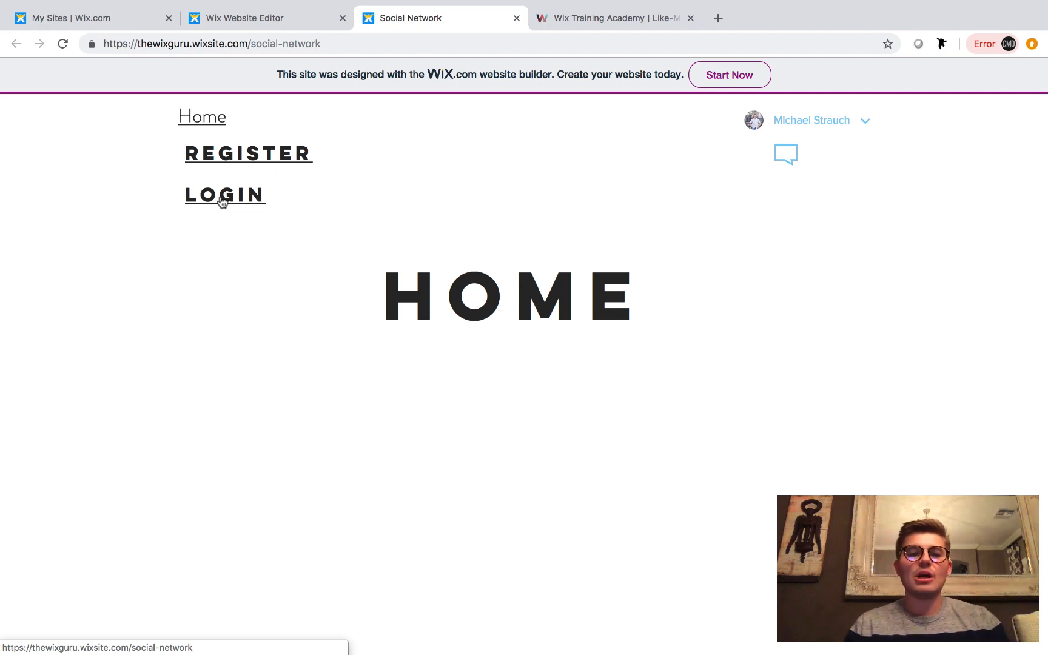
- Bring up the live site's Log In lightbox, focus its email field, then close it
{"action": "left_click", "coordinate": [225, 194]}
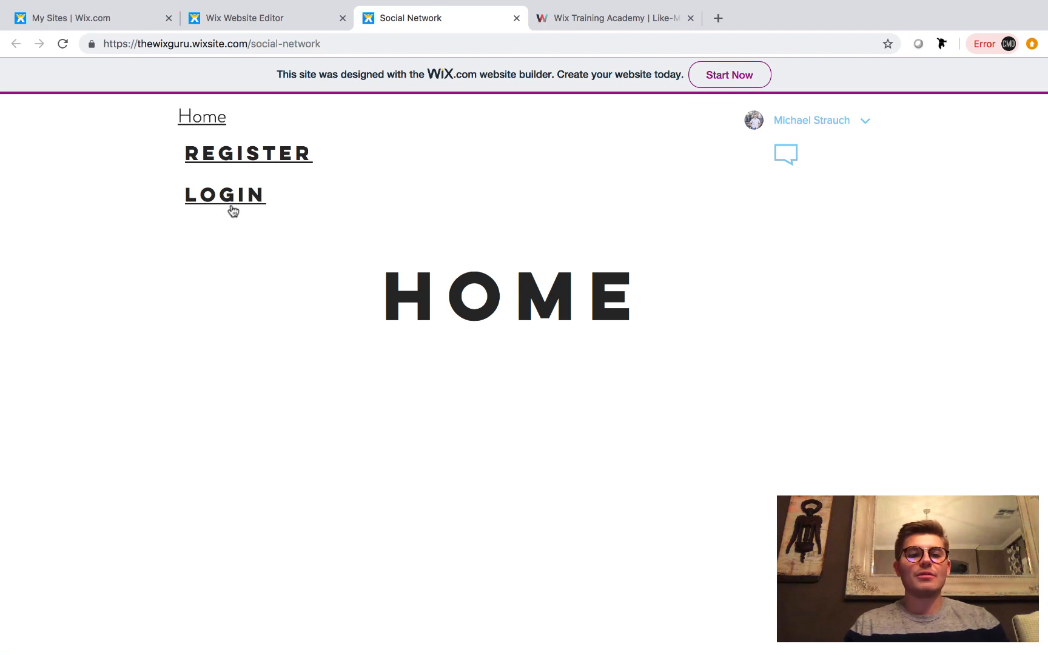
{"action": "left_click", "coordinate": [224, 194]}
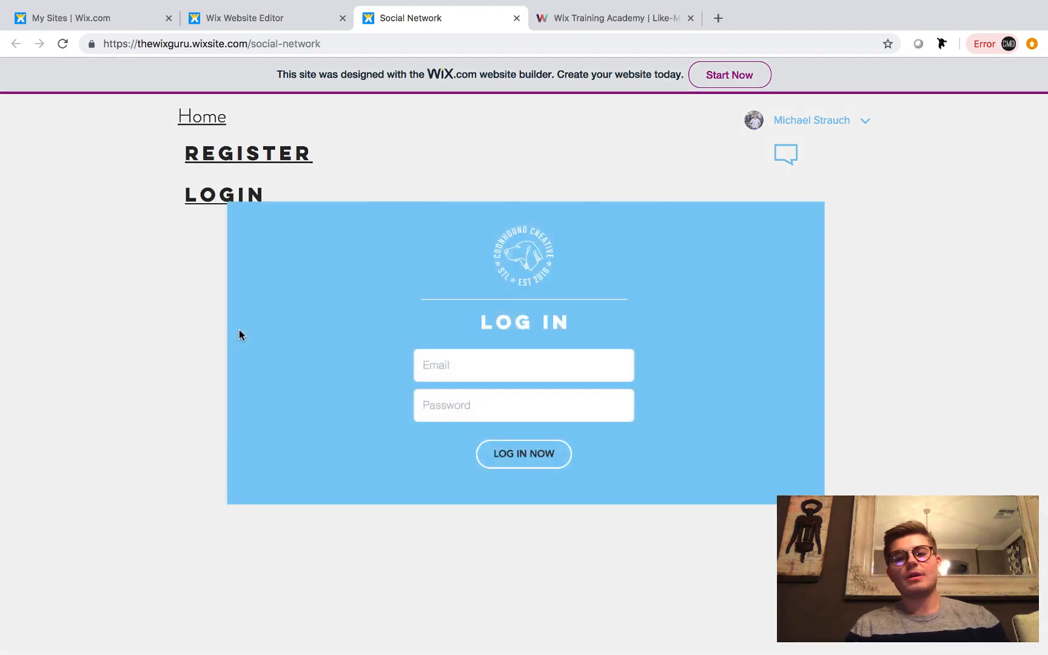
{"action": "left_click", "coordinate": [523, 365]}
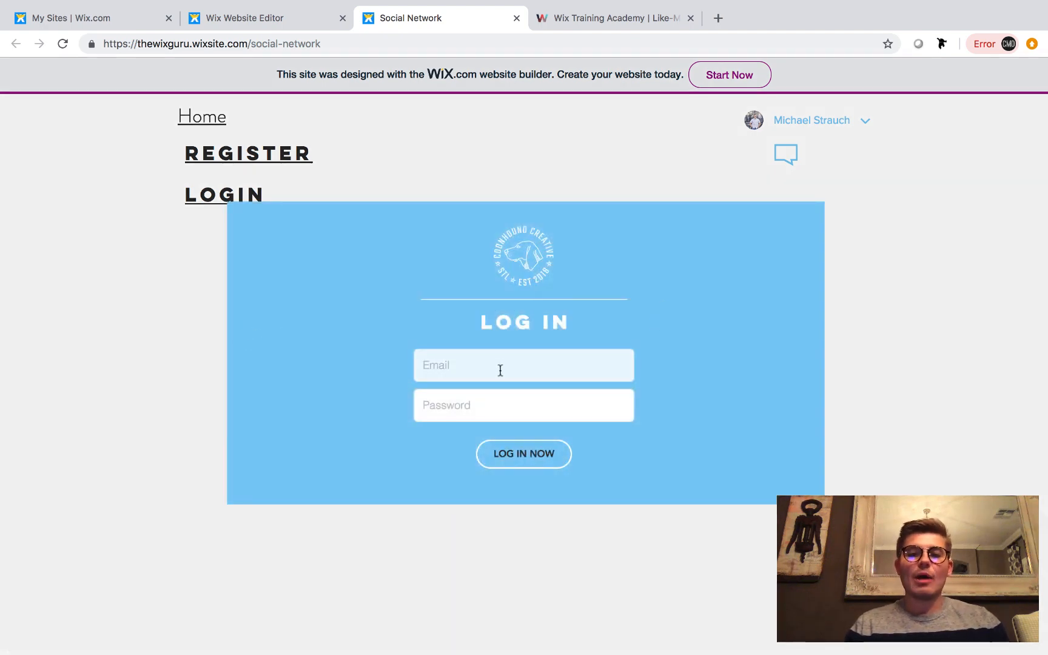
{"action": "left_click", "coordinate": [202, 116]}
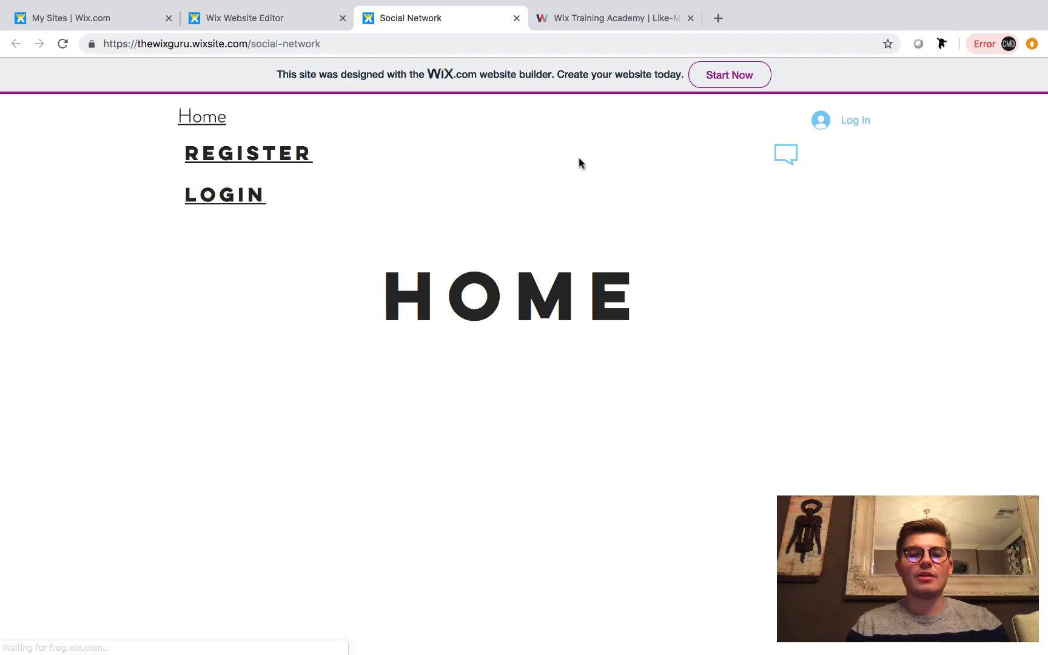
{"action": "mouse_move", "coordinate": [589, 209]}
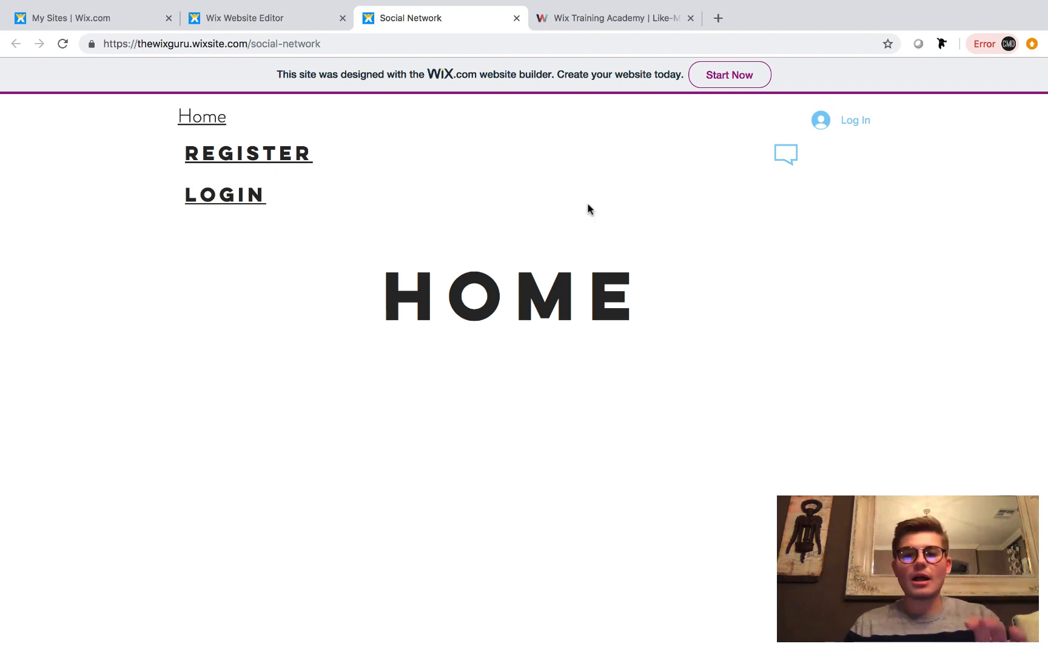
{"action": "mouse_move", "coordinate": [604, 199]}
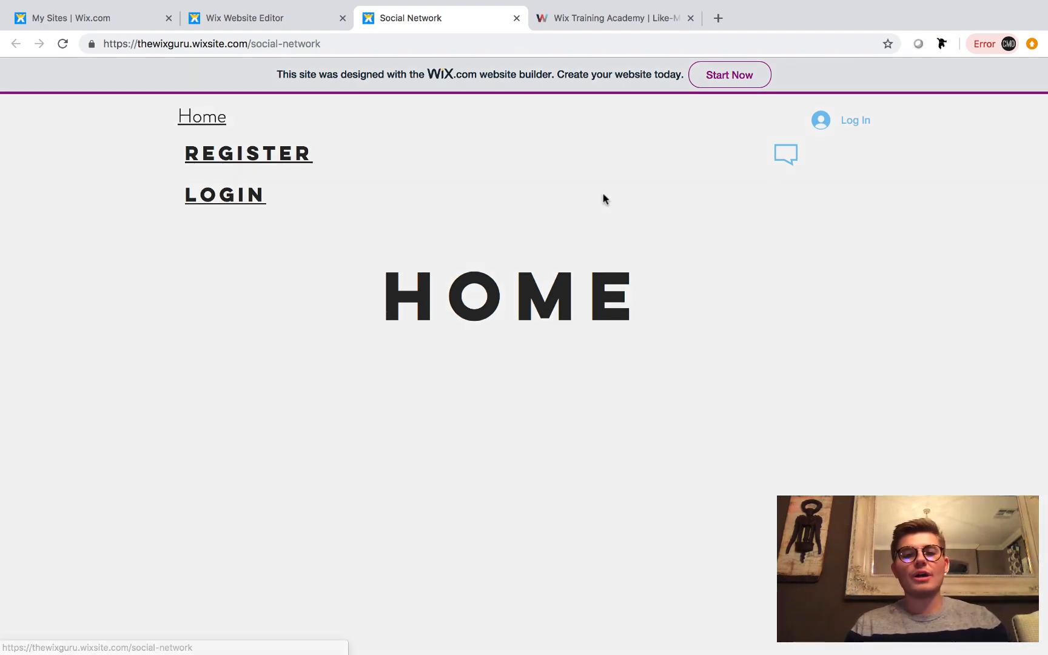
{"action": "left_click", "coordinate": [224, 194]}
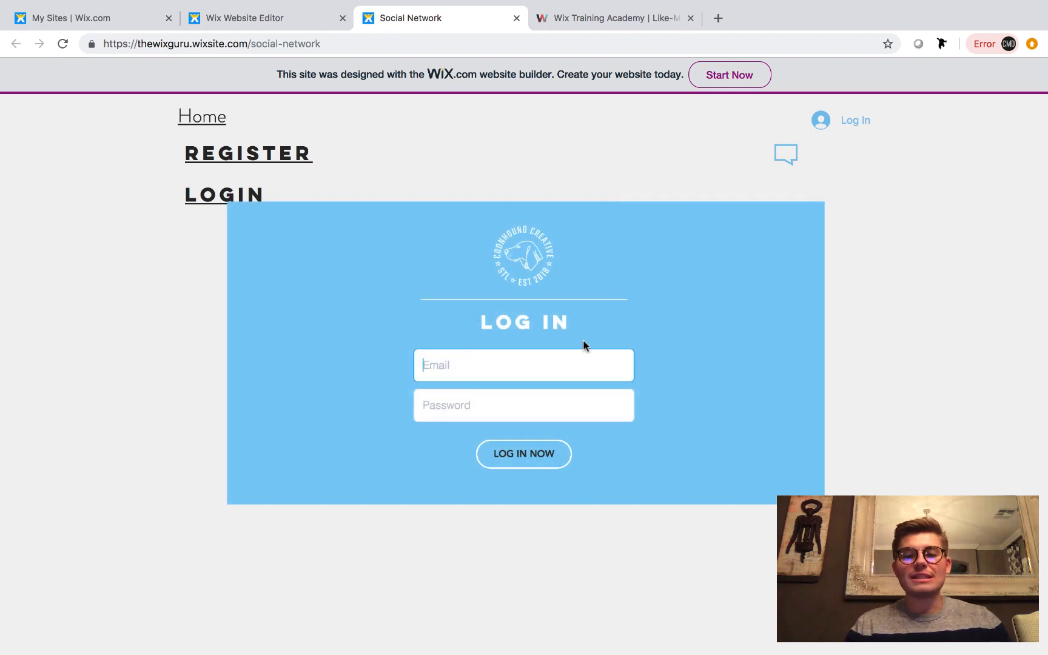
{"action": "mouse_move", "coordinate": [797, 362]}
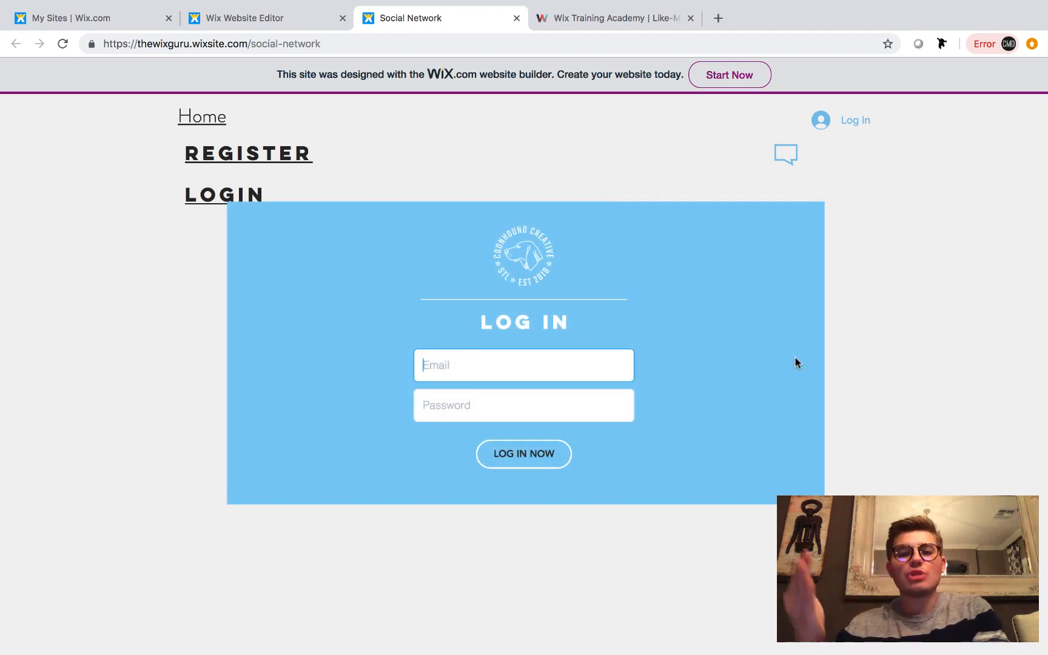
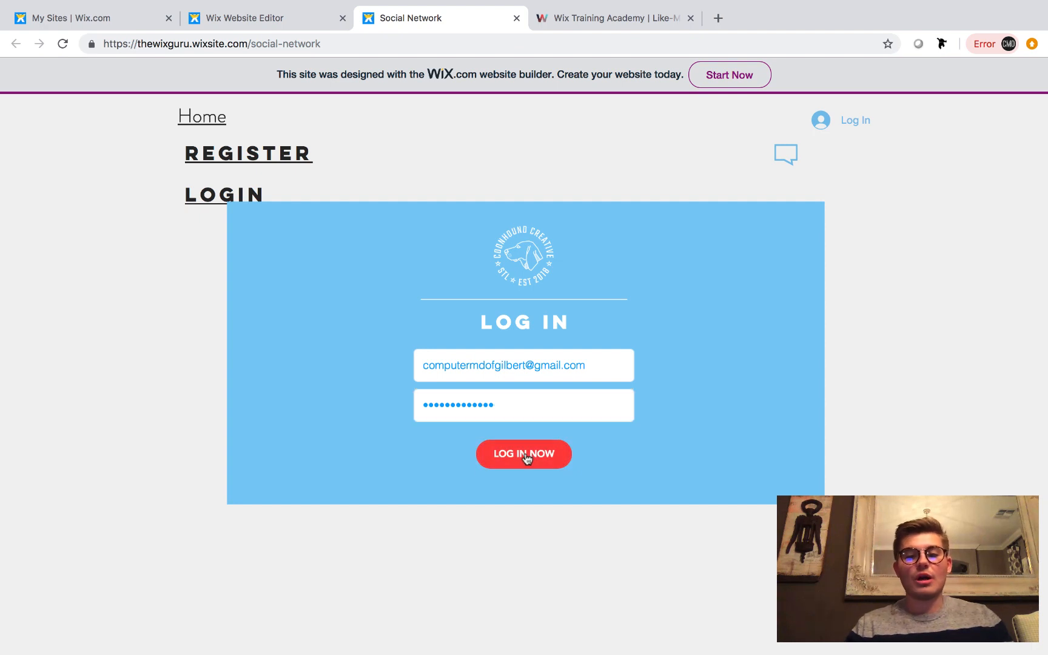
{"action": "left_click", "coordinate": [523, 454]}
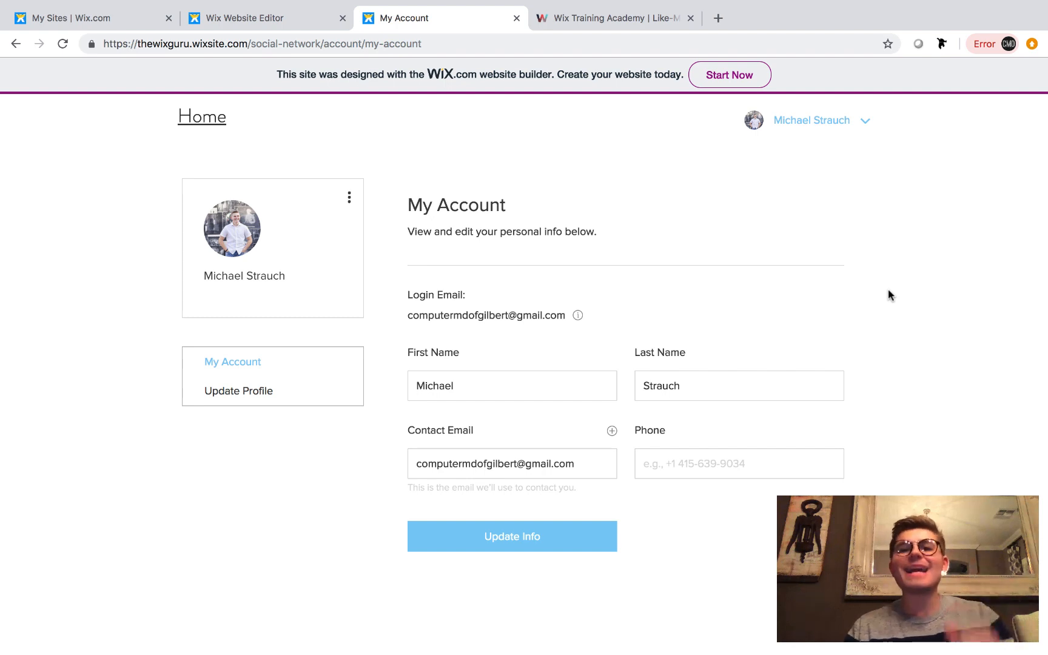
{"action": "mouse_move", "coordinate": [875, 279]}
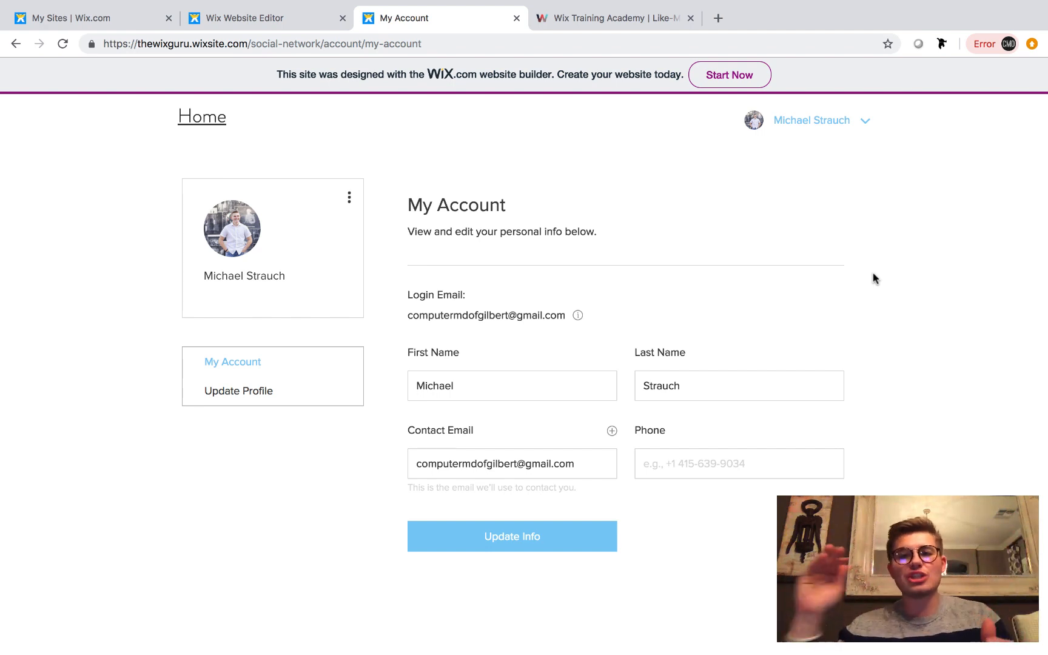
{"action": "mouse_move", "coordinate": [660, 154]}
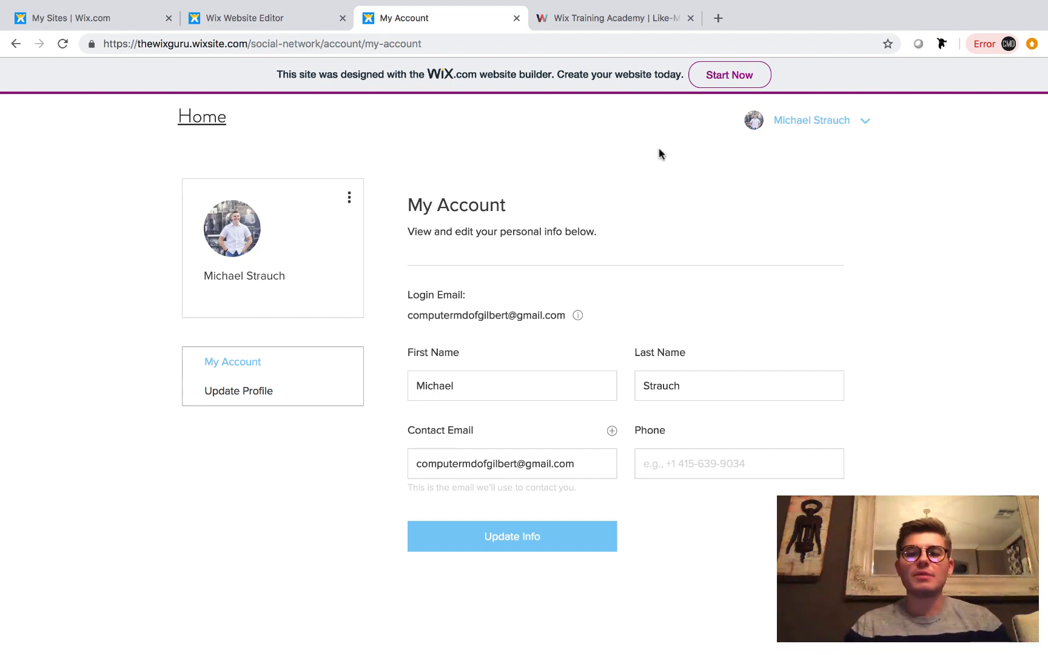
{"action": "mouse_move", "coordinate": [384, 254]}
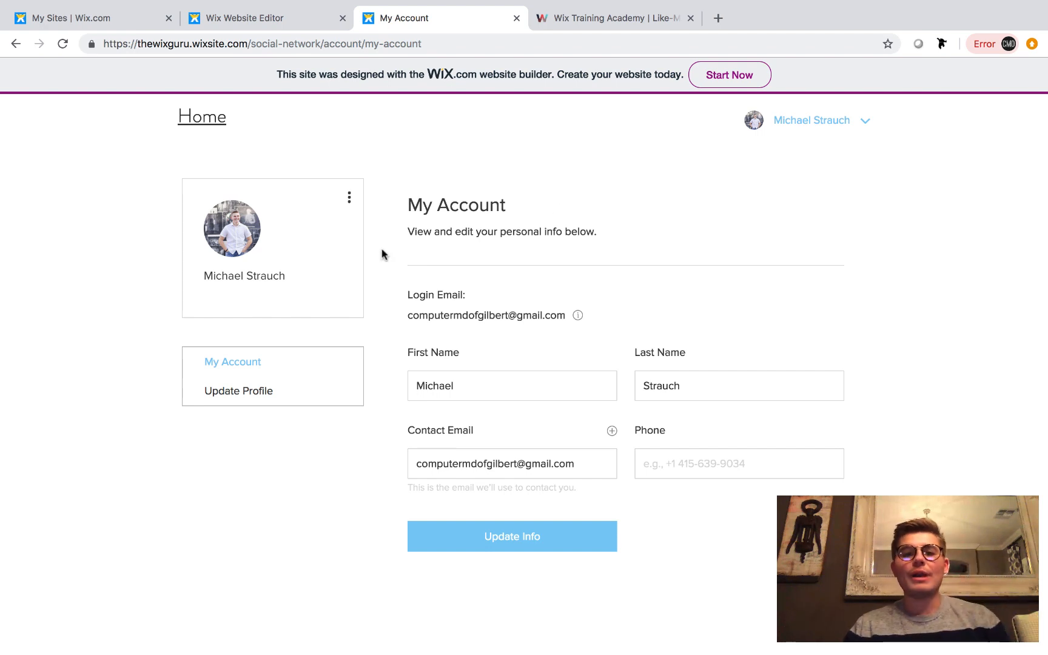
{"action": "mouse_move", "coordinate": [630, 396]}
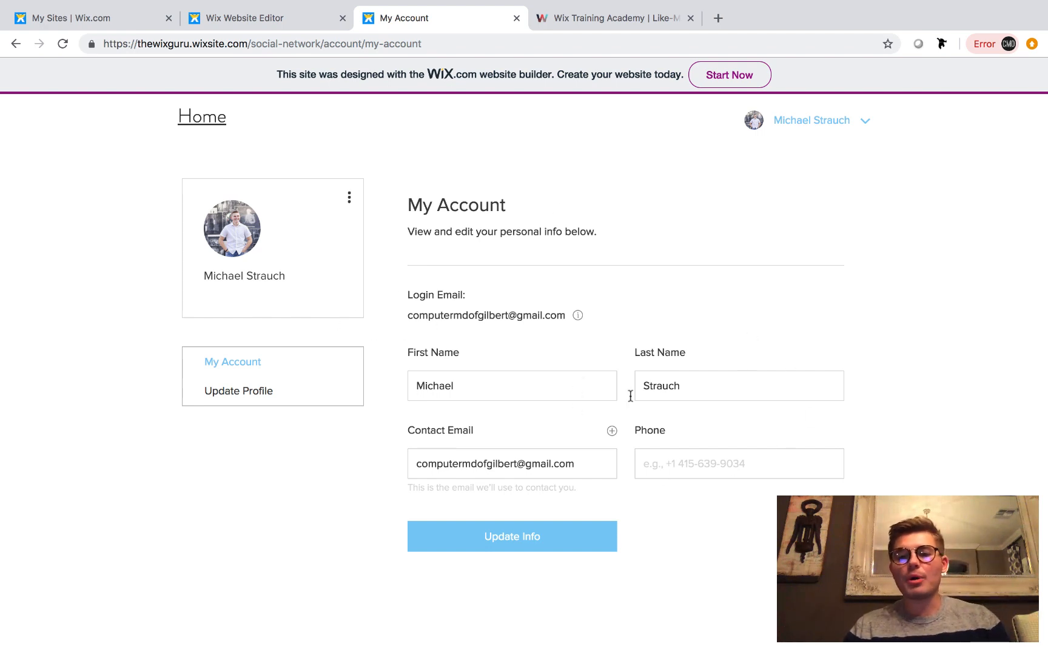
{"action": "mouse_move", "coordinate": [238, 390]}
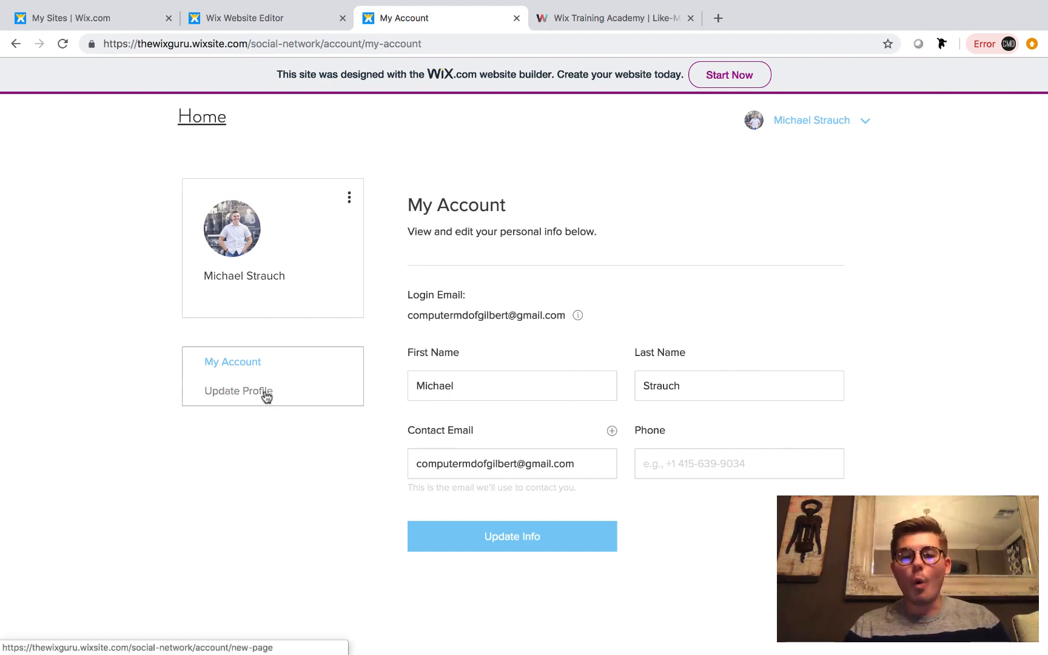
- Go to the member's Update Profile page with its profile editing form
{"action": "left_click", "coordinate": [237, 390]}
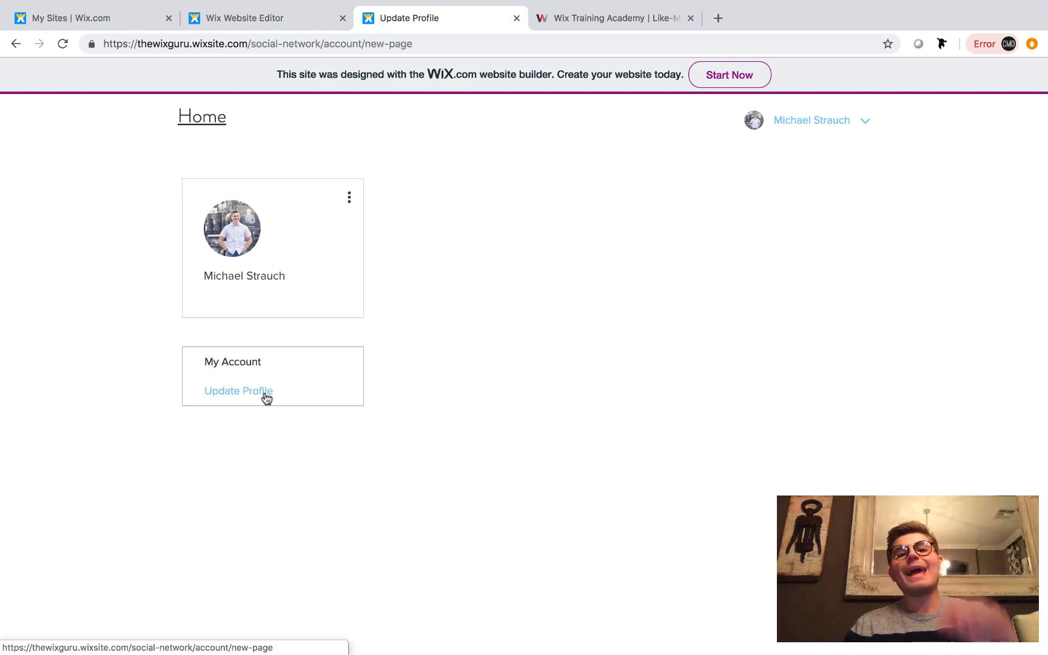
{"action": "left_click", "coordinate": [238, 390]}
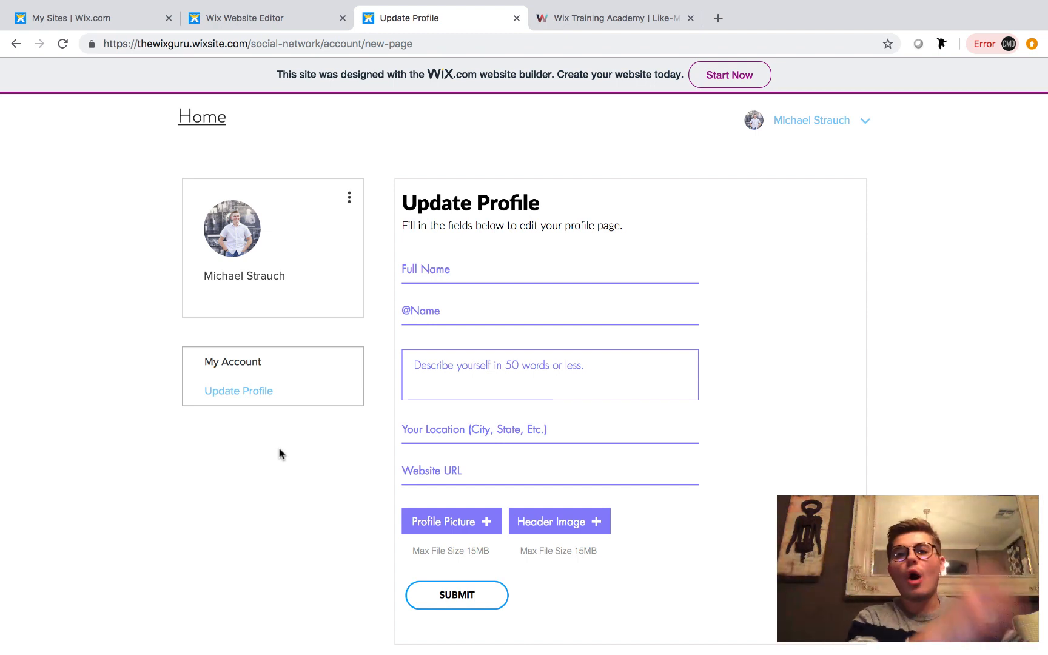
{"action": "mouse_move", "coordinate": [561, 240]}
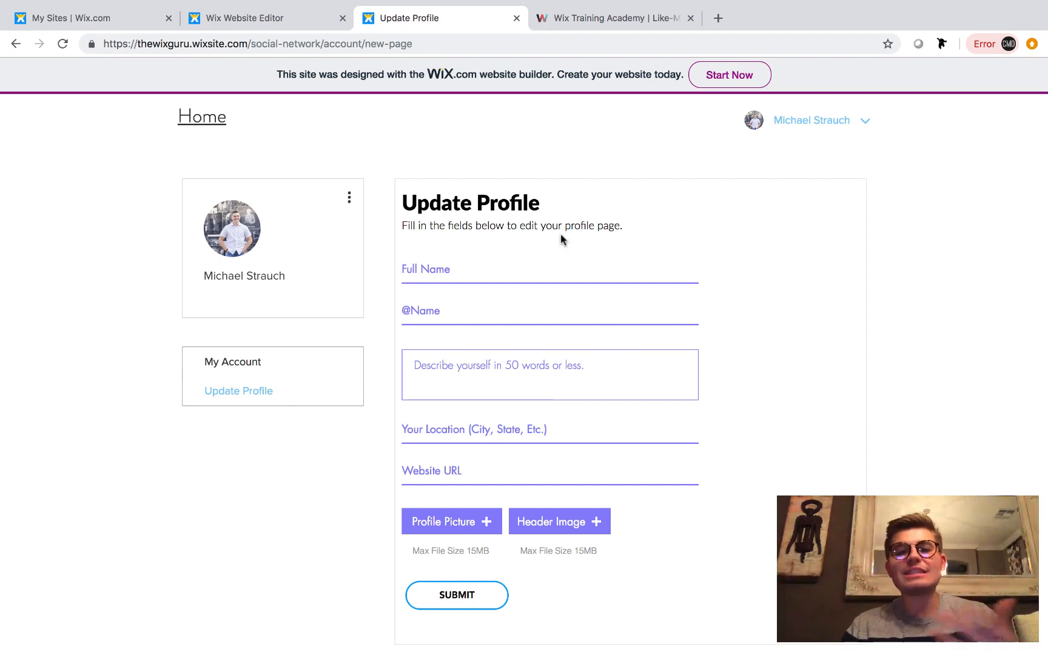
{"action": "mouse_move", "coordinate": [438, 144]}
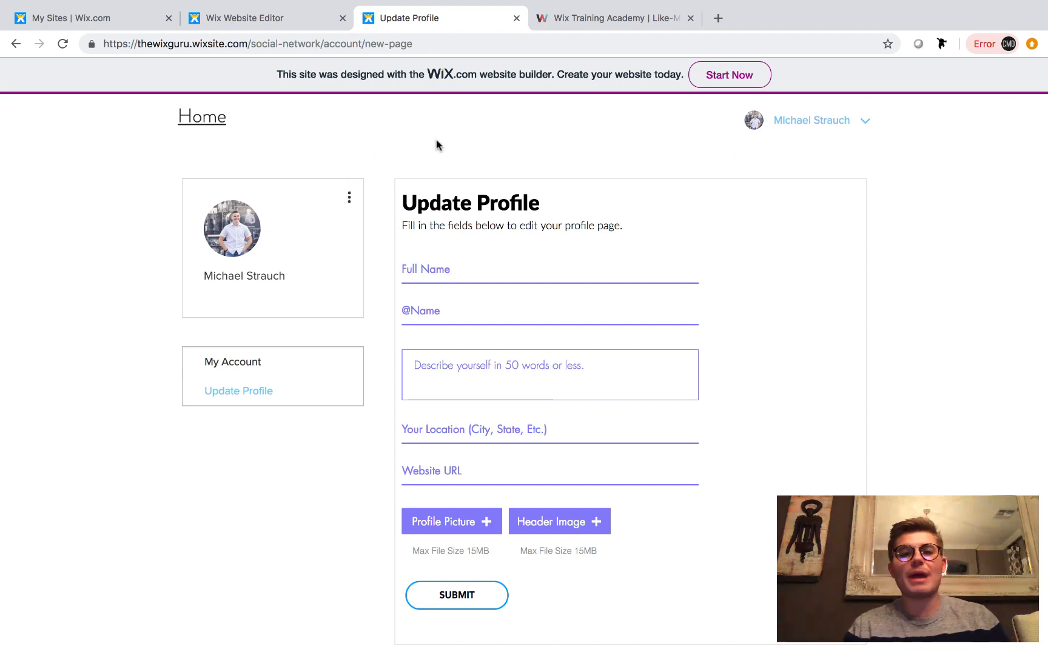
{"action": "mouse_move", "coordinate": [477, 154]}
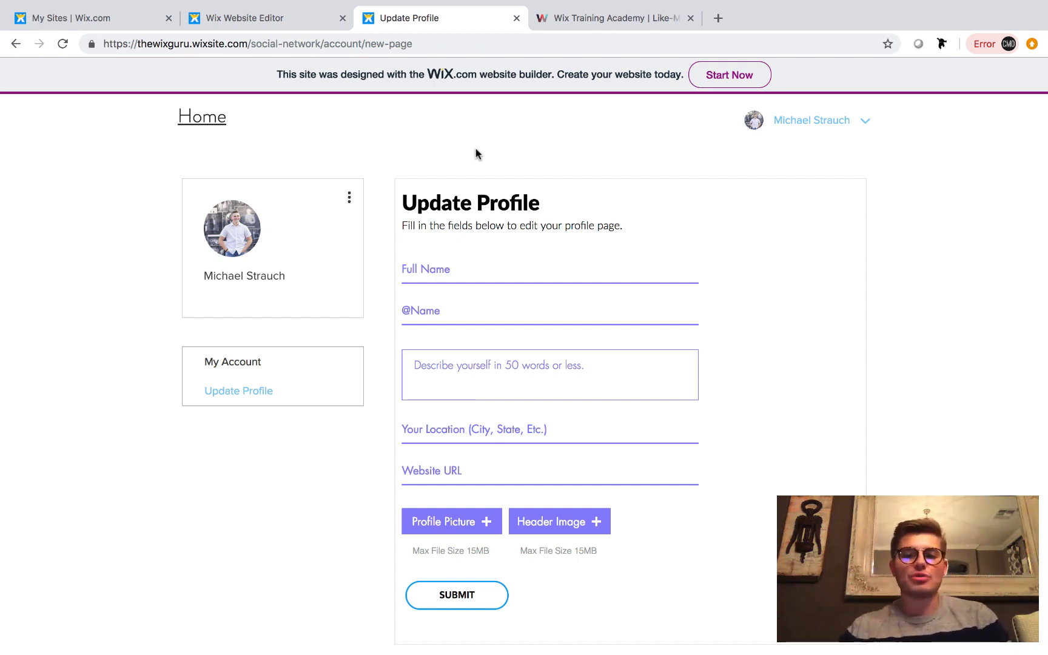
{"action": "mouse_move", "coordinate": [513, 138]}
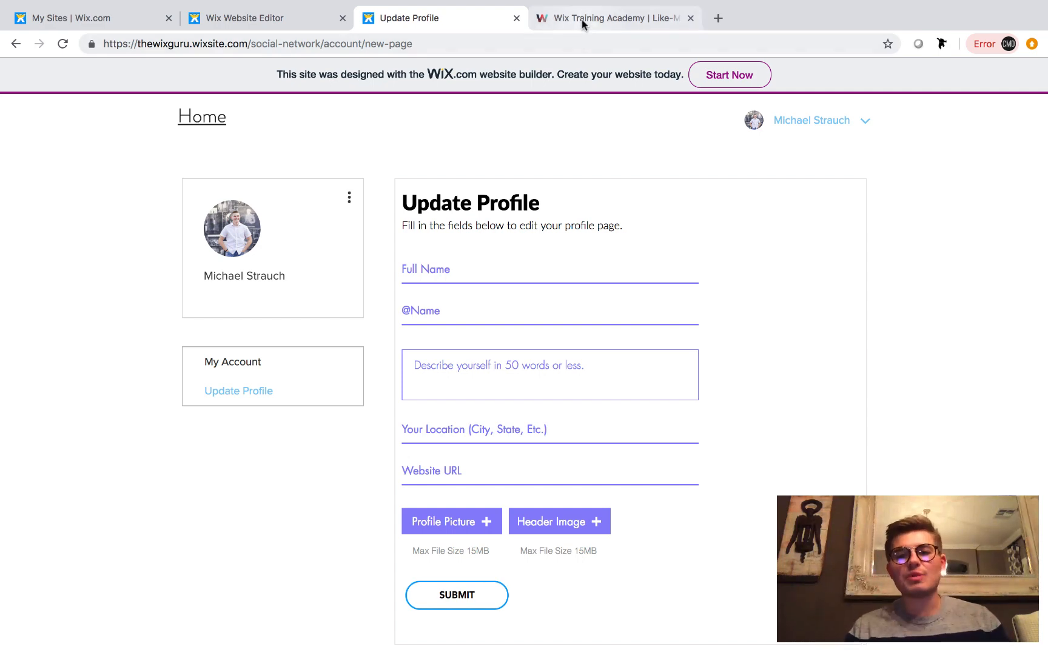
- Switch to the Wix Training Academy tab, view its Register popup and close it
{"action": "left_click", "coordinate": [611, 18]}
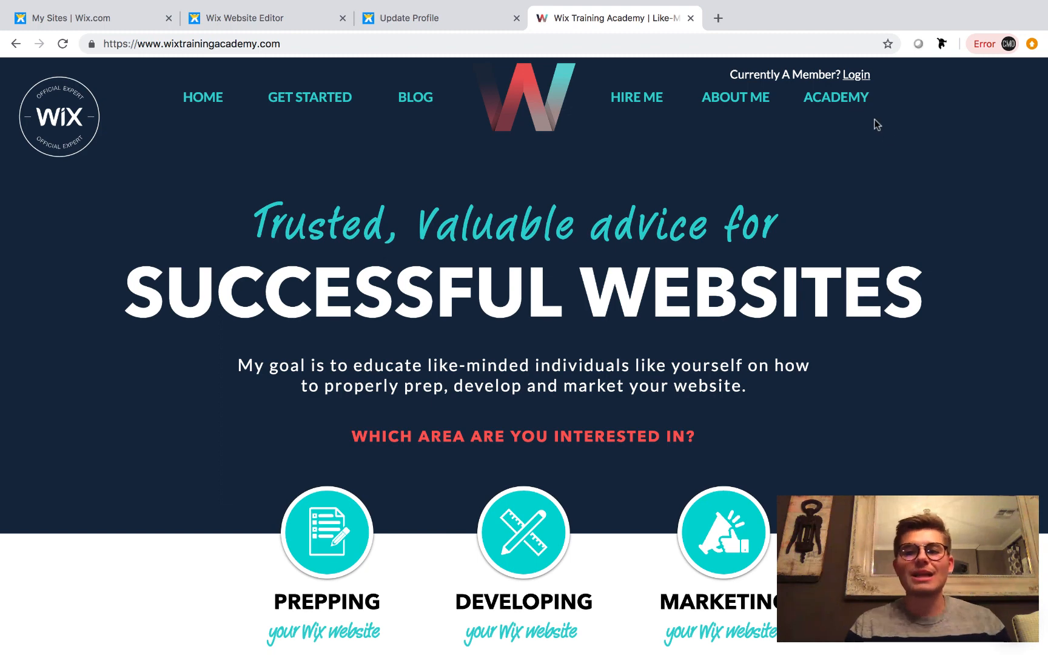
{"action": "mouse_move", "coordinate": [855, 107]}
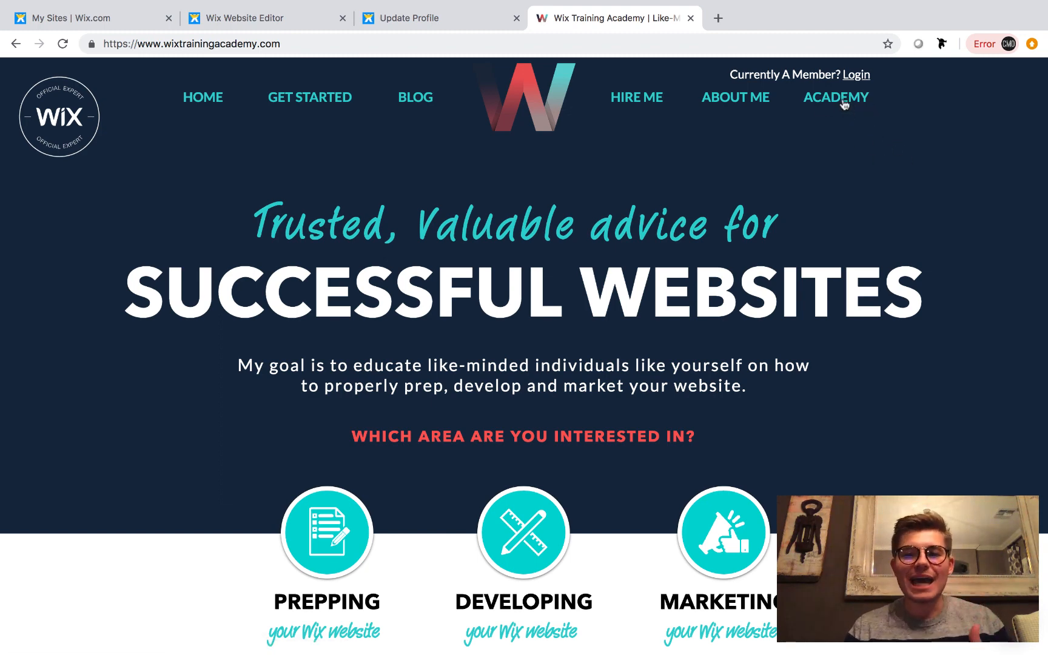
{"action": "mouse_move", "coordinate": [835, 97]}
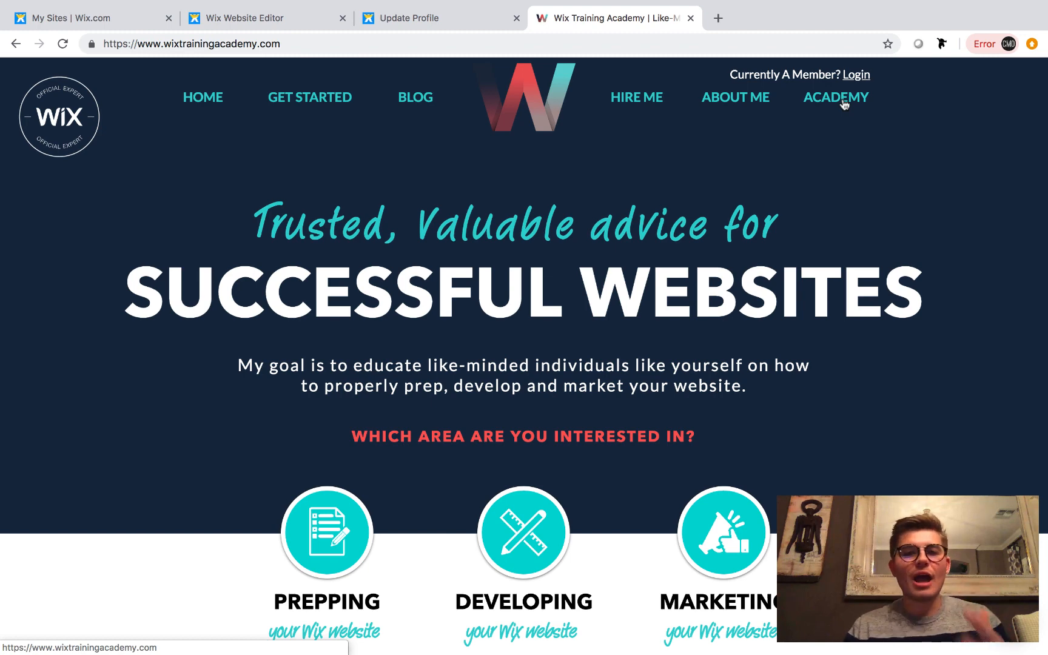
{"action": "left_click", "coordinate": [836, 97]}
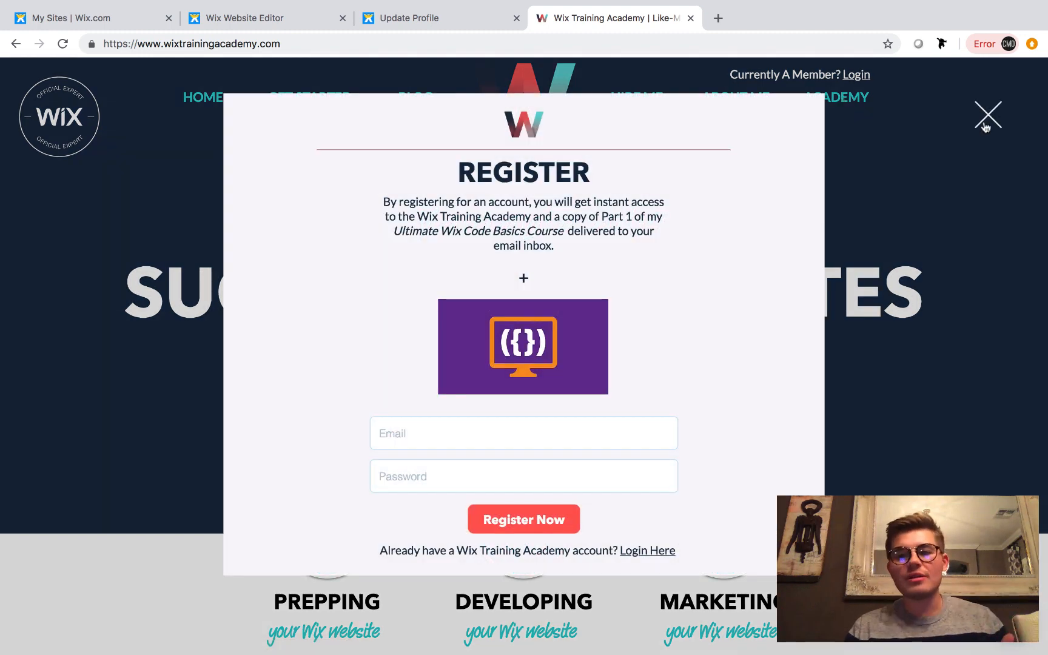
{"action": "mouse_move", "coordinate": [930, 114]}
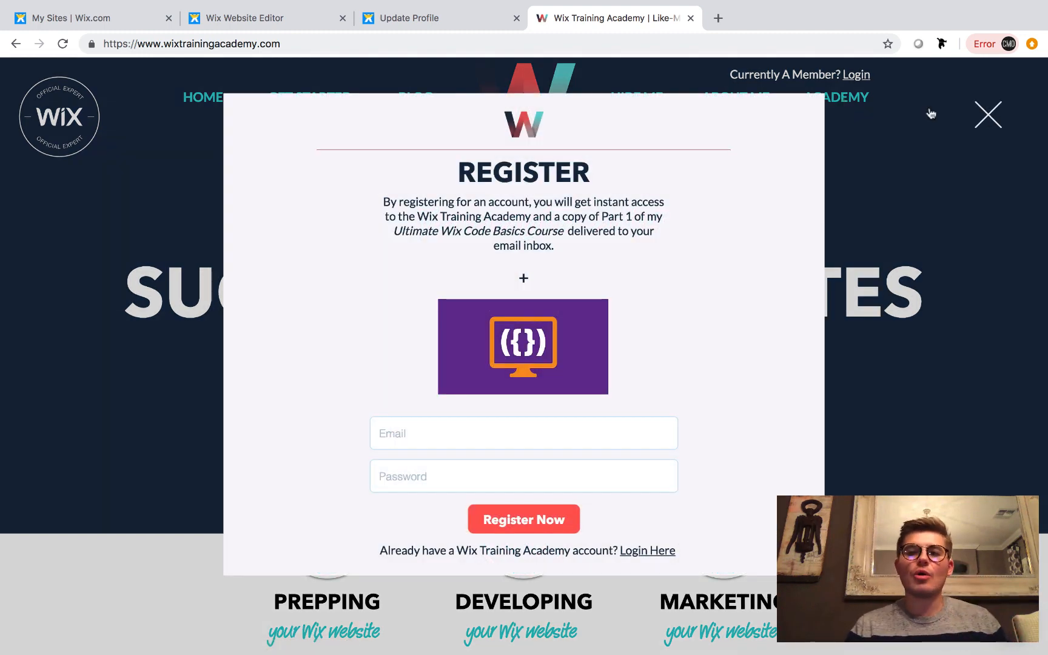
{"action": "left_click", "coordinate": [987, 114]}
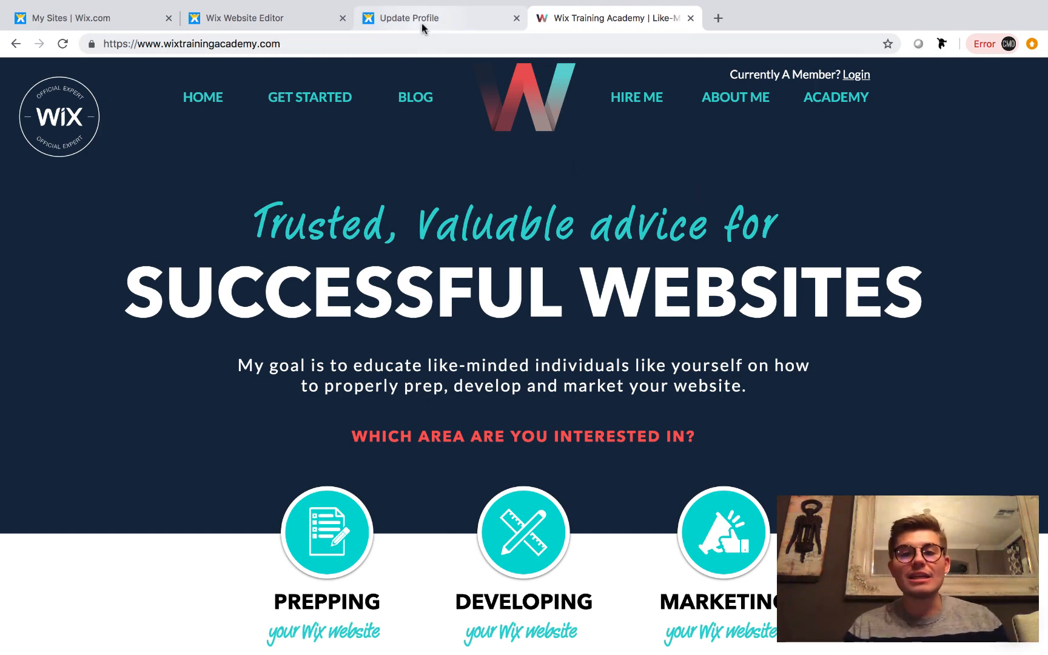
{"action": "mouse_move", "coordinate": [422, 18]}
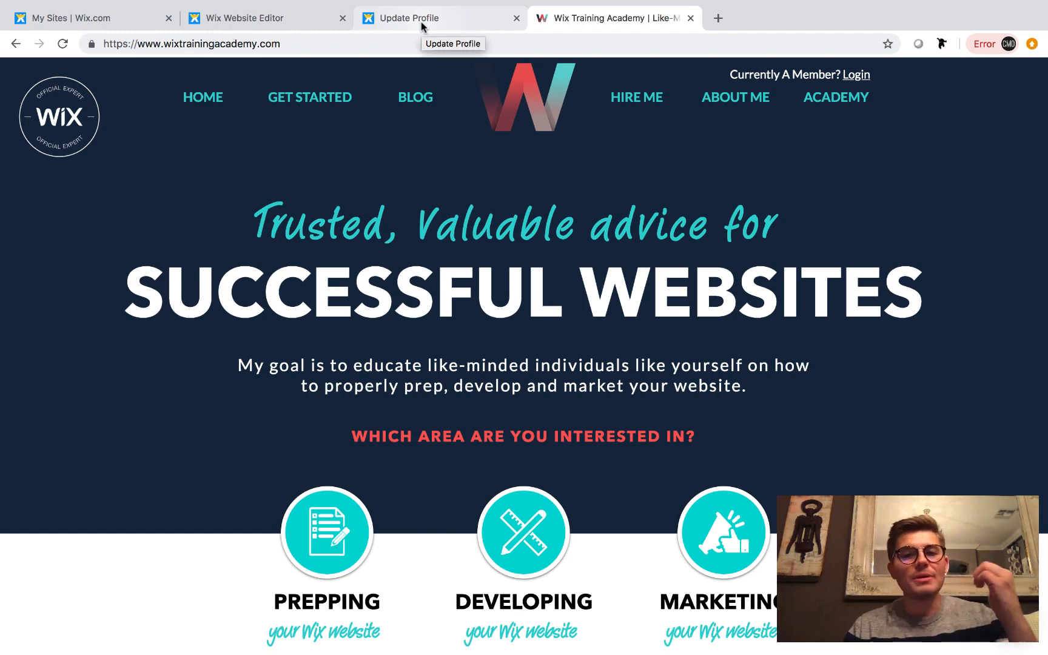